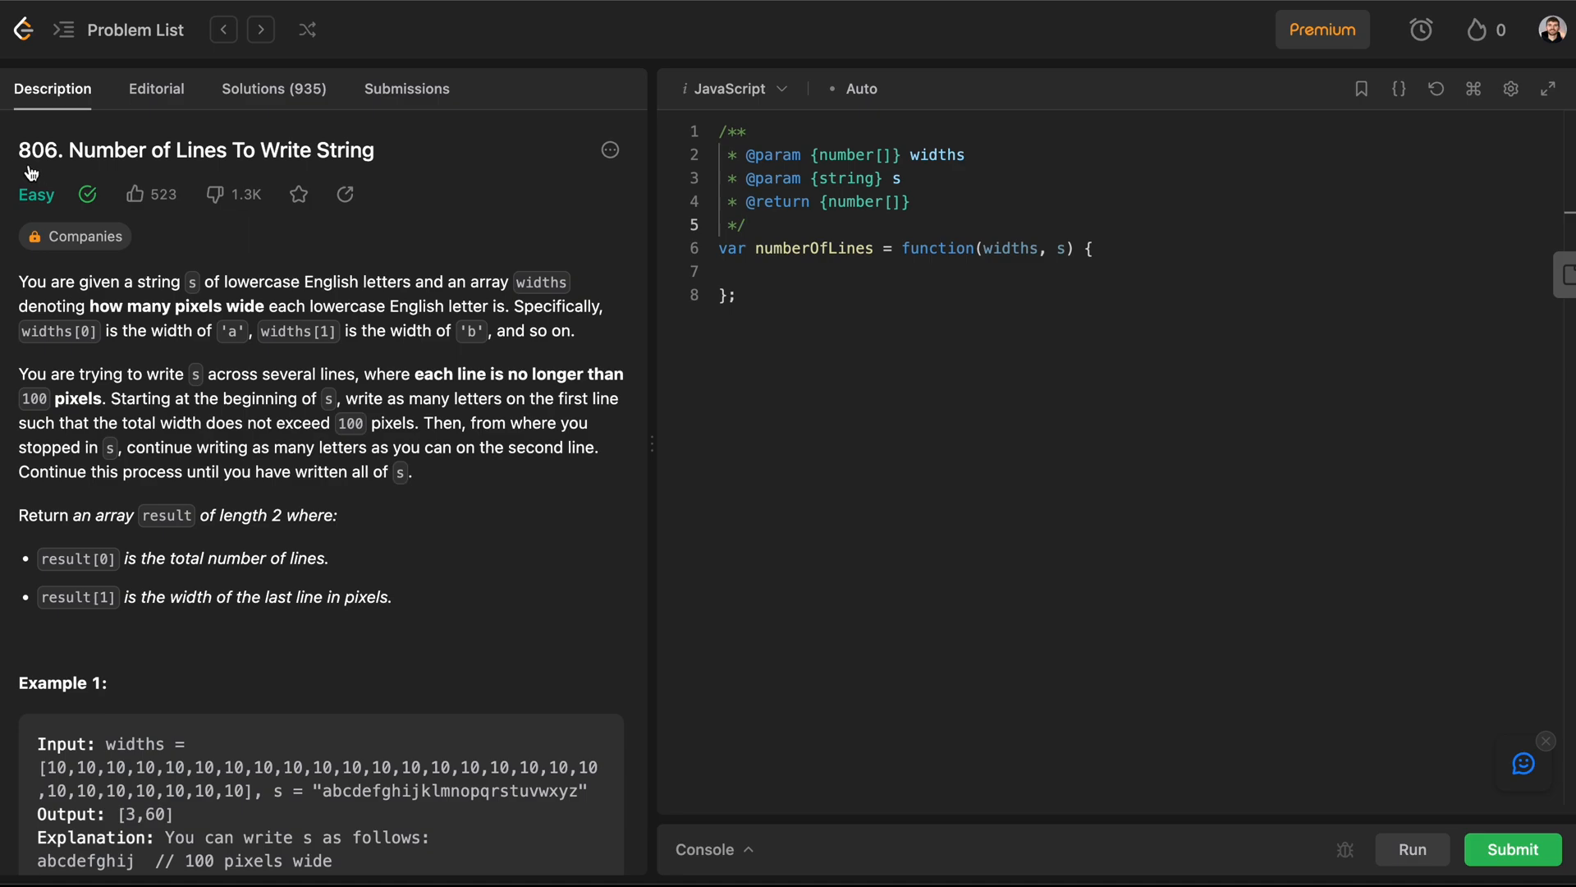
{"action": "mouse_move", "coordinate": [375, 168]}
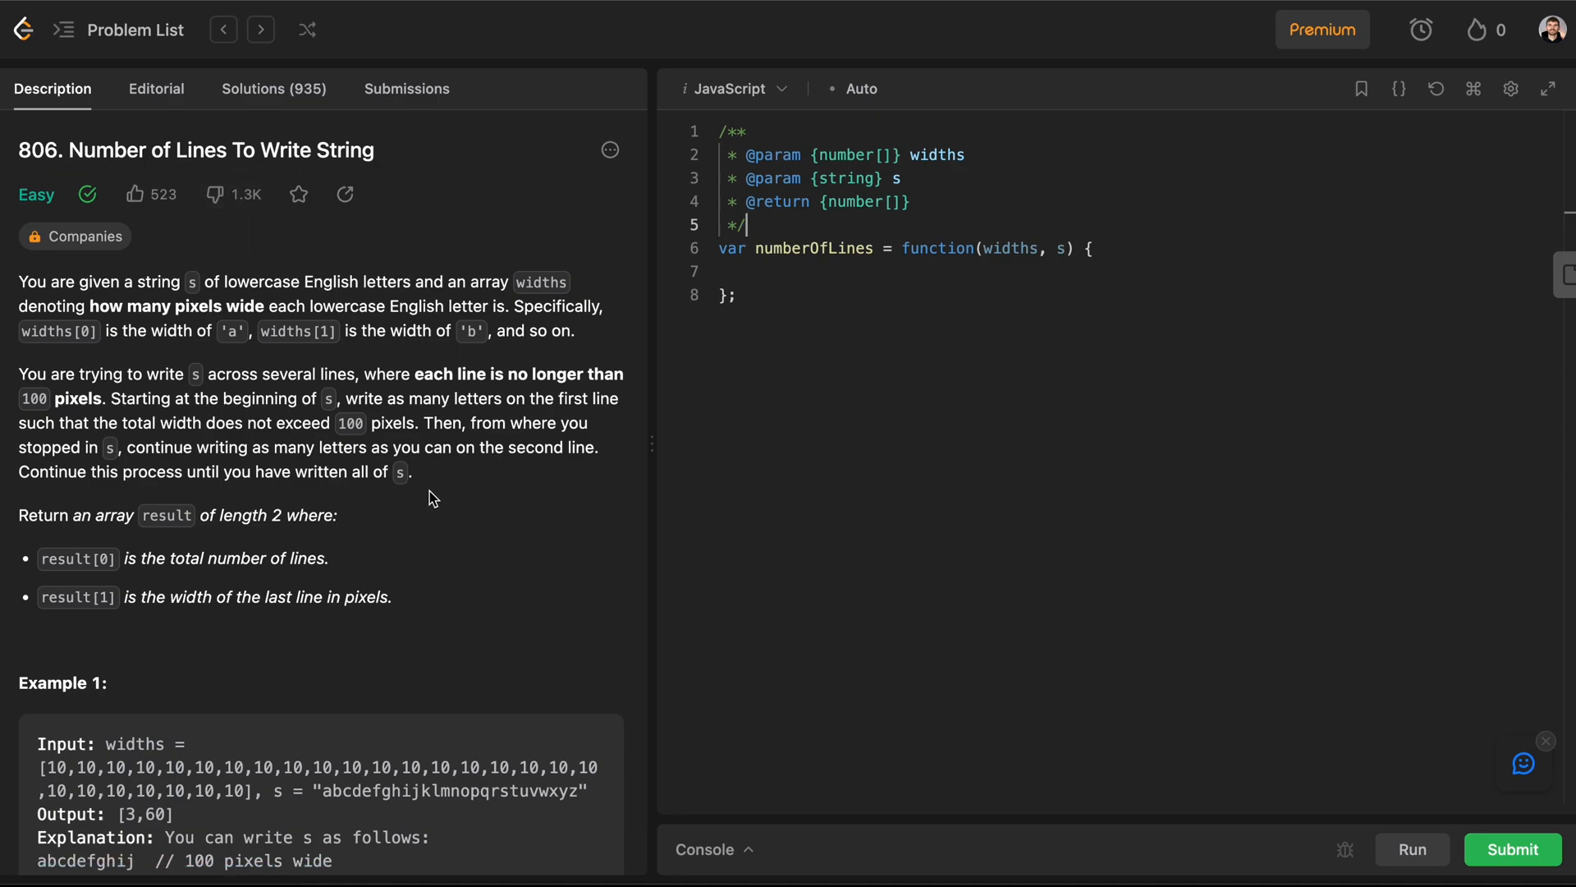
{"action": "mouse_move", "coordinate": [1054, 386]}
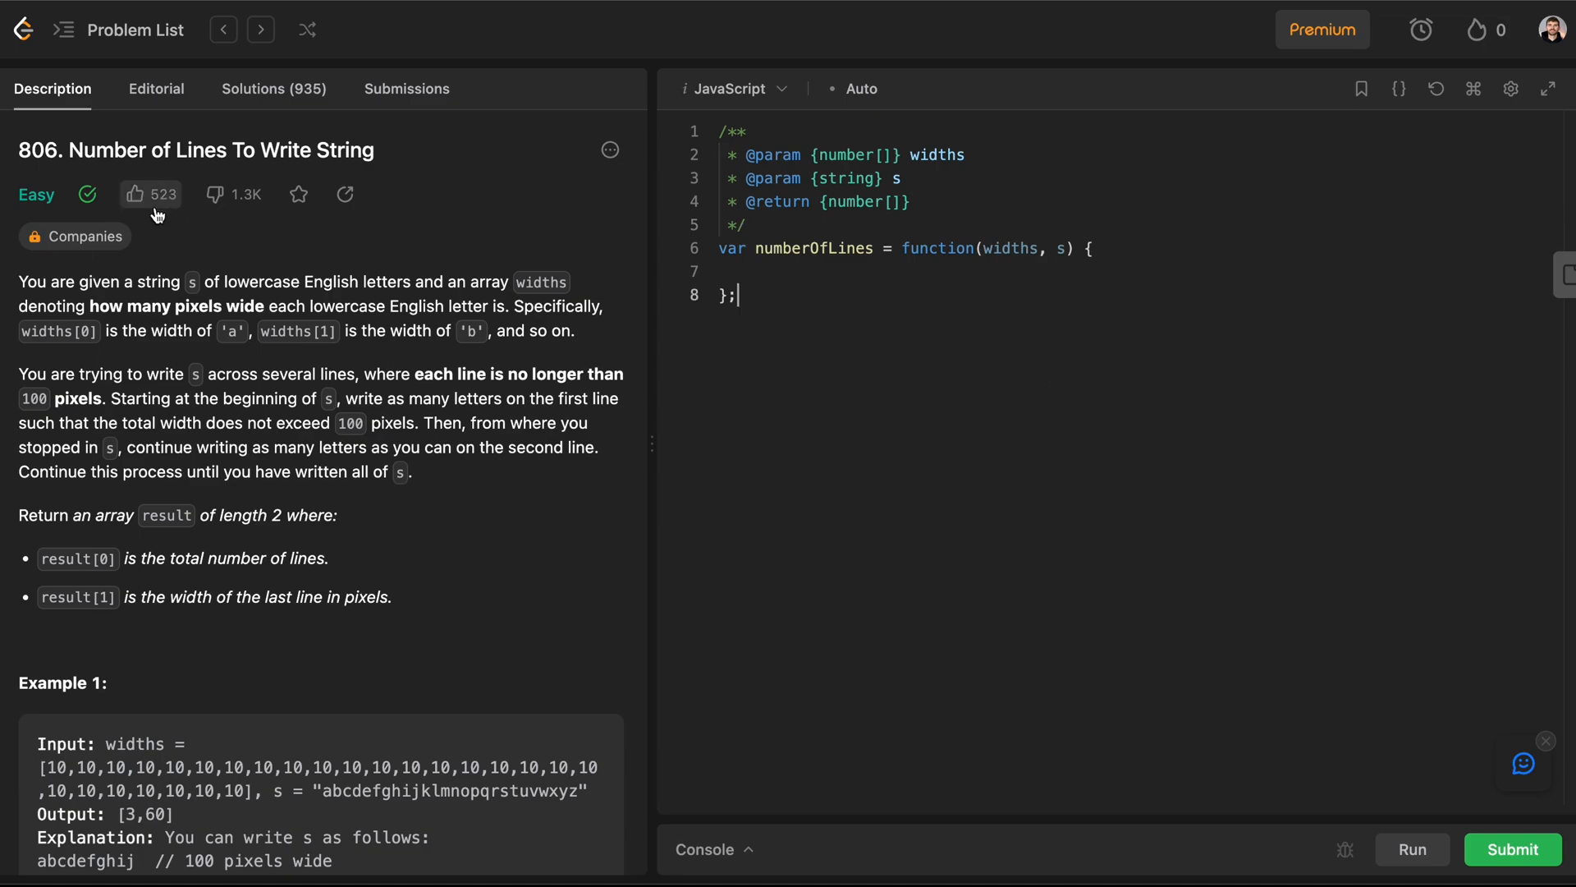
Step: Scroll through problem 806's description and examples down to the discussion comments
{"action": "scroll", "scroll_direction": "down", "scroll_amount": 3}
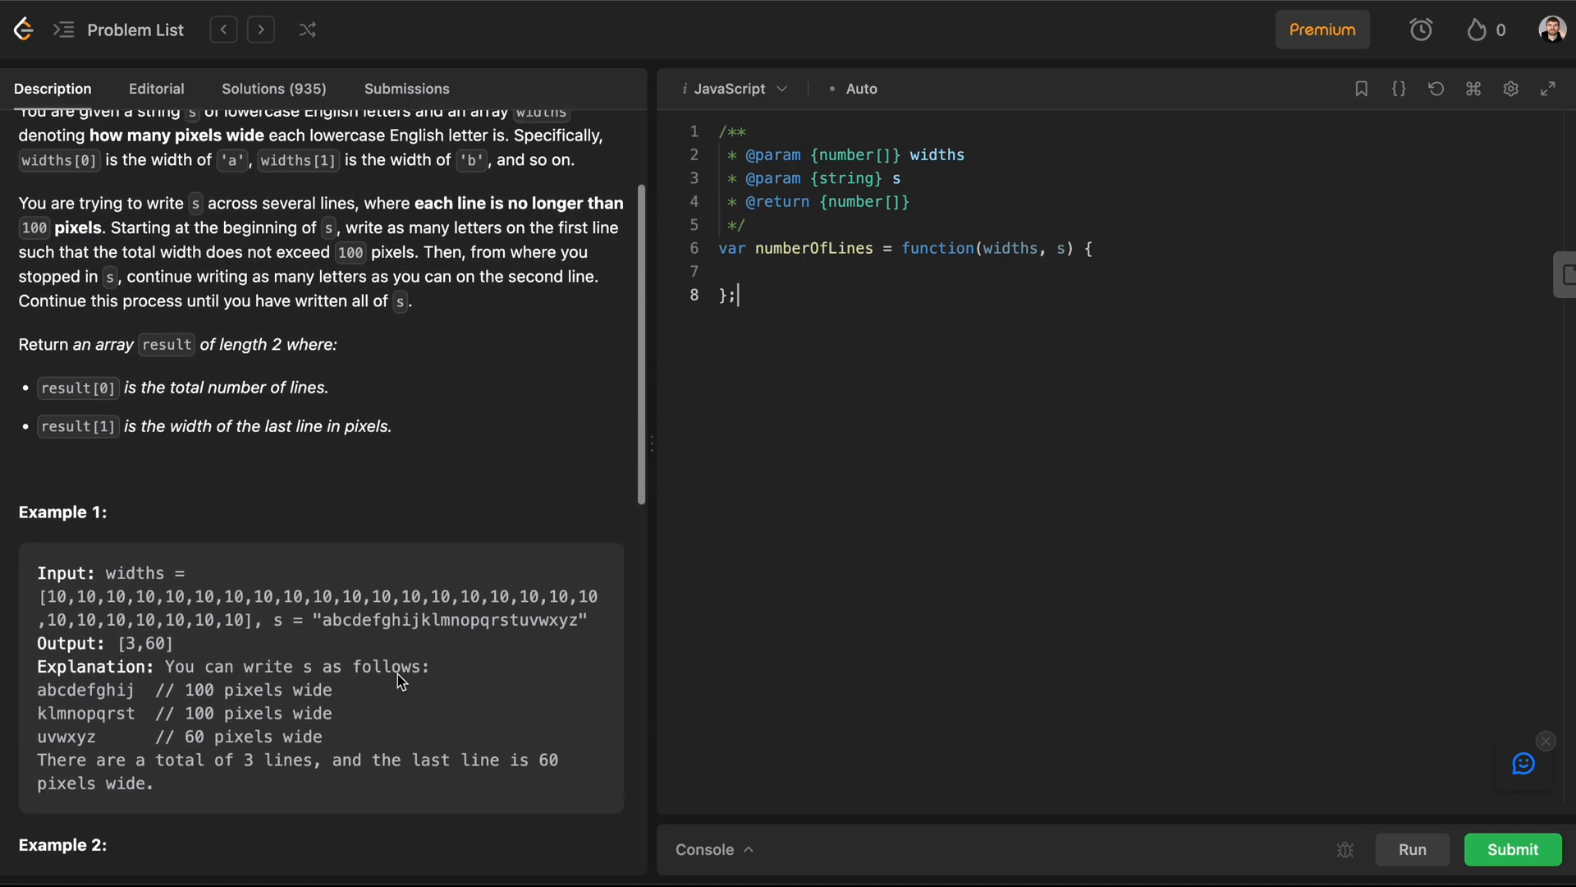
{"action": "scroll", "scroll_direction": "down", "scroll_amount": 3}
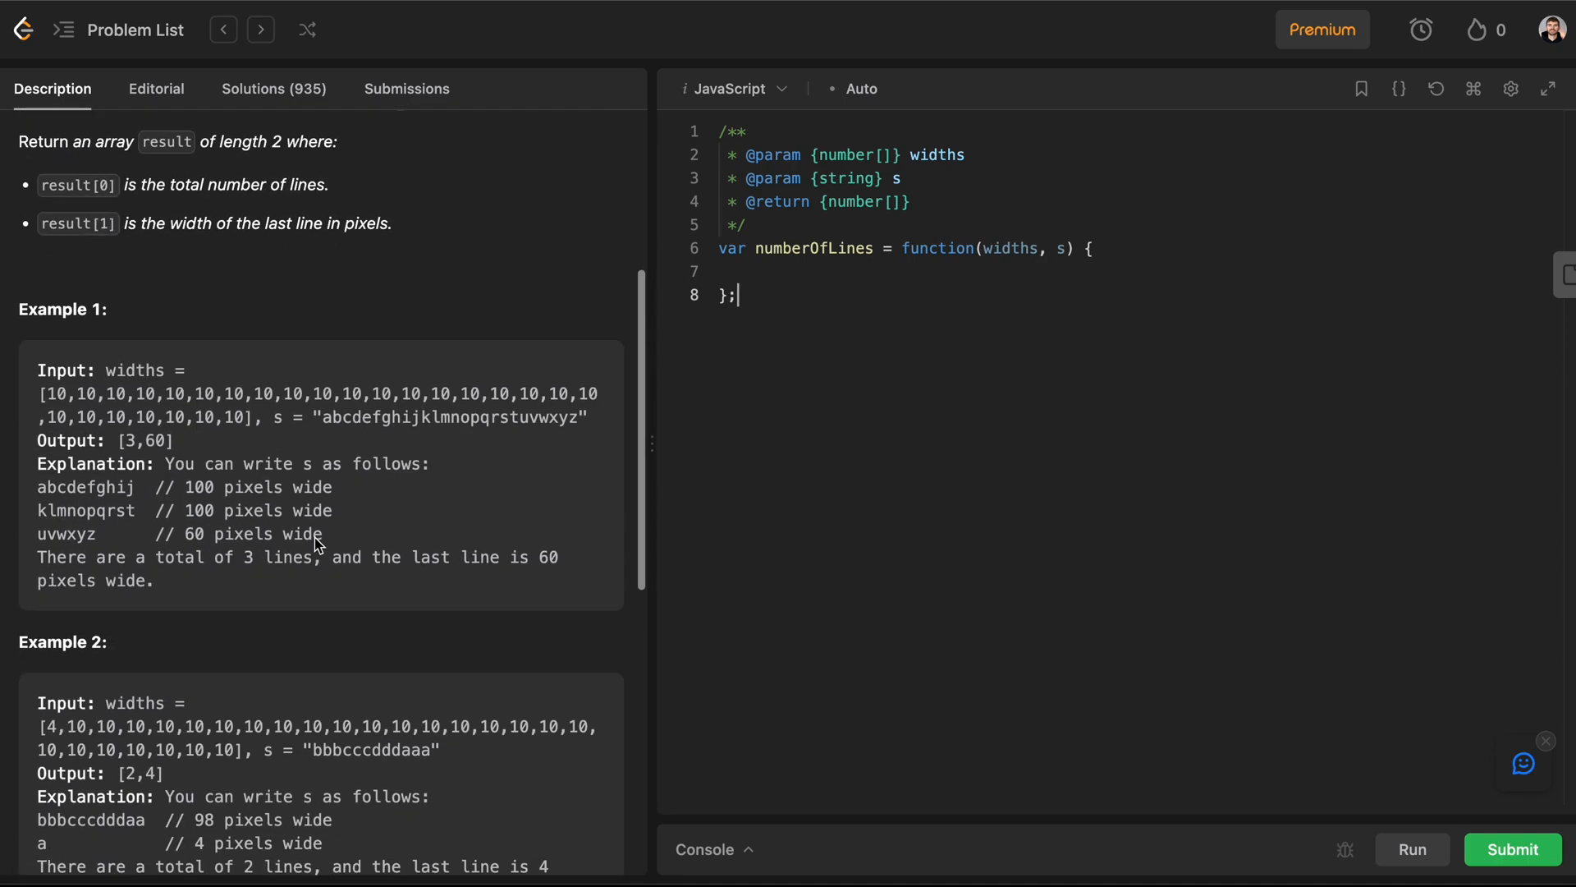
{"action": "scroll", "scroll_direction": "down", "scroll_amount": 3}
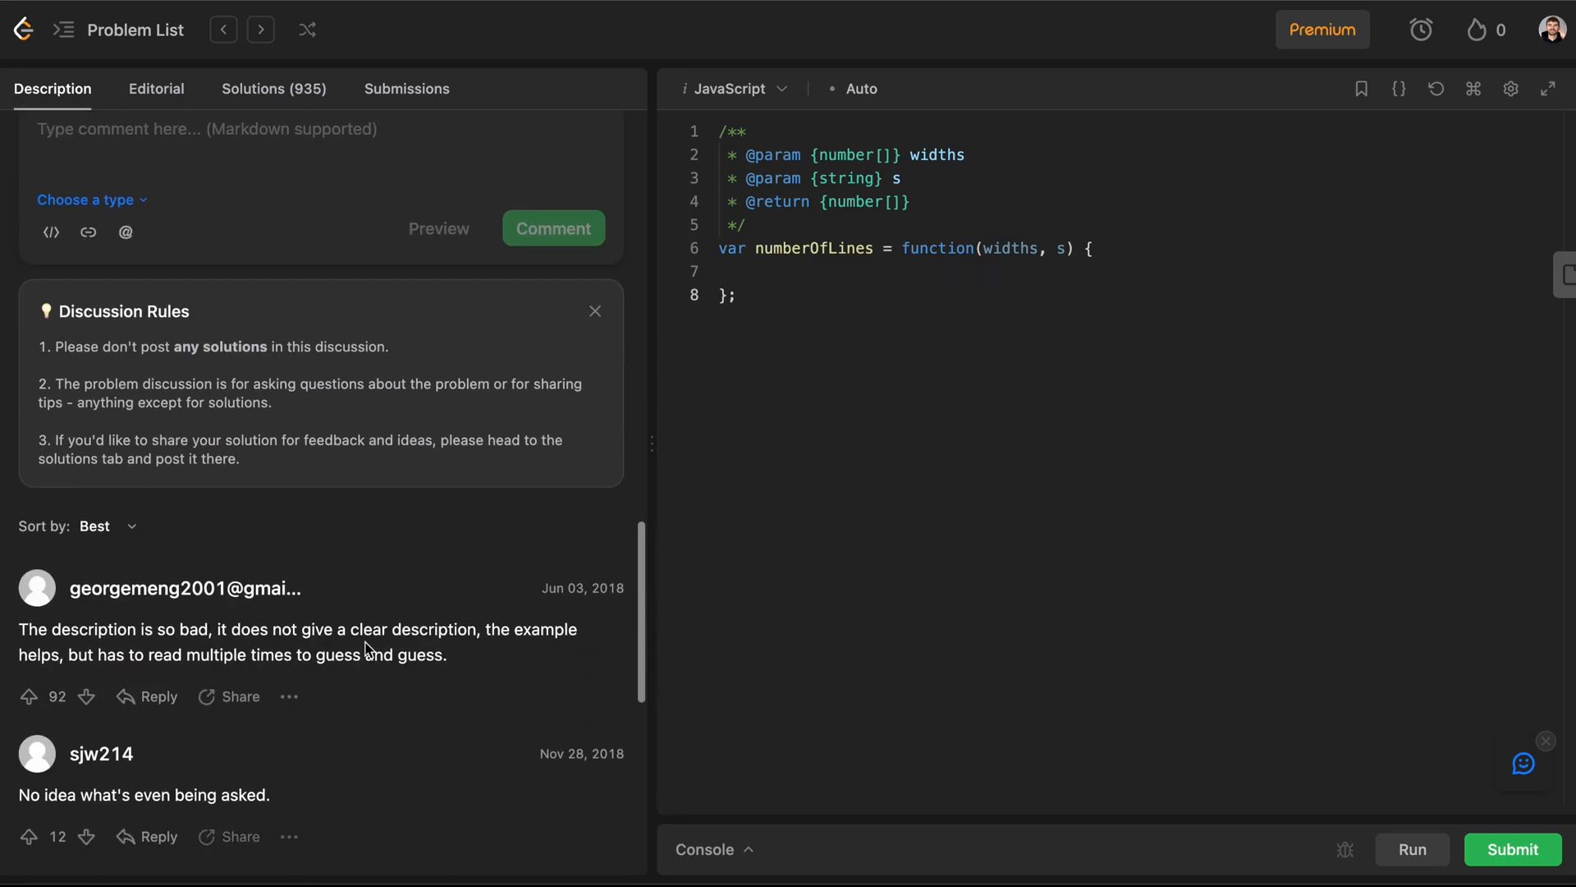
{"action": "scroll", "scroll_direction": "down", "scroll_amount": 3}
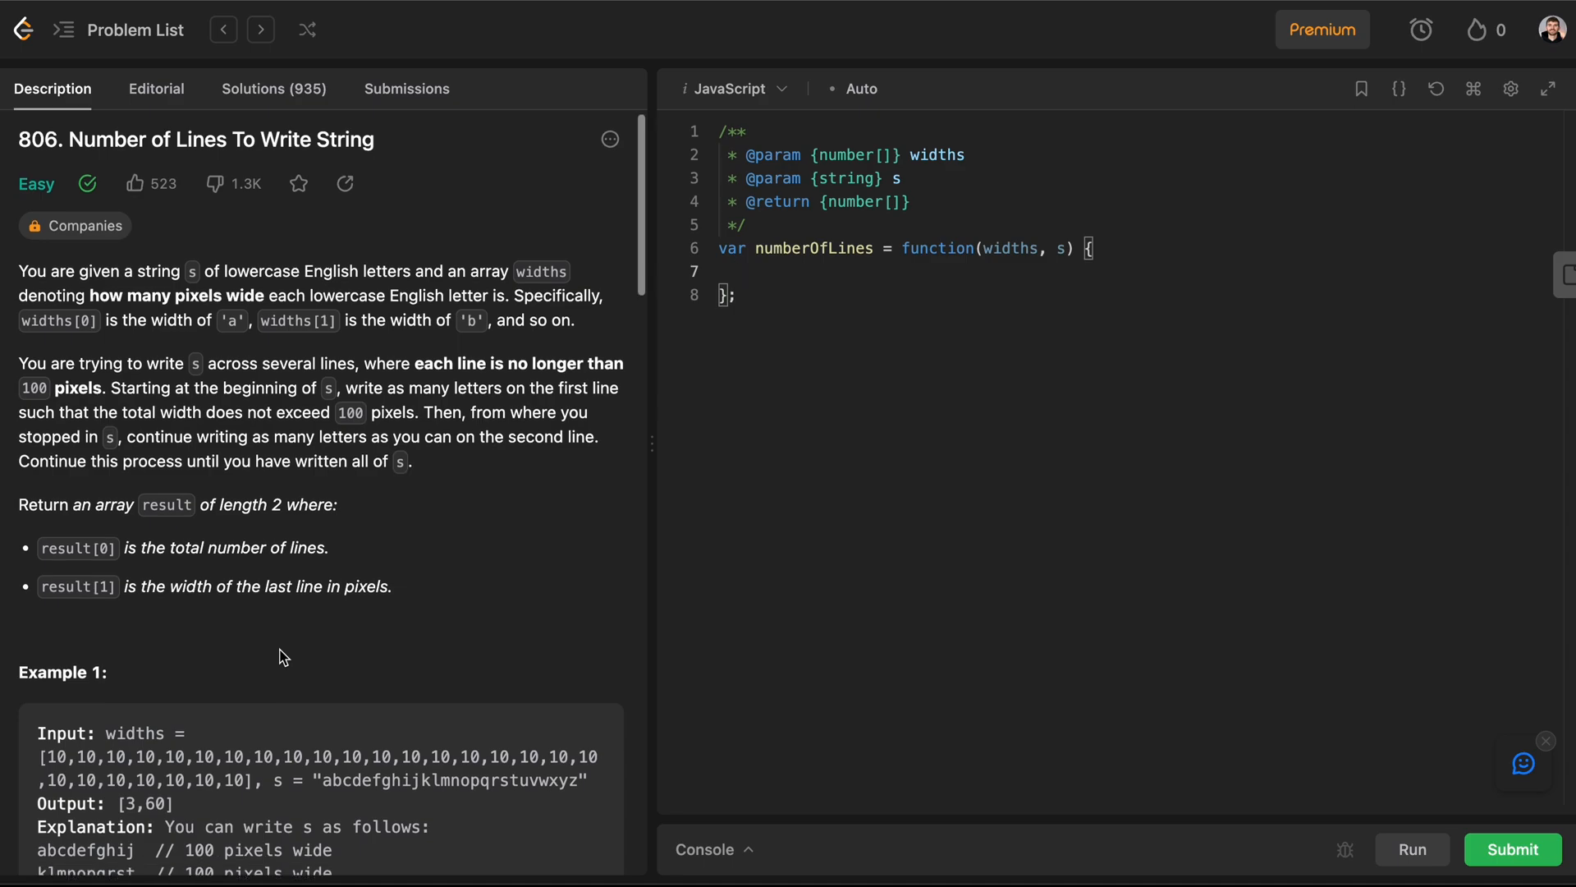
{"action": "scroll", "scroll_direction": "down", "scroll_amount": 3}
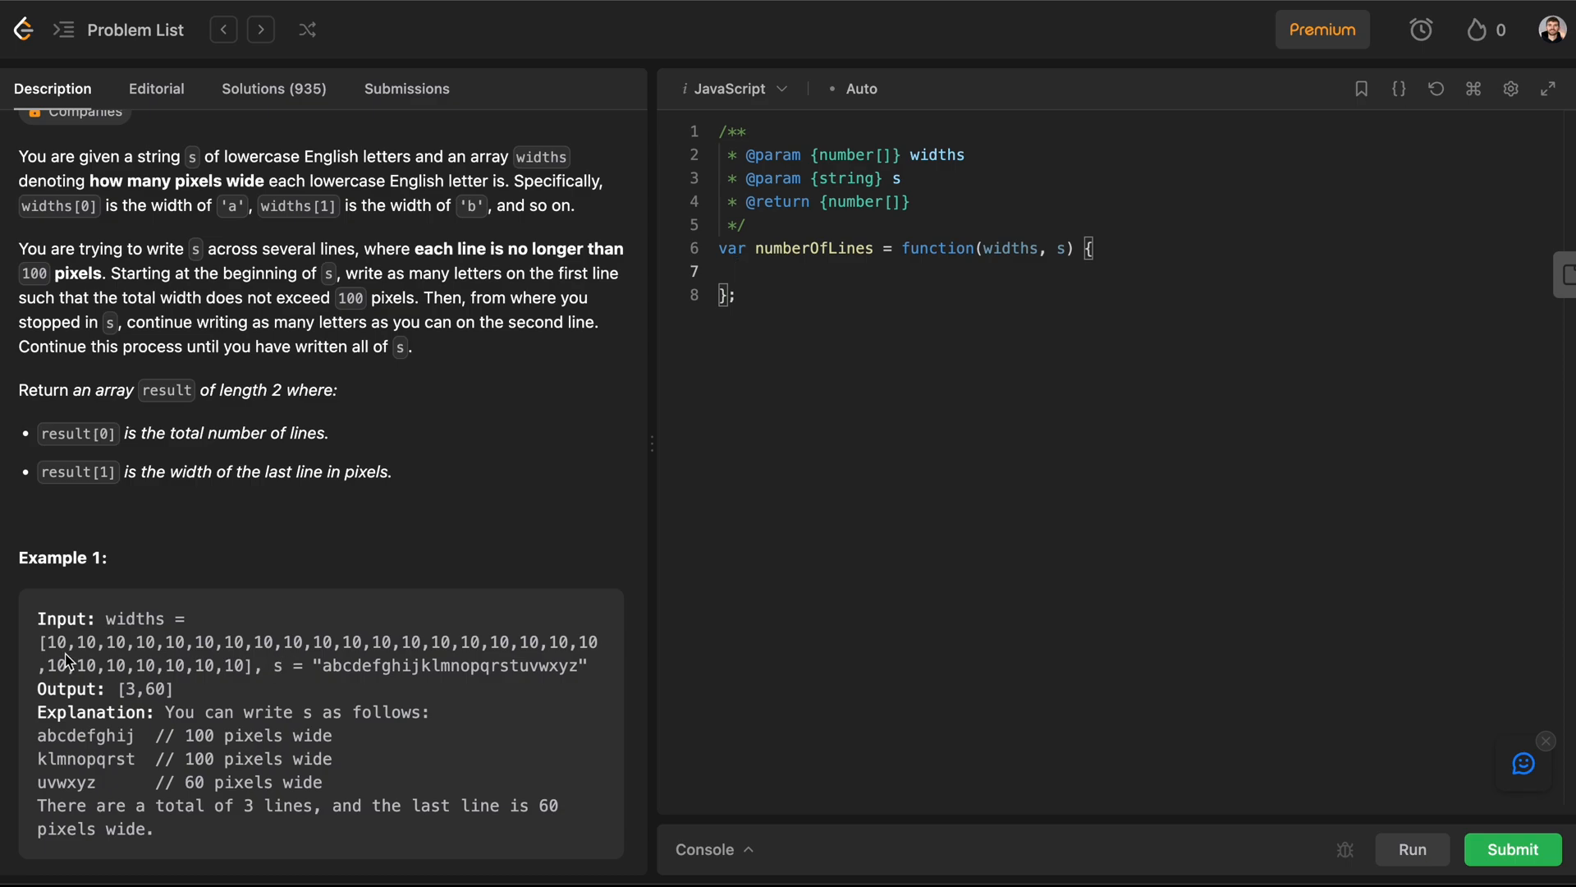
{"action": "left_click_drag", "start_coordinate": [42, 642], "coordinate": [241, 665]}
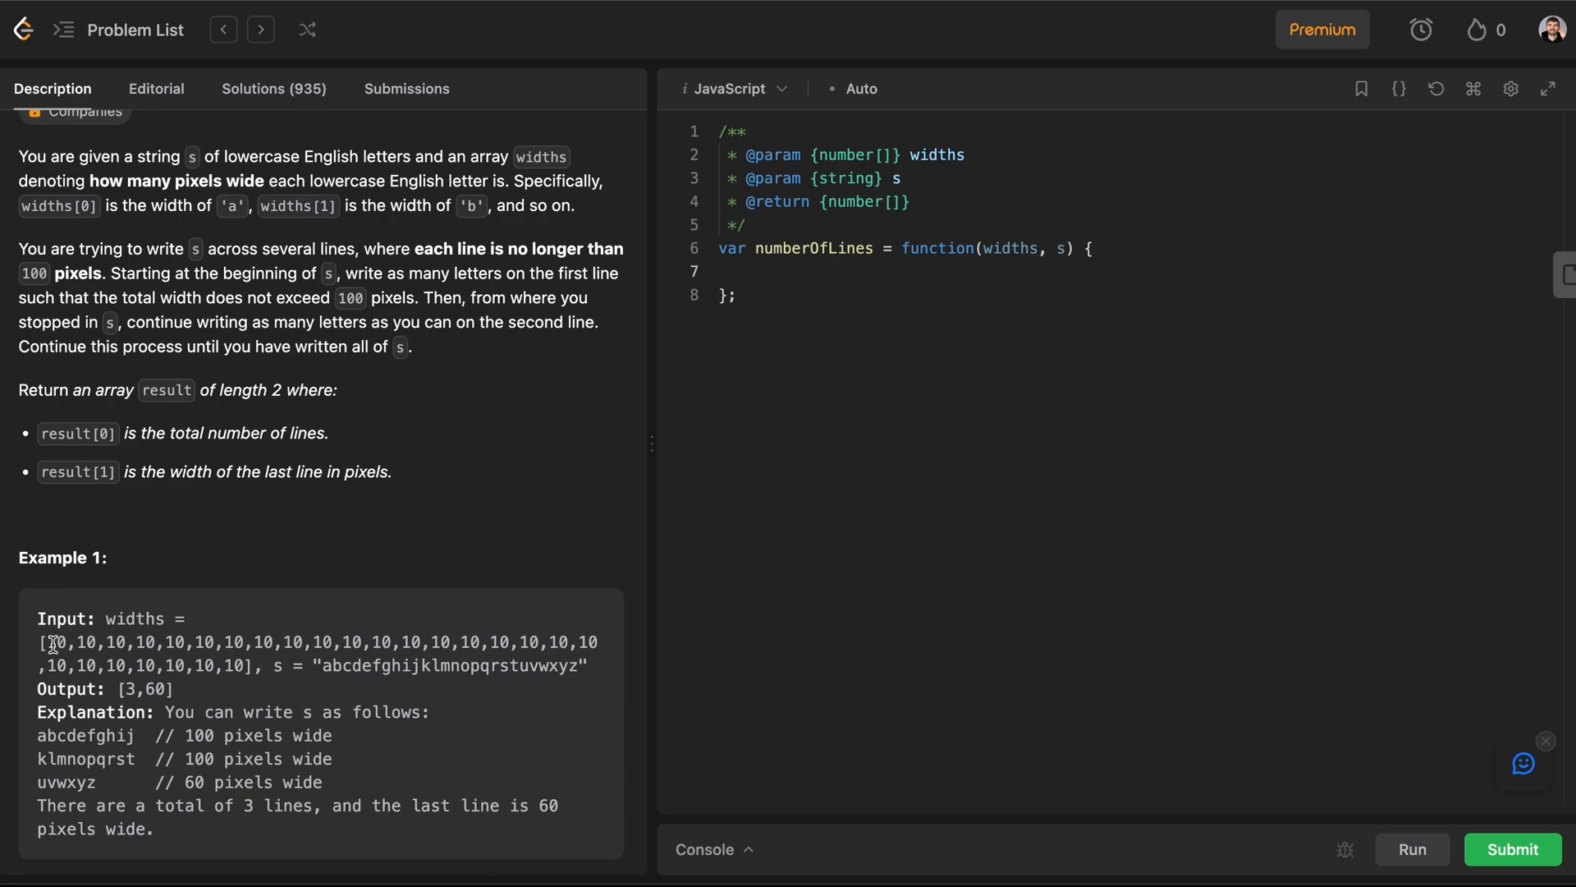
{"action": "double_click", "coordinate": [56, 642]}
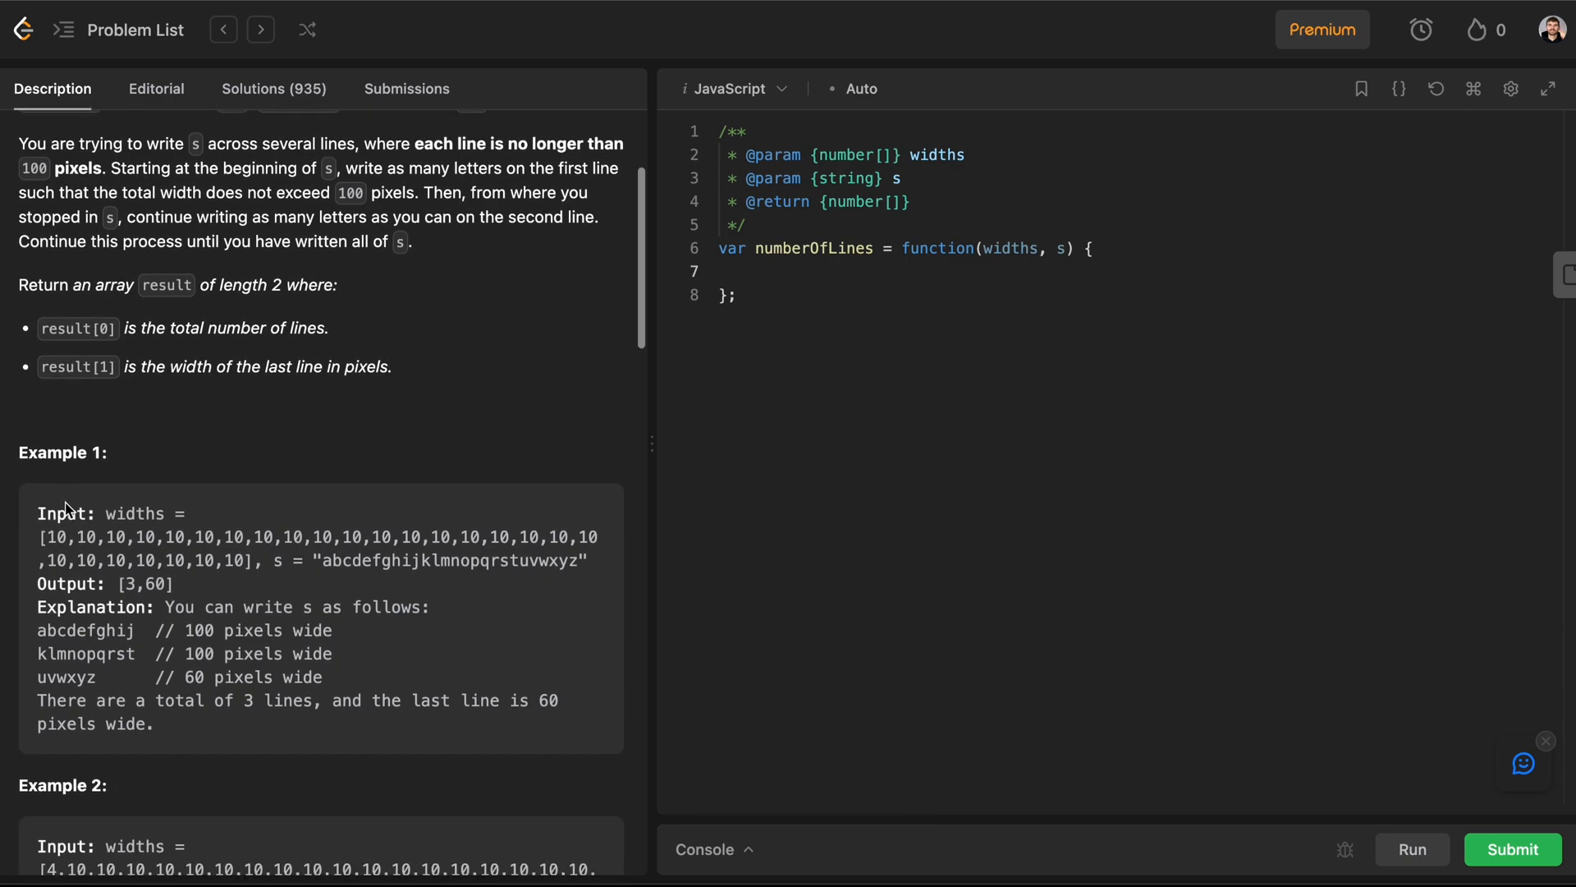
{"action": "double_click", "coordinate": [87, 537]}
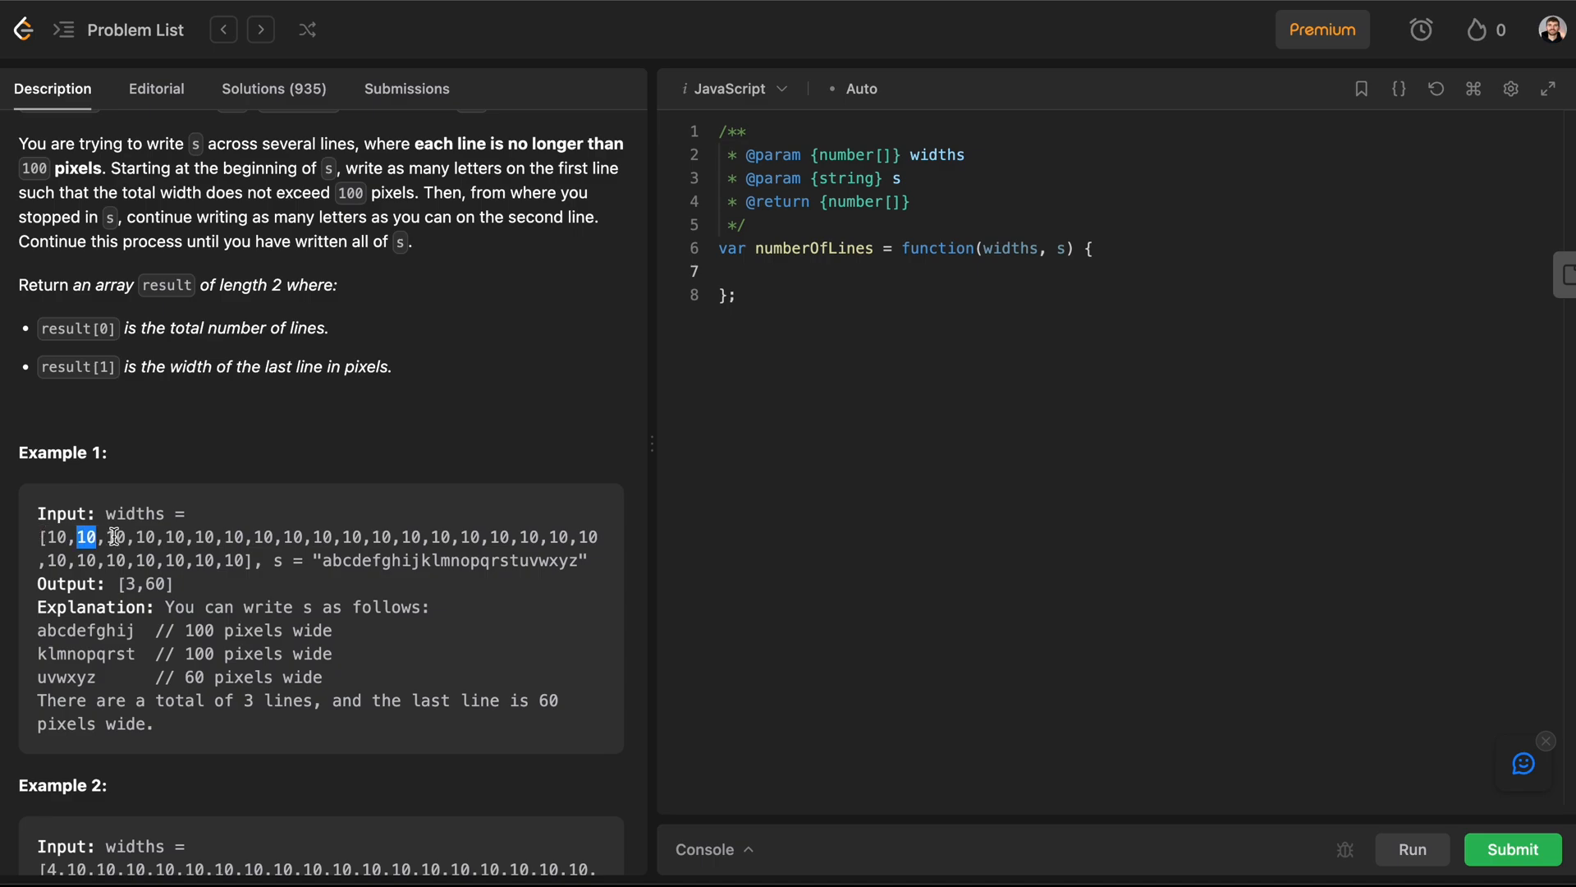
{"action": "scroll", "scroll_direction": "down", "scroll_amount": 3}
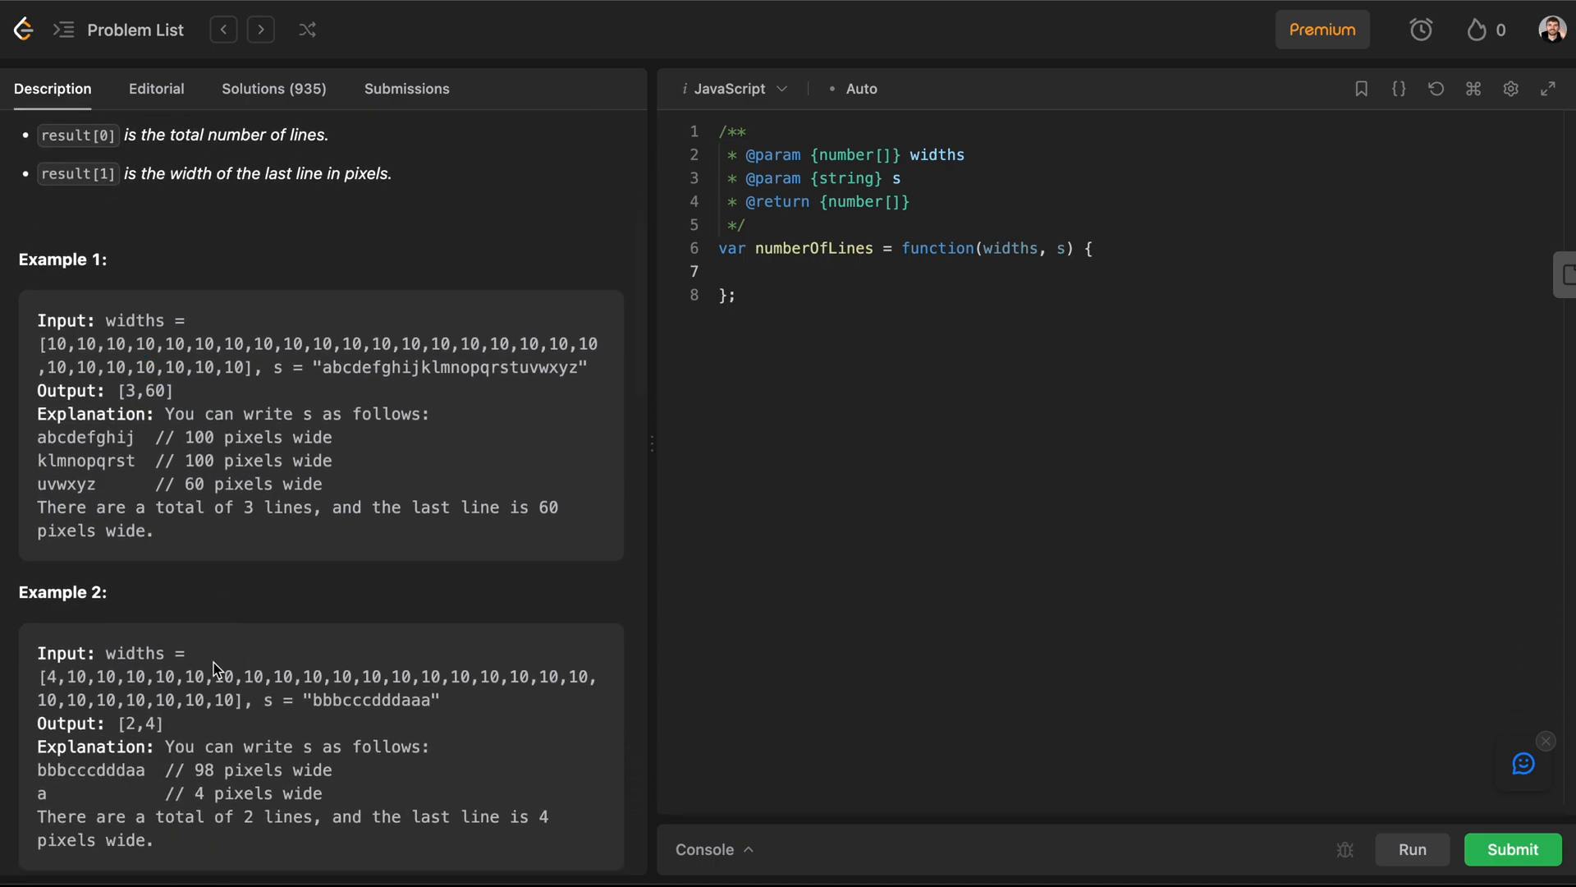
{"action": "mouse_move", "coordinate": [181, 634]}
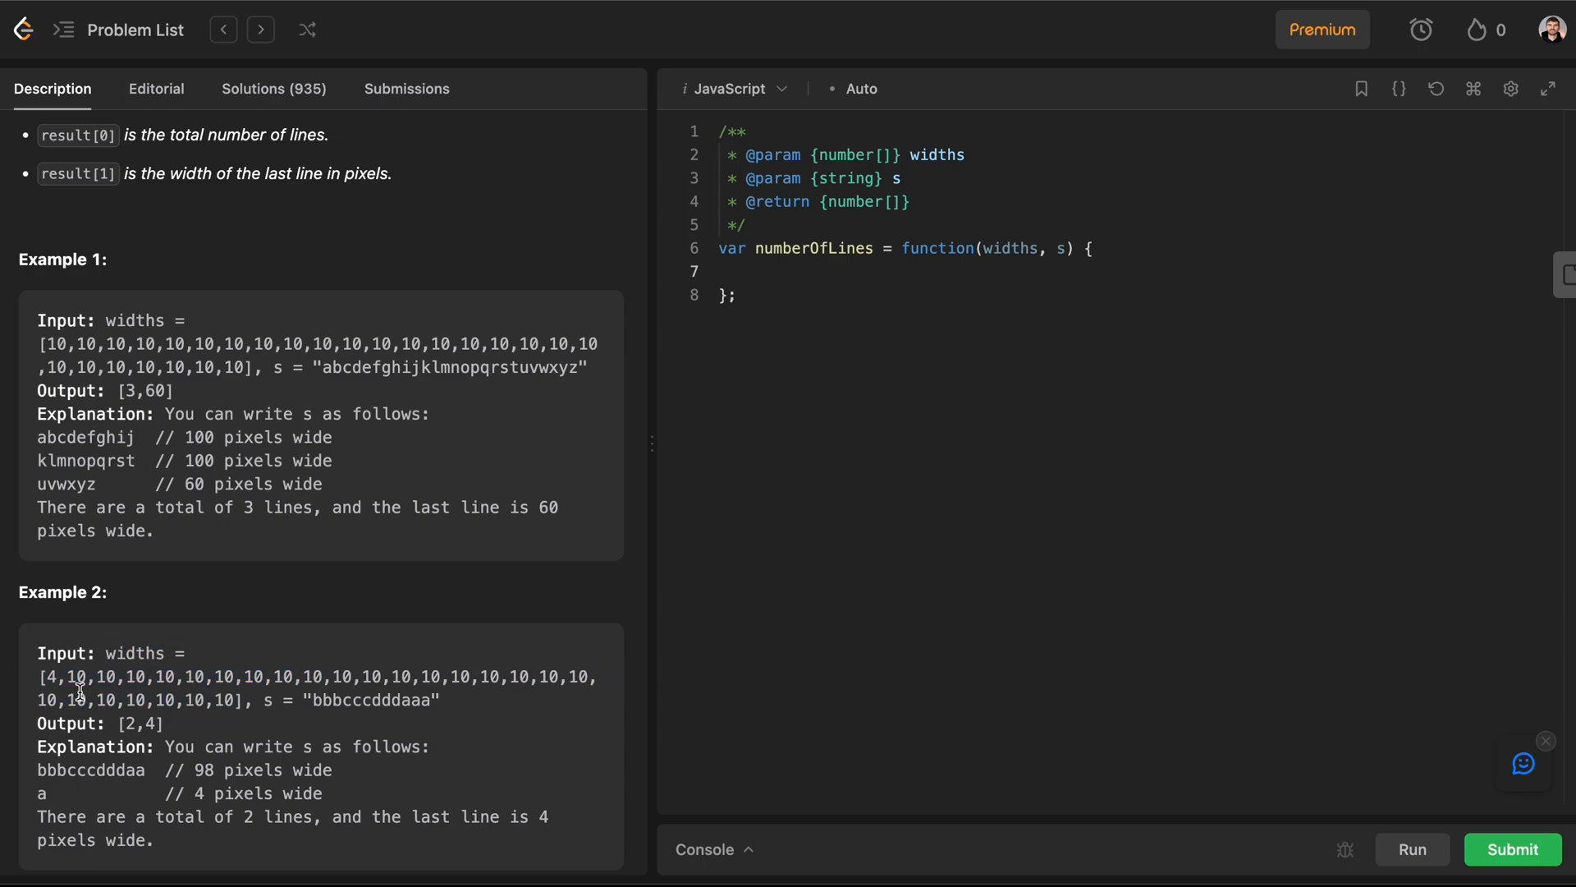
{"action": "left_click_drag", "start_coordinate": [38, 674], "coordinate": [242, 699]}
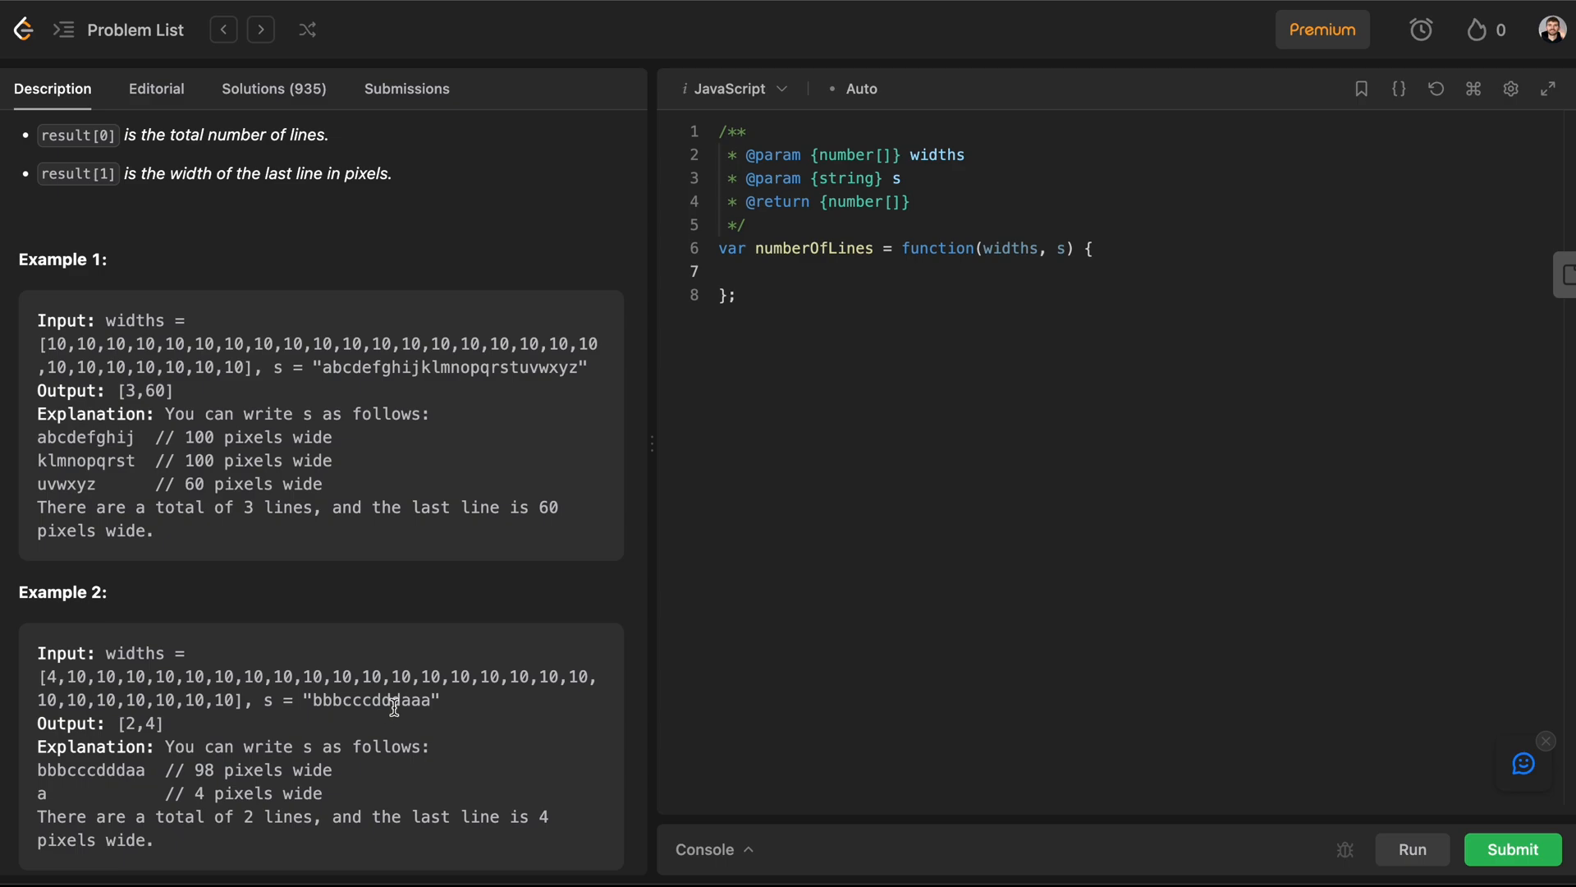
{"action": "mouse_move", "coordinate": [432, 706]}
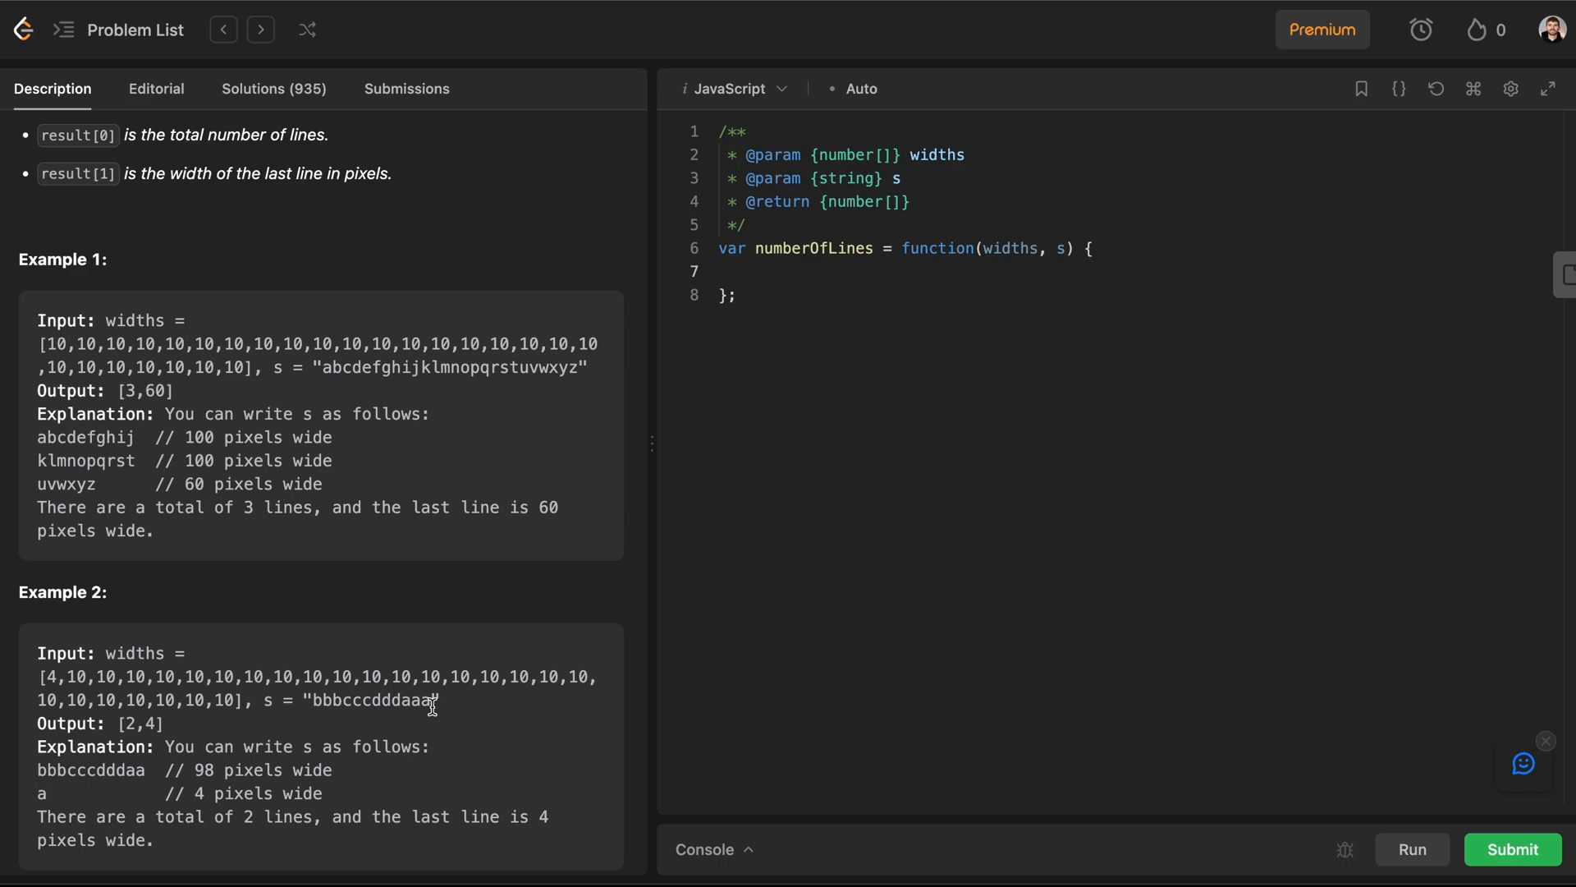
{"action": "mouse_move", "coordinate": [63, 683]}
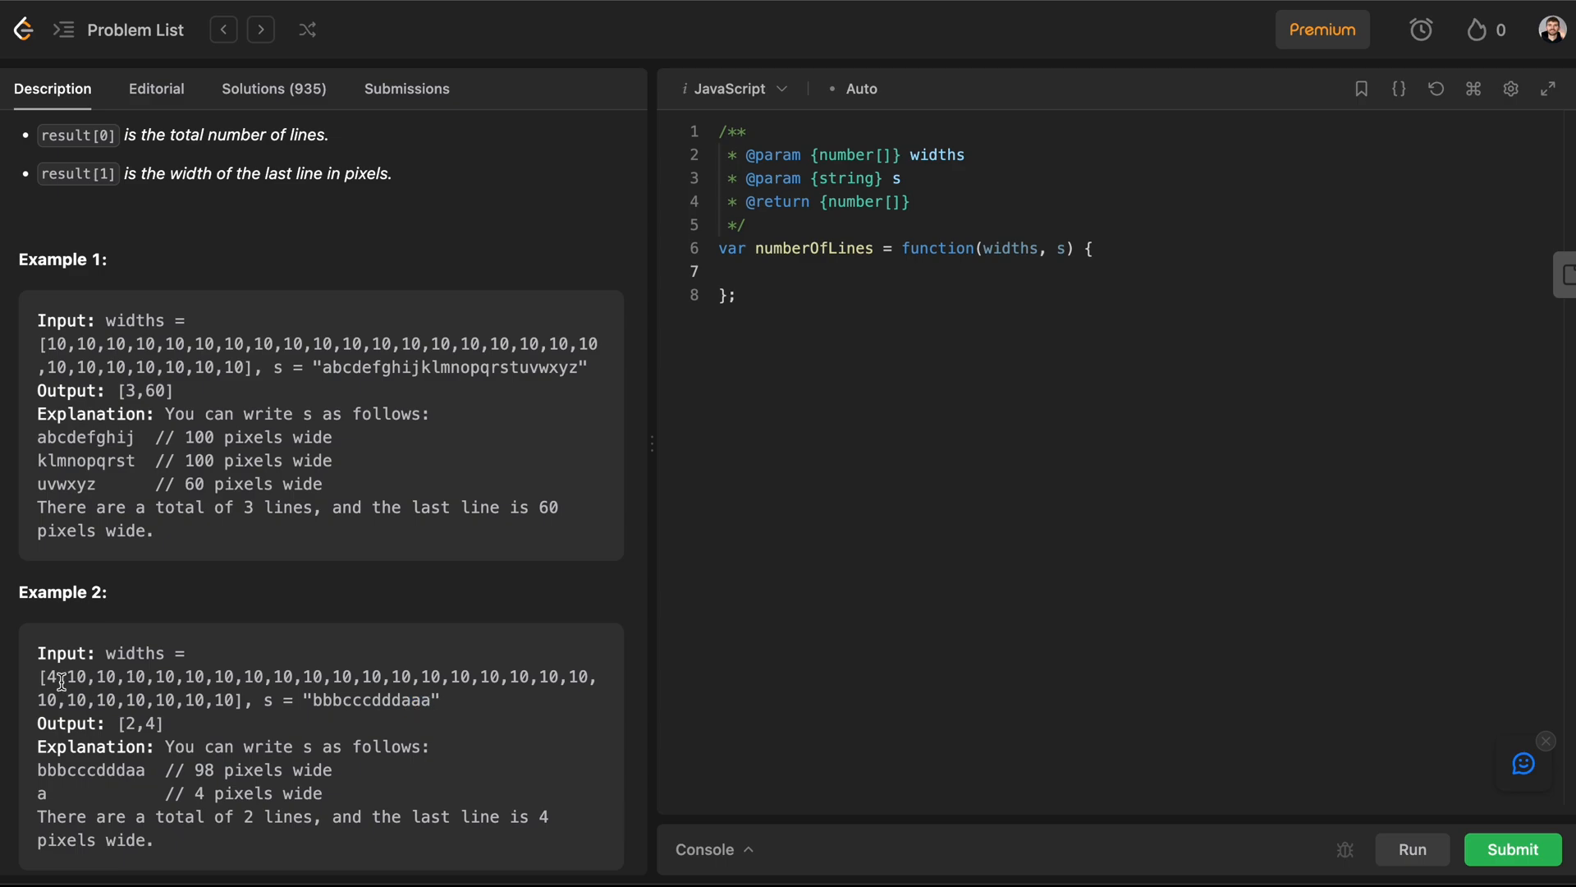
{"action": "scroll", "scroll_direction": "down", "scroll_amount": 3}
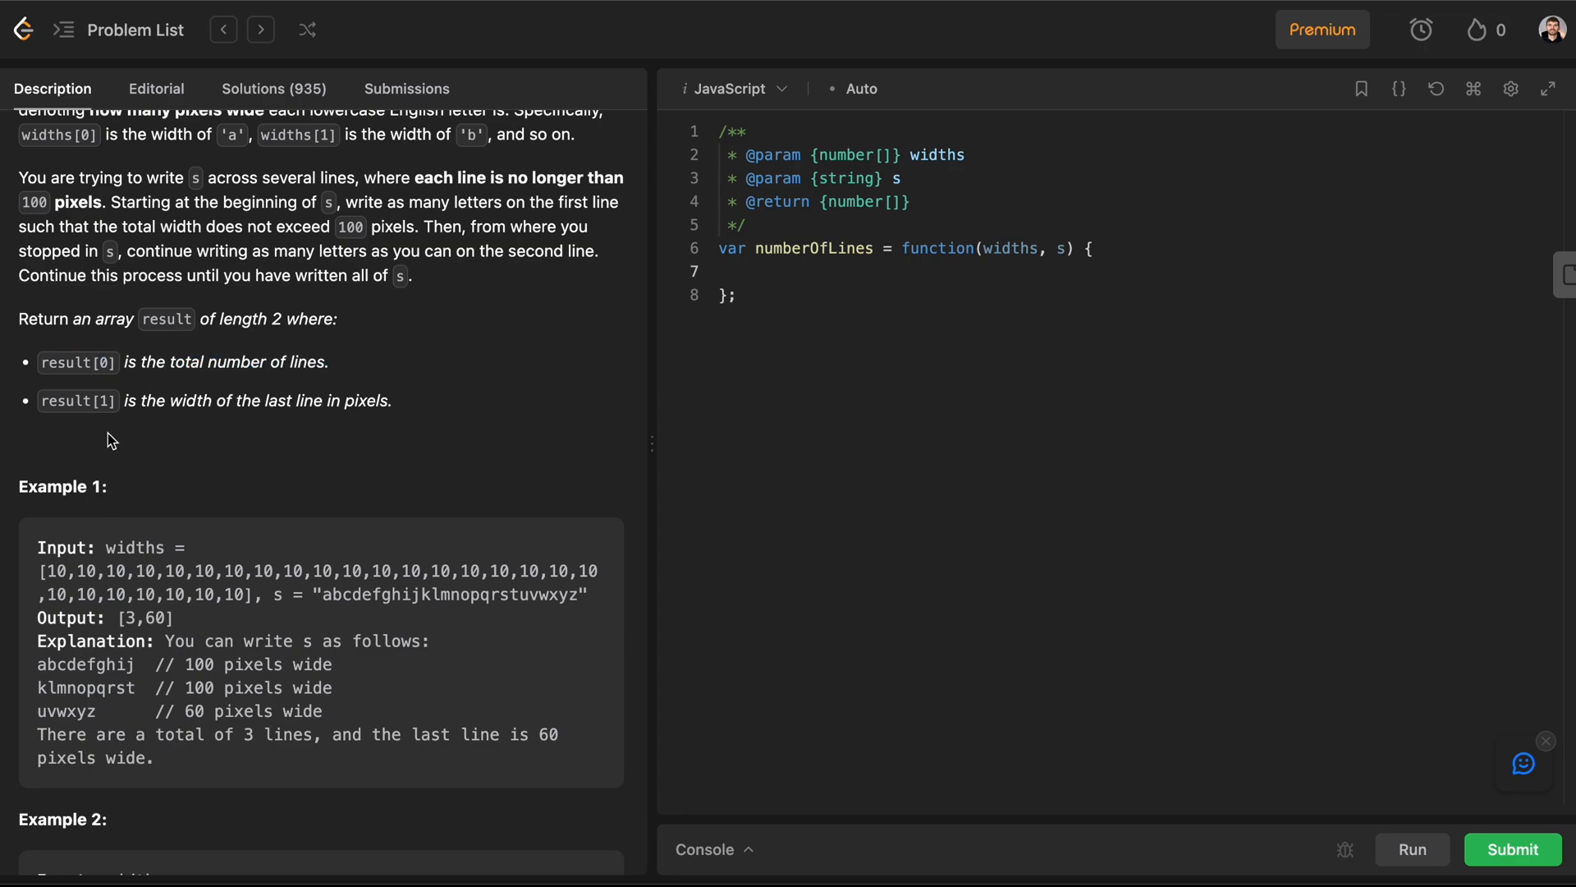
{"action": "left_click_drag", "start_coordinate": [171, 401], "coordinate": [387, 400]}
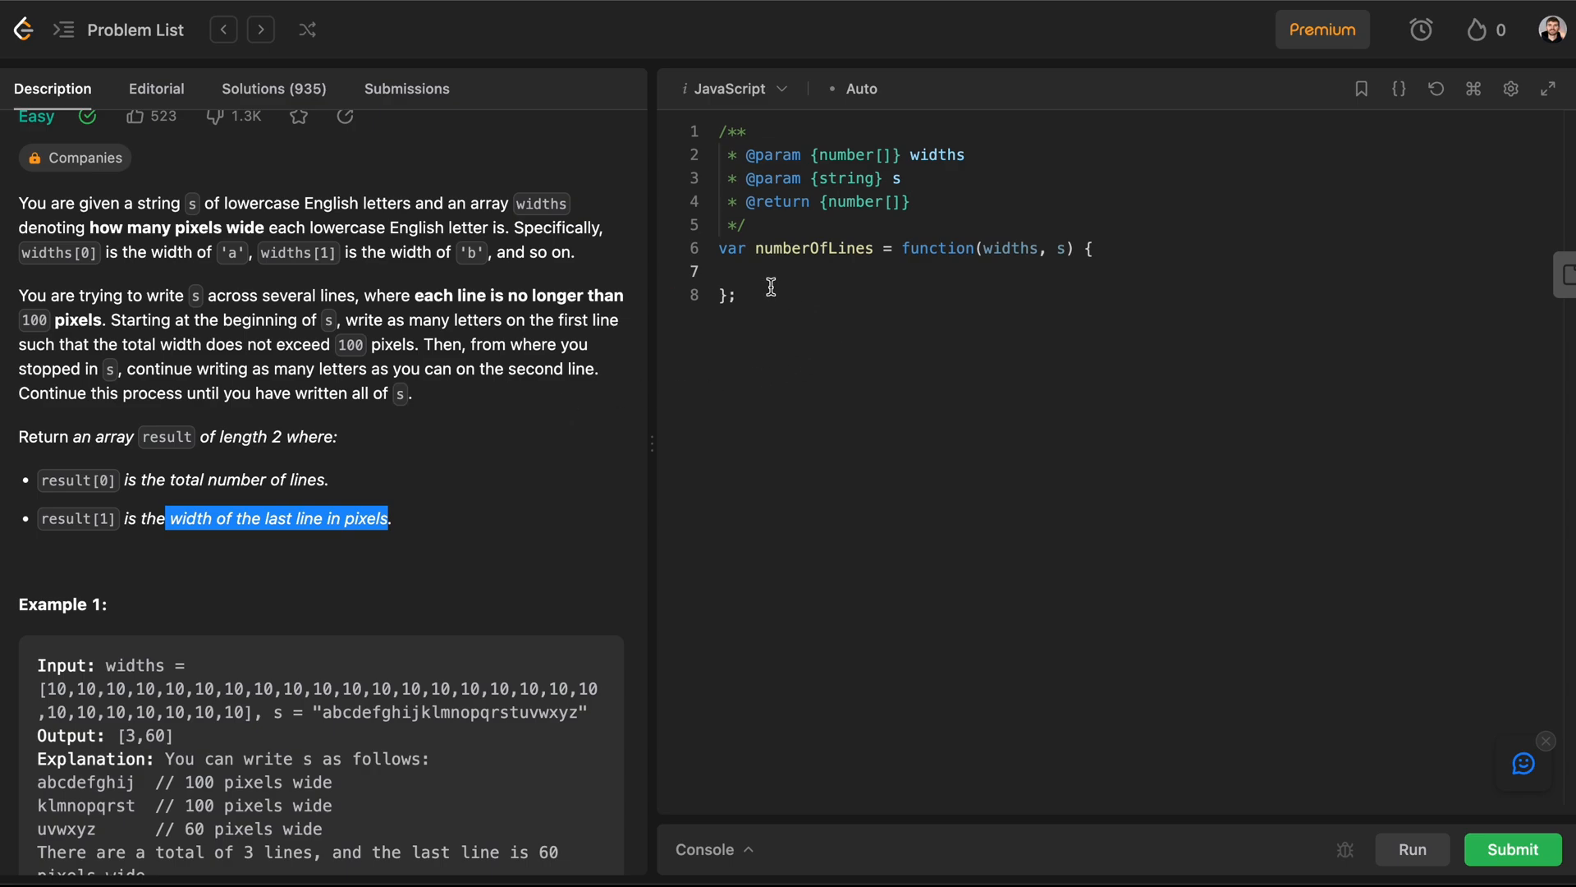
Step: Declare an alphabet array of letters a–z and an empty alphabetWithWidths object inside numberOfLines
{"action": "left_click", "coordinate": [741, 271]}
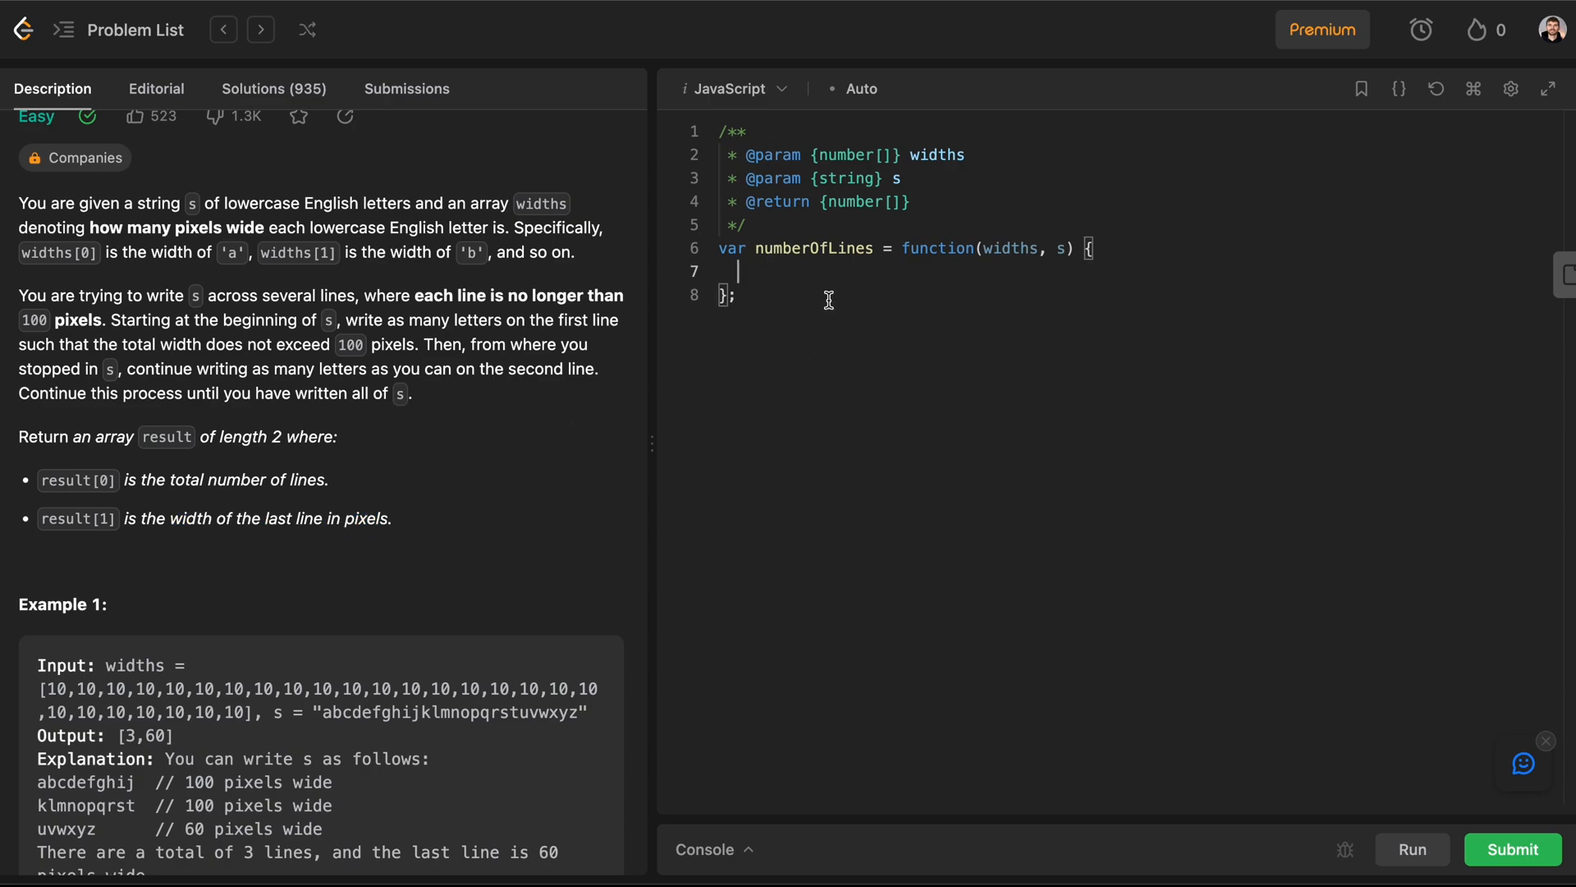
{"action": "type", "text": "let al"}
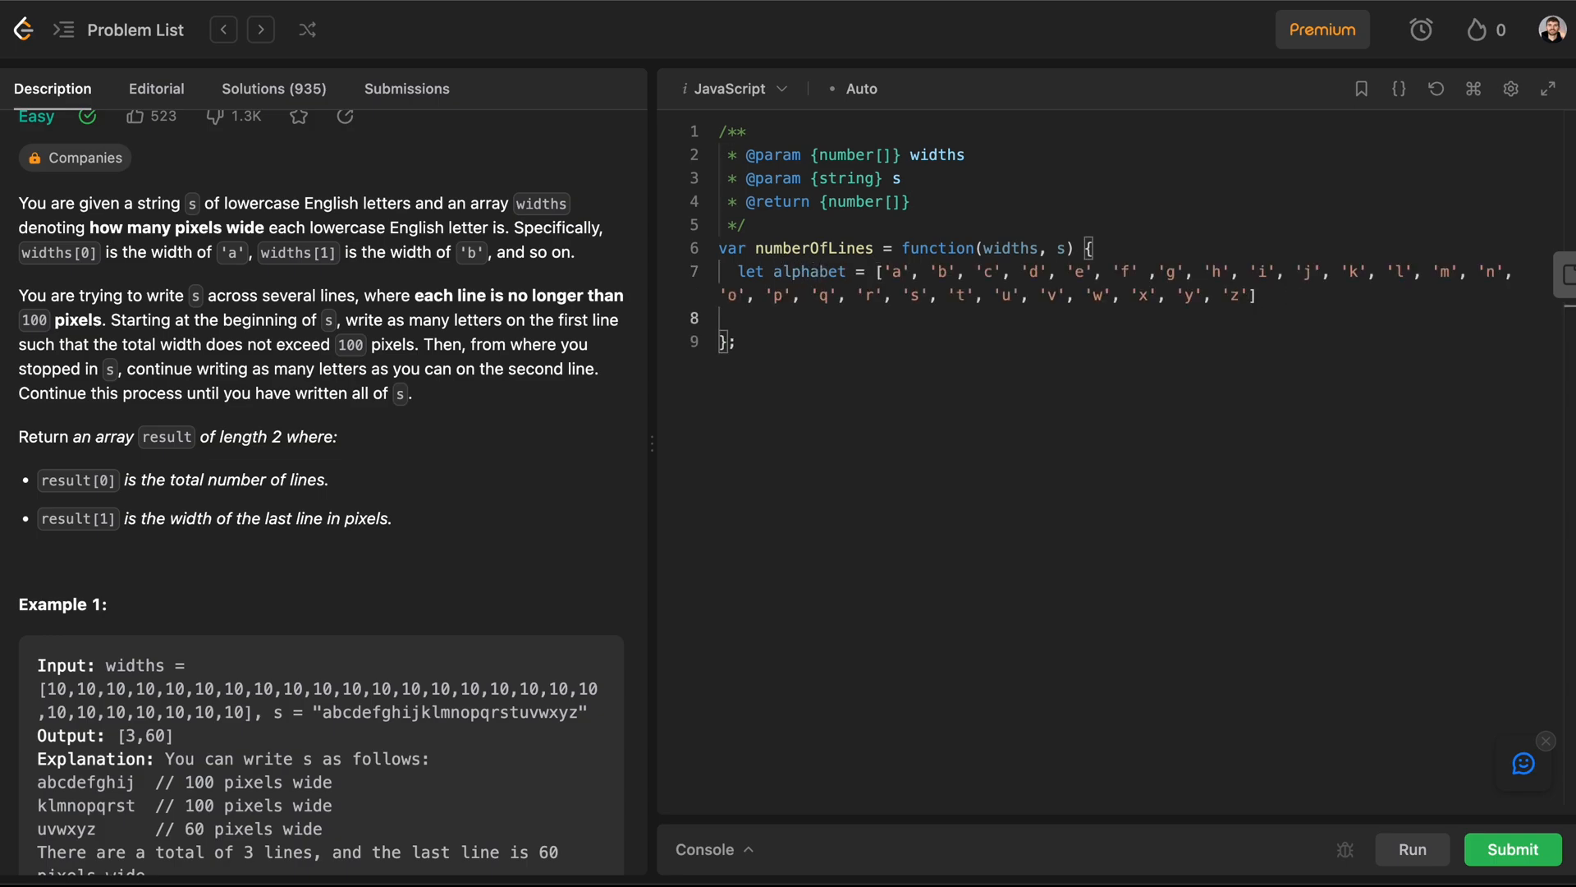
{"action": "type", "text": "let alphabetWithWid"}
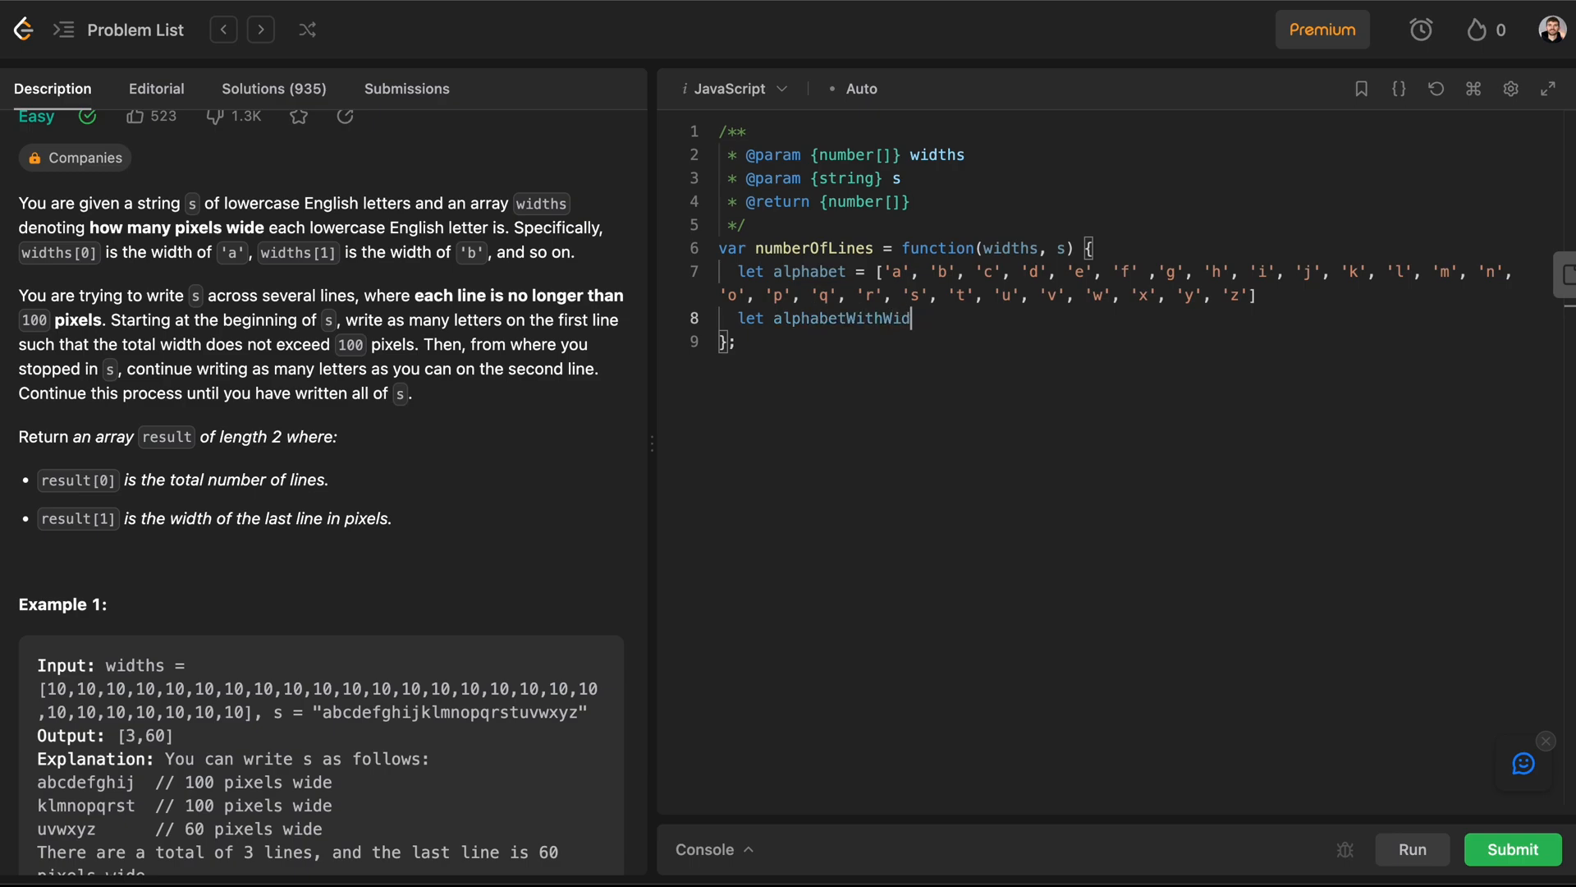
{"action": "type", "text": "ths ="}
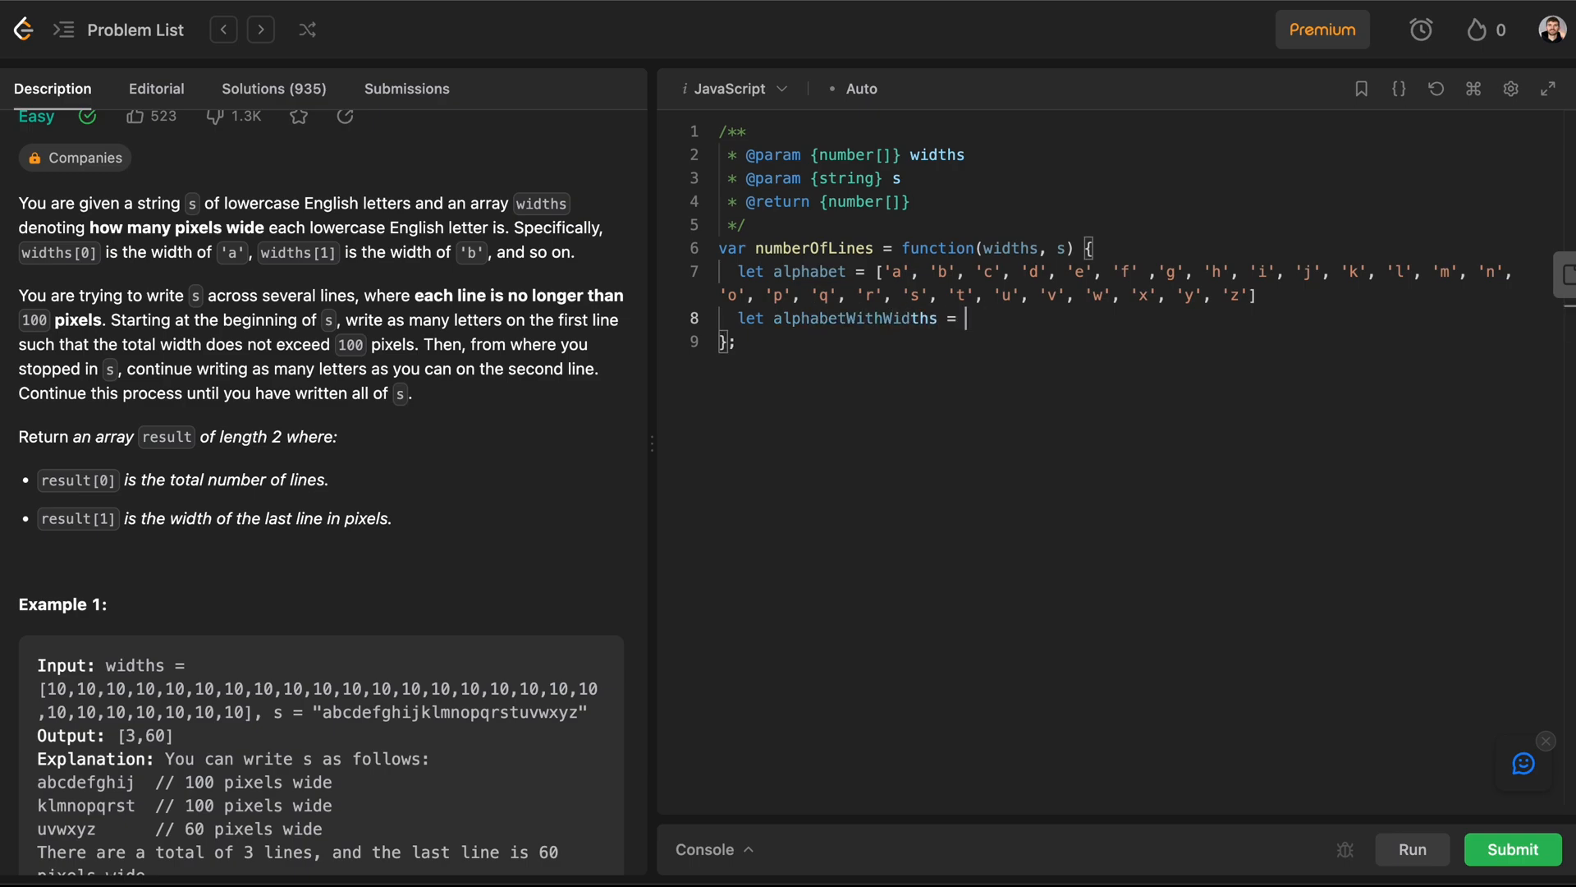
{"action": "type", "text": "{}"}
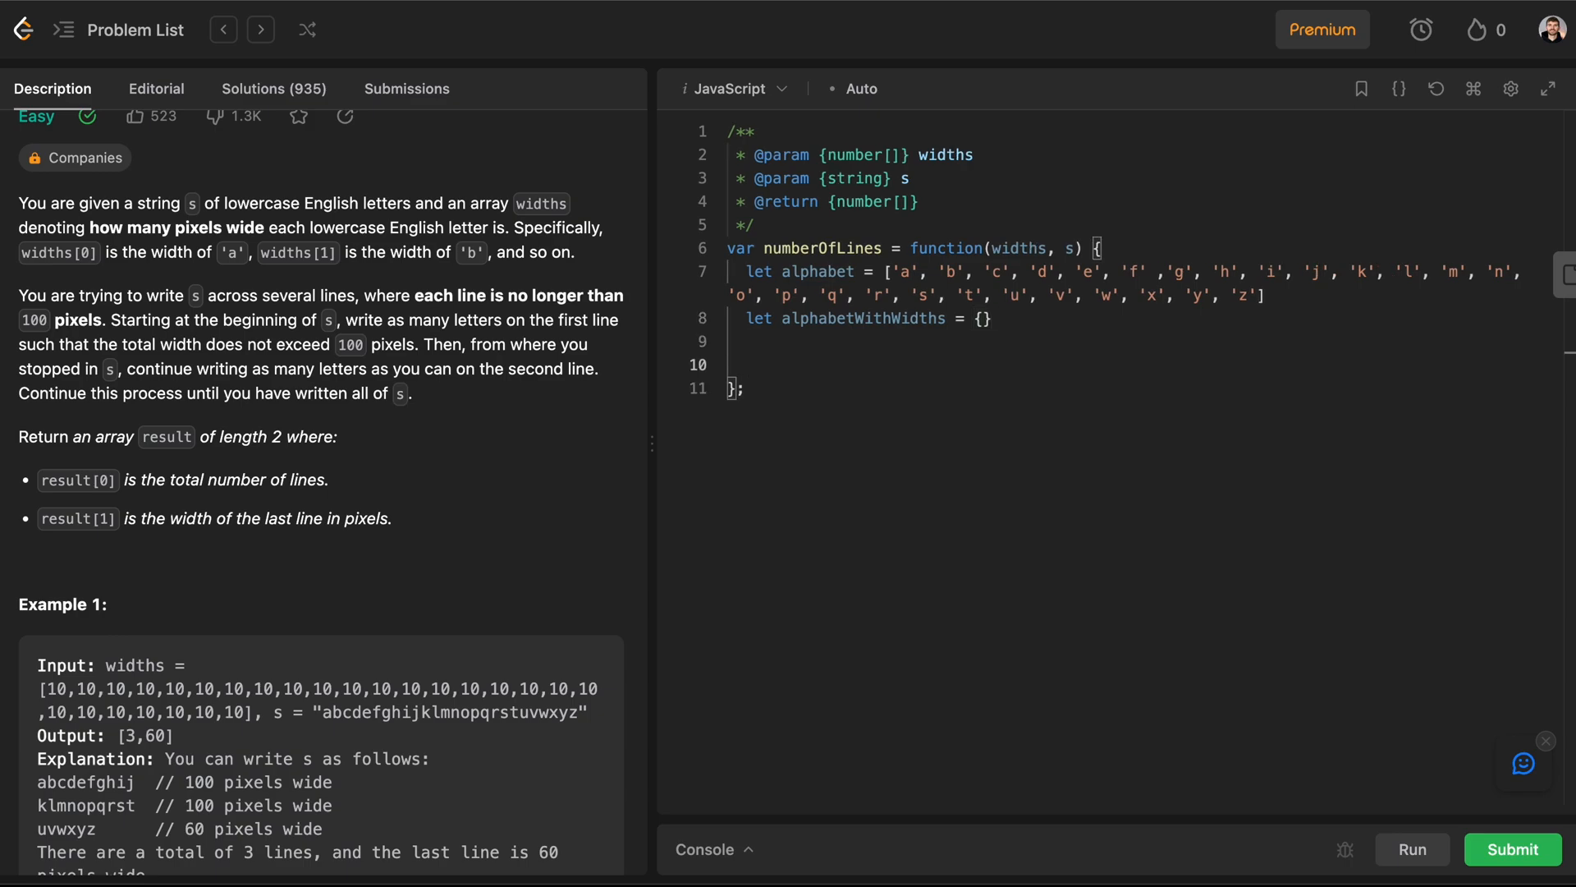
{"action": "double_click", "coordinate": [859, 318]}
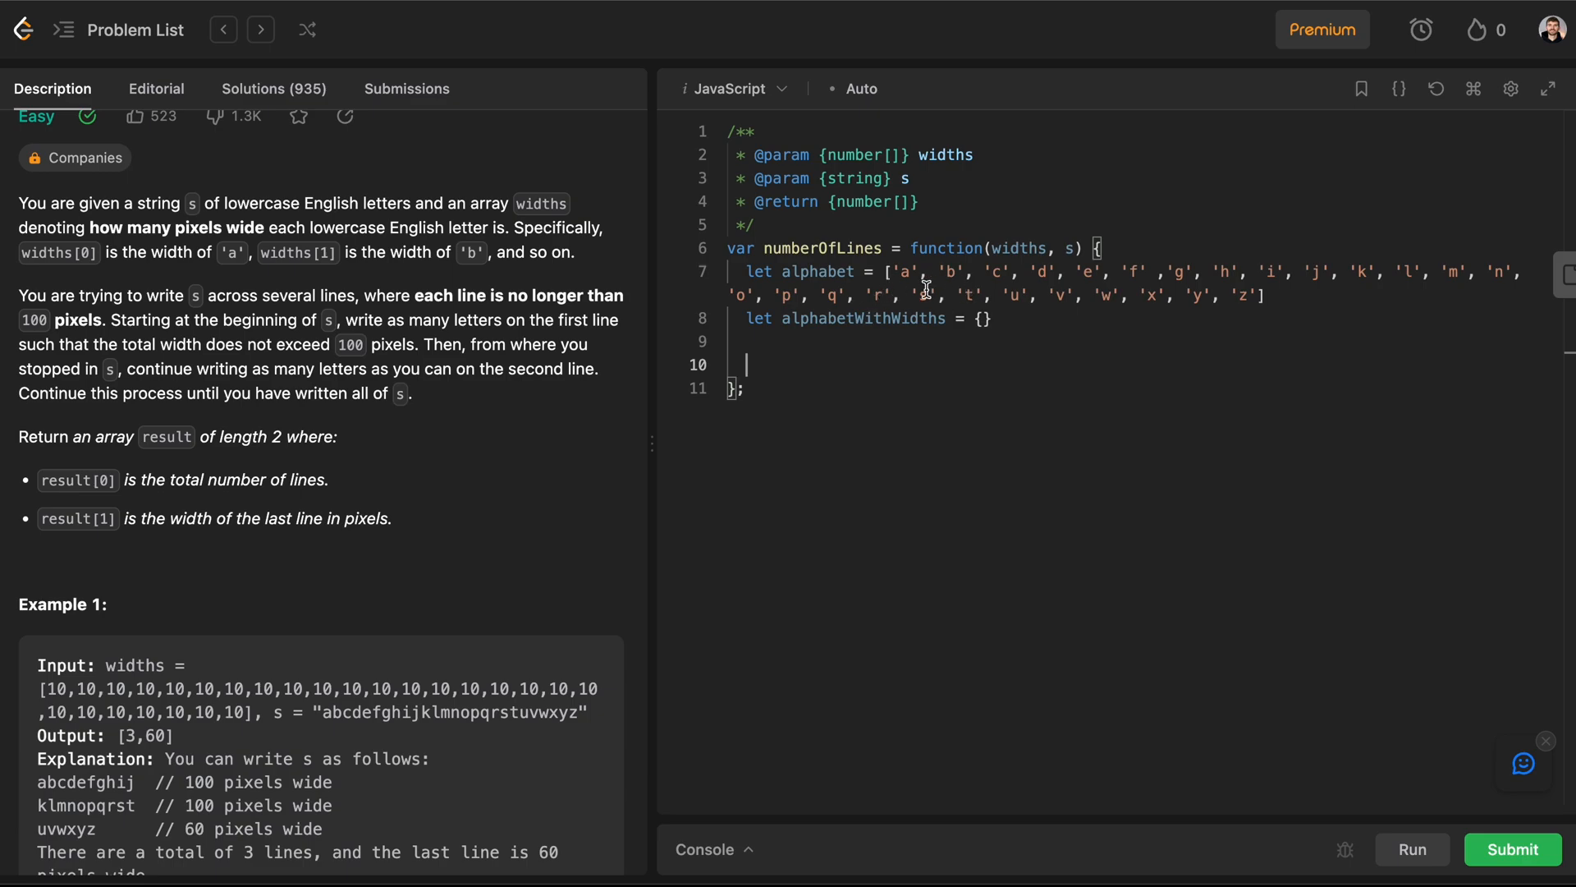
{"action": "double_click", "coordinate": [906, 271]}
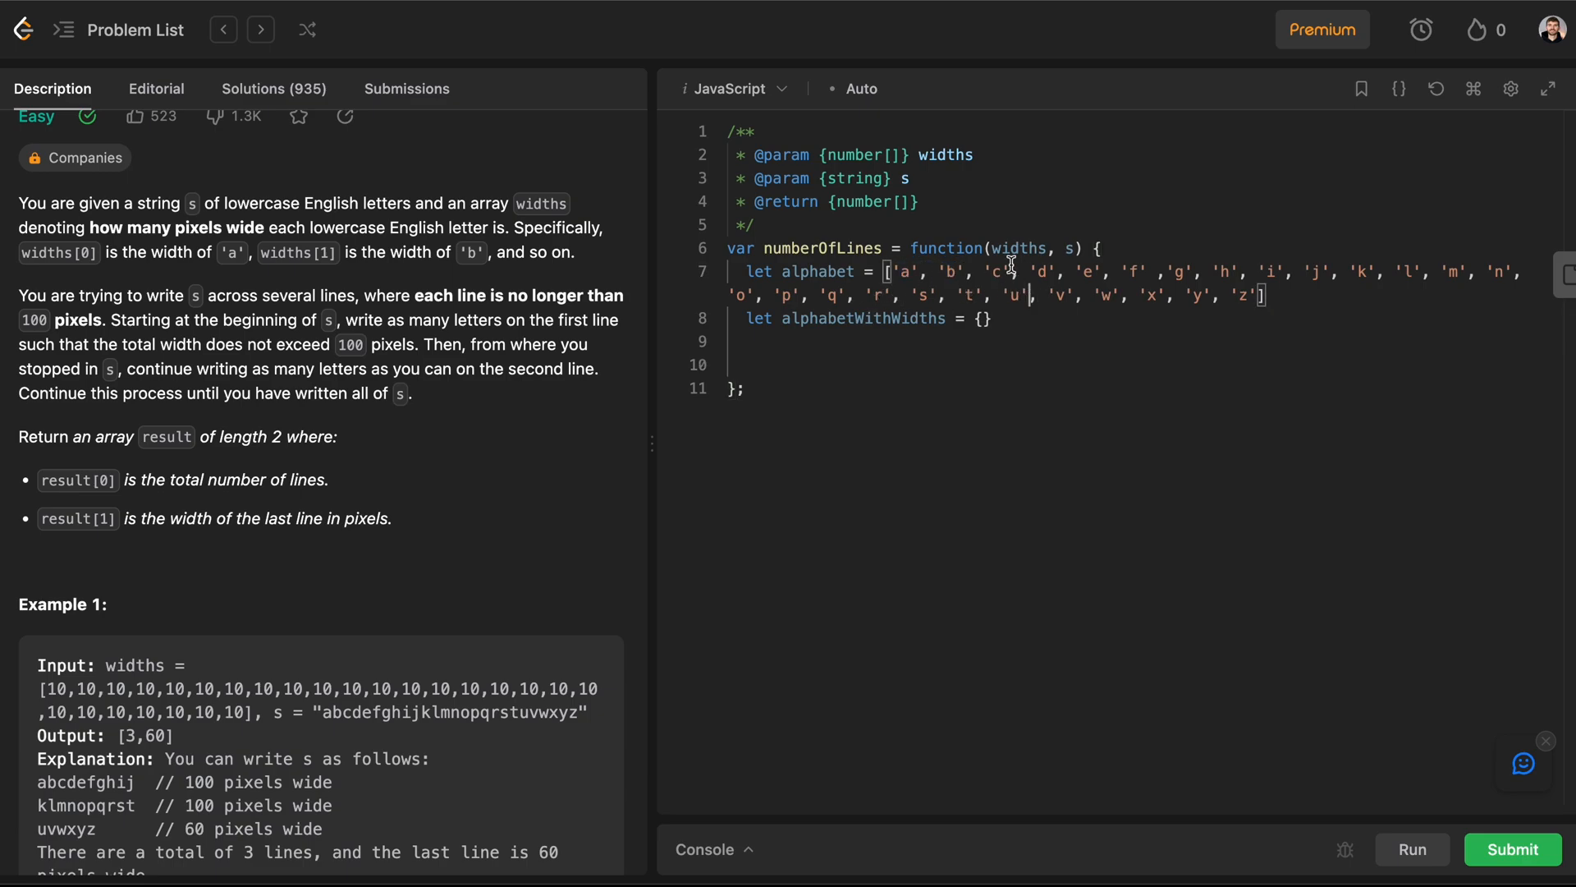
{"action": "double_click", "coordinate": [1018, 248]}
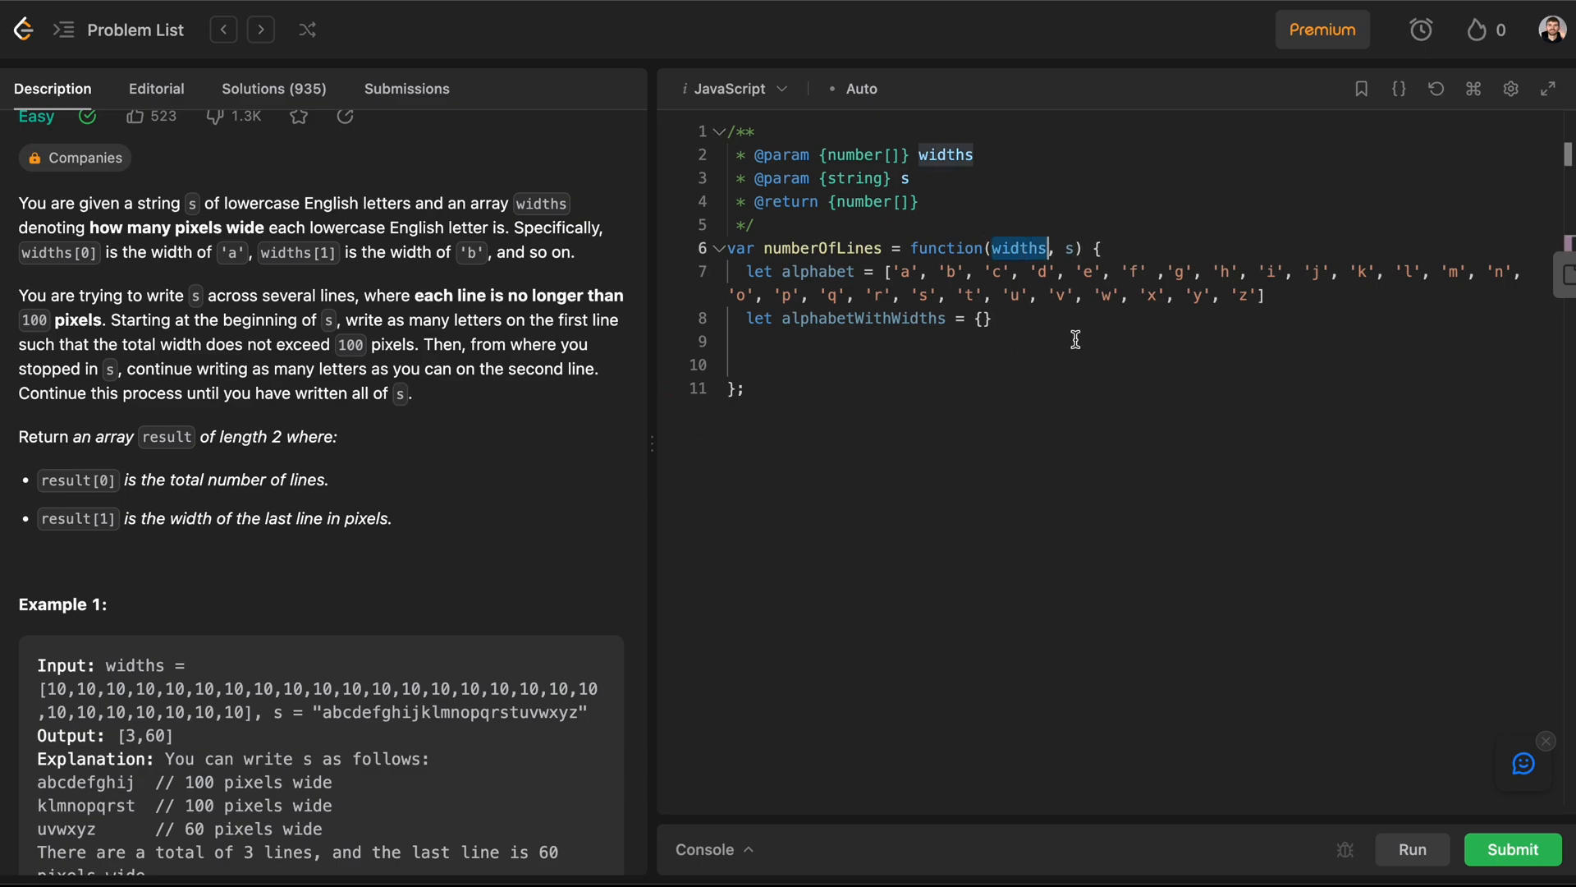
Step: Add a for loop iterating i from 0 to alphabet.length
{"action": "left_click_drag", "start_coordinate": [885, 270], "coordinate": [1265, 294]}
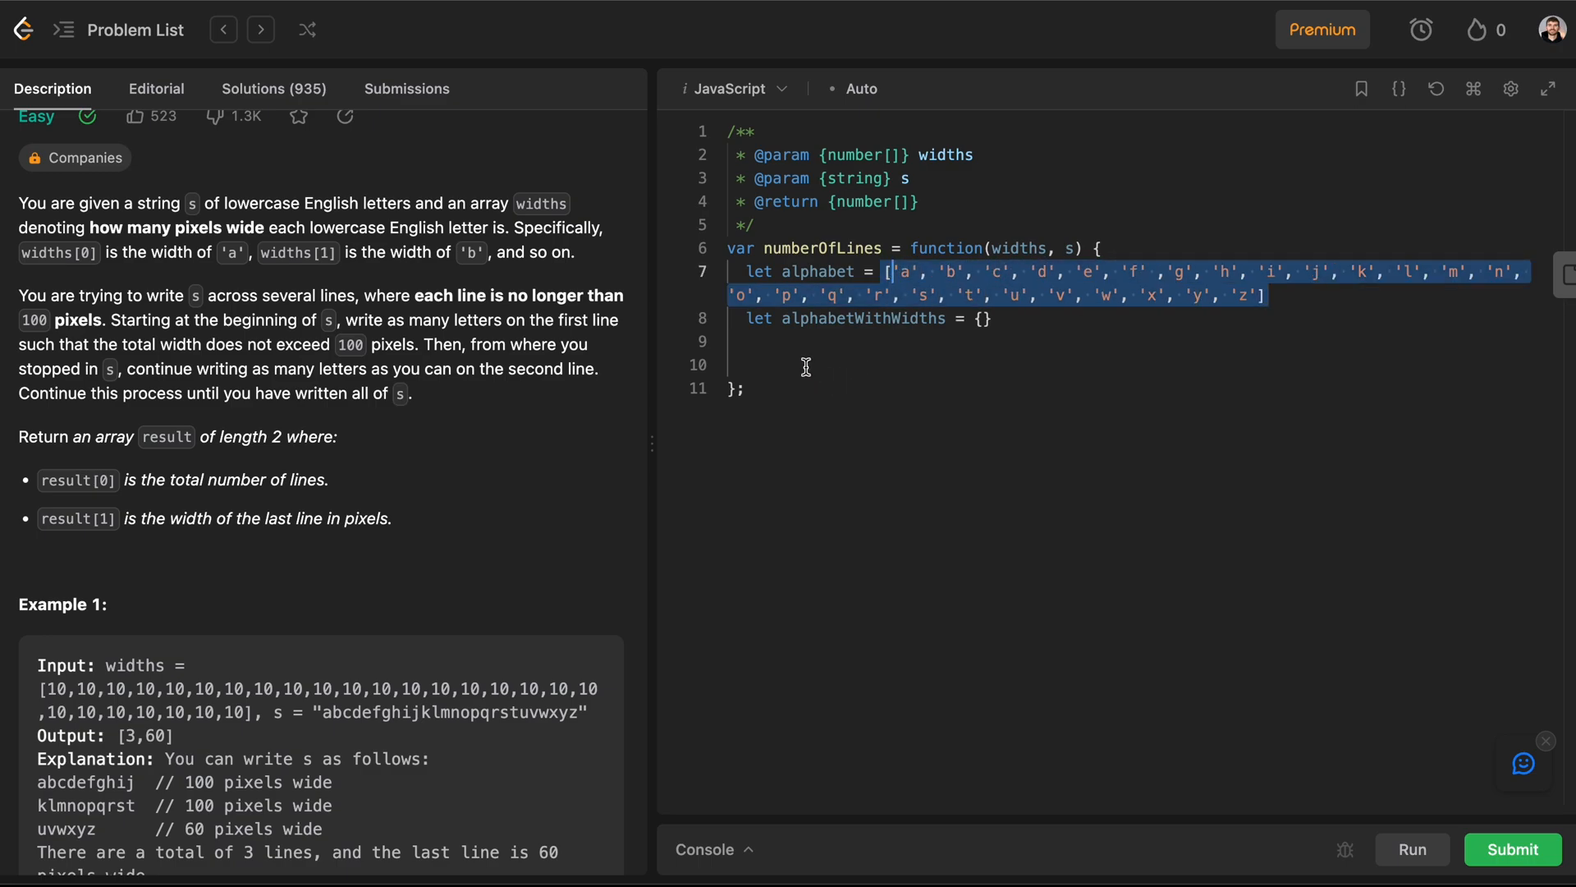
{"action": "type", "text": "for ("}
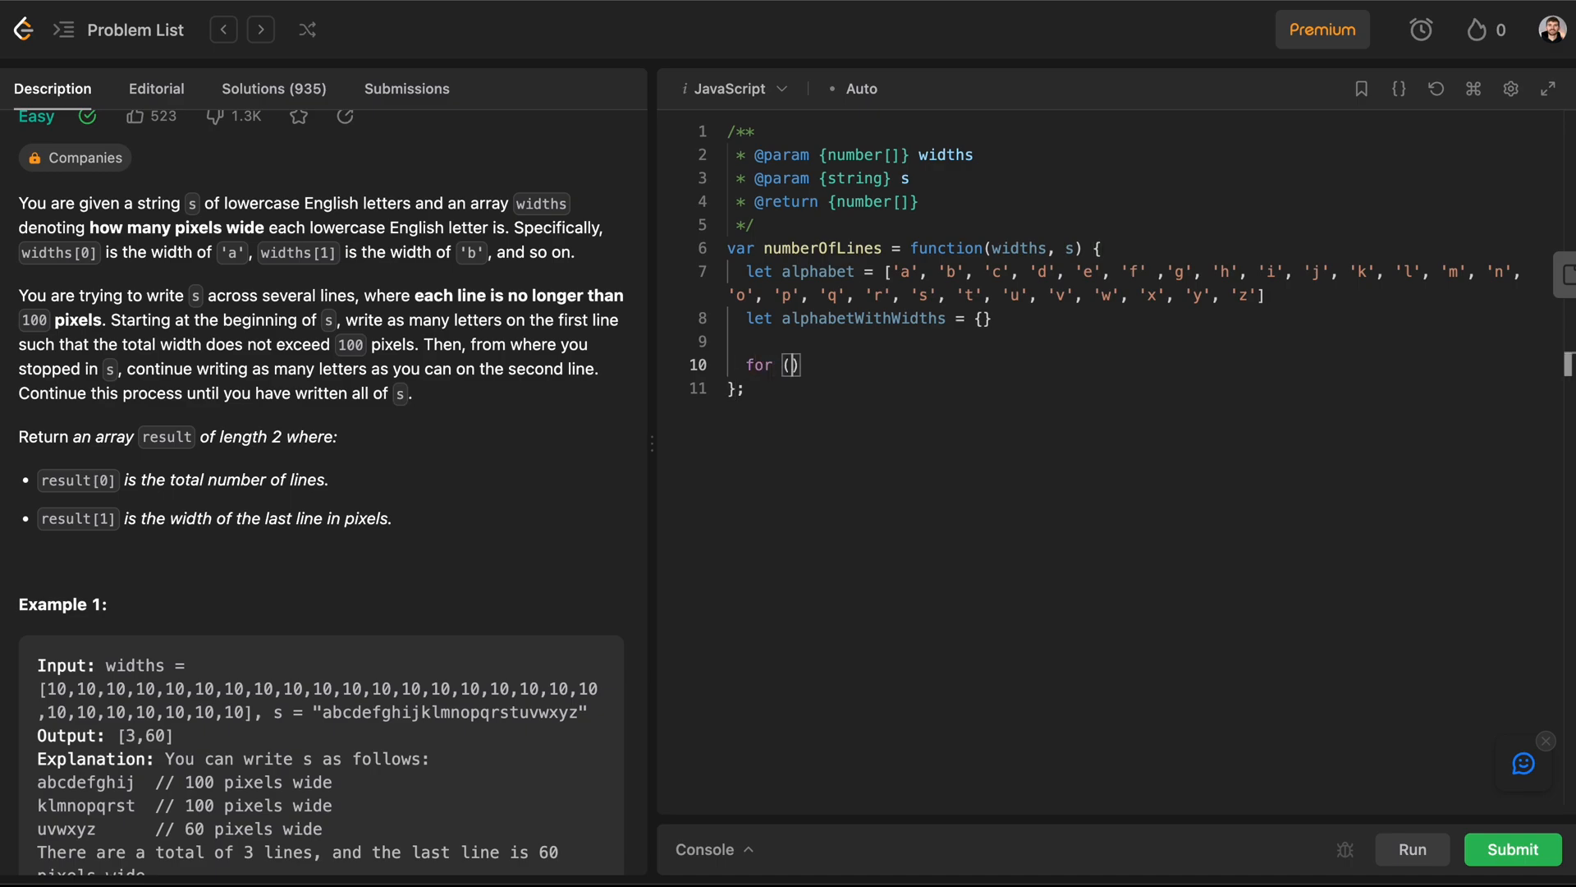
{"action": "type", "text": "let i = 0; i < alphabet.length;"}
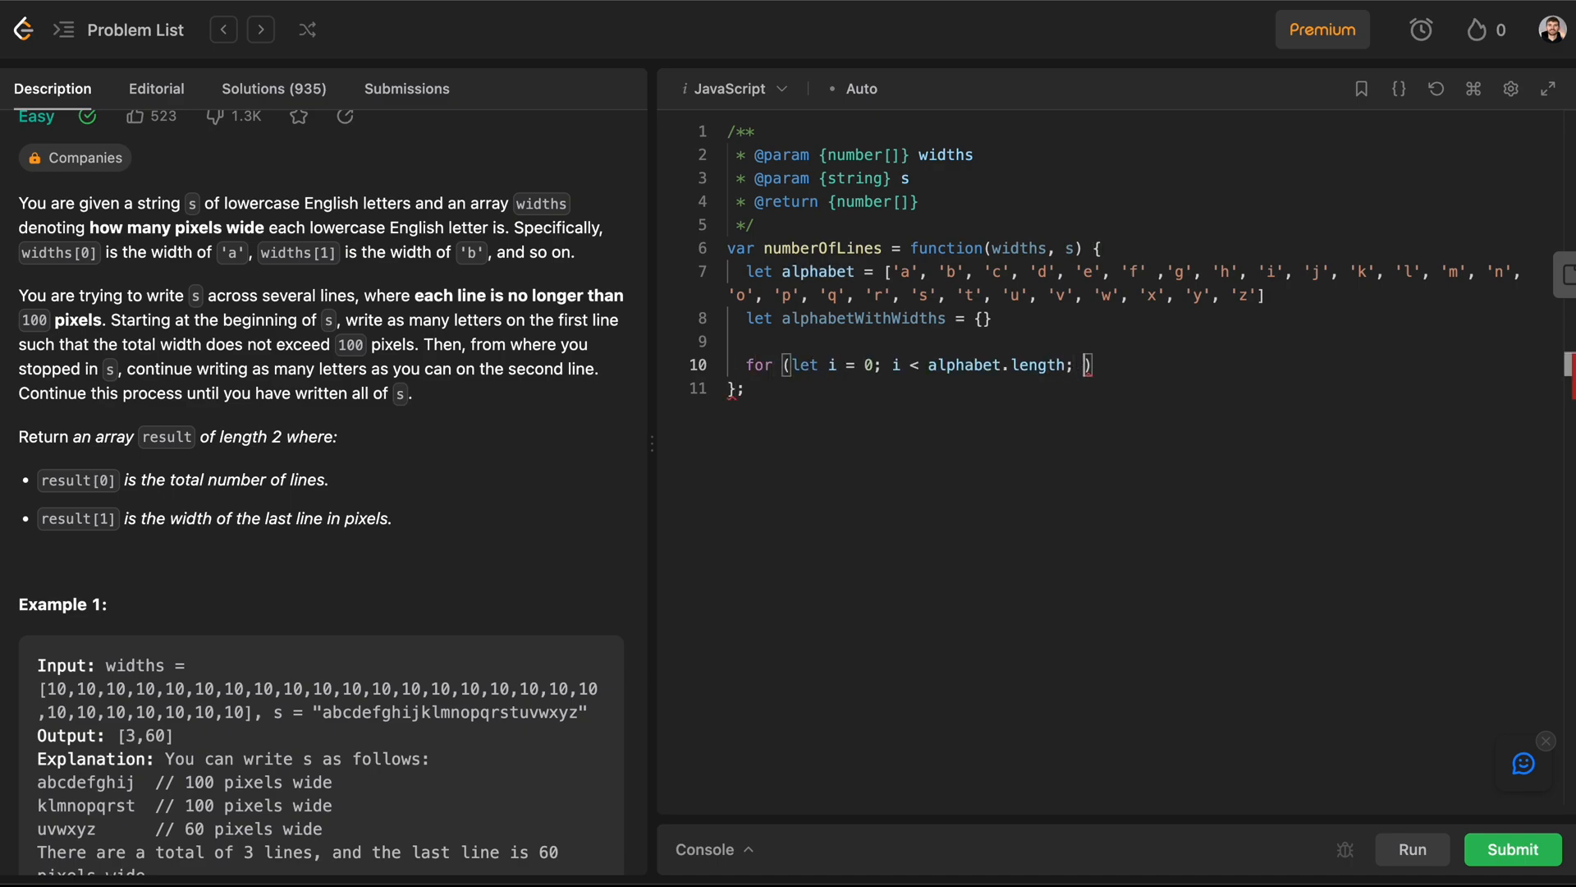
{"action": "type", "text": "i"}
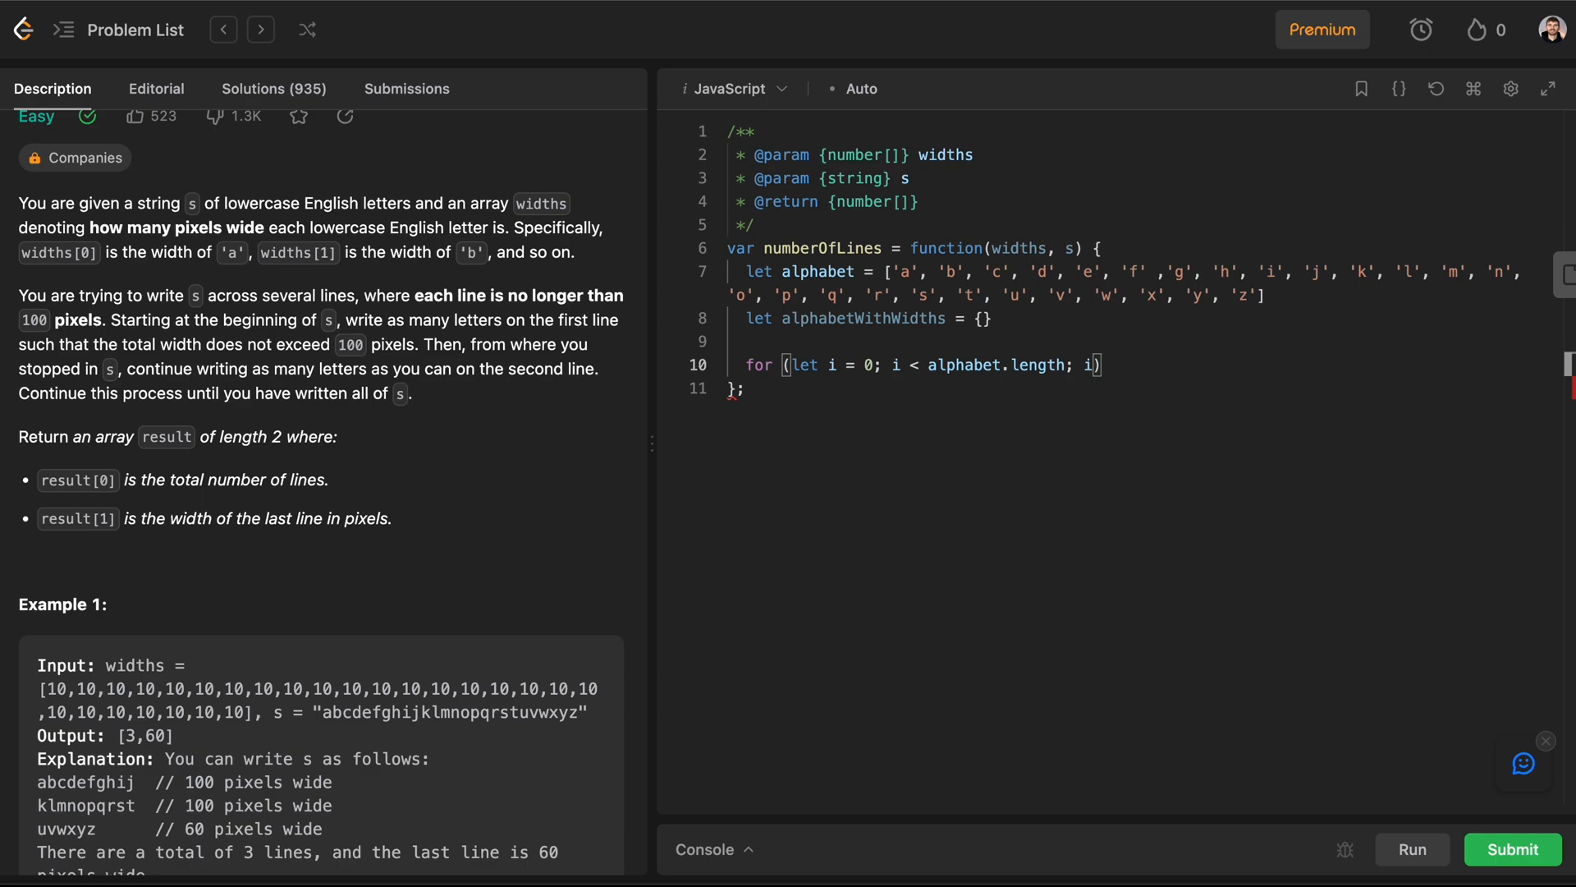
{"action": "type", "text": "++) {"}
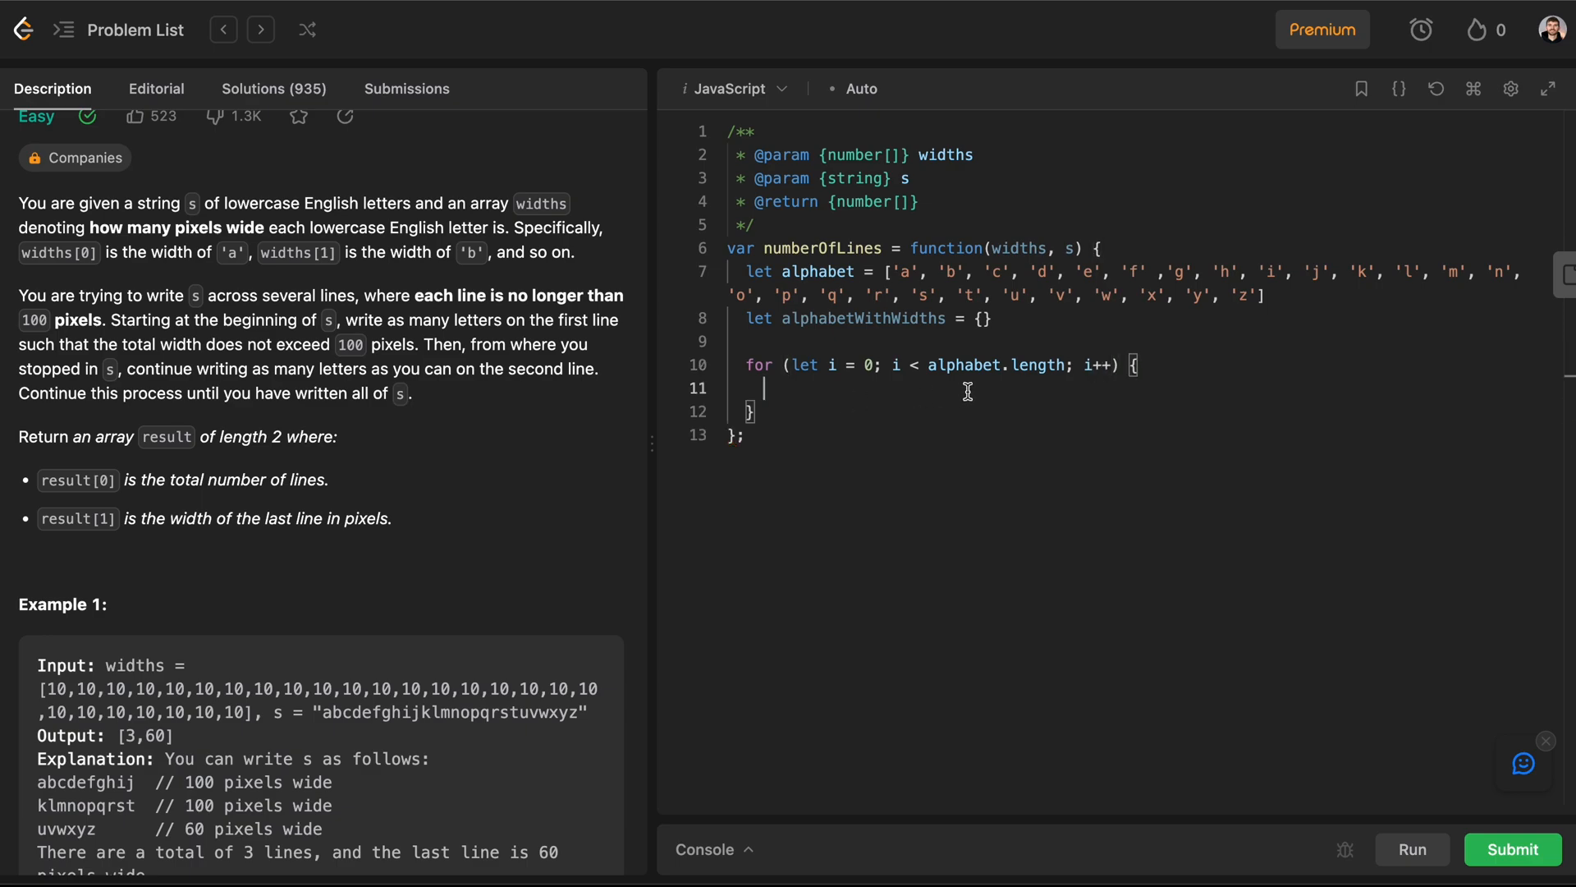
{"action": "mouse_move", "coordinate": [870, 414]}
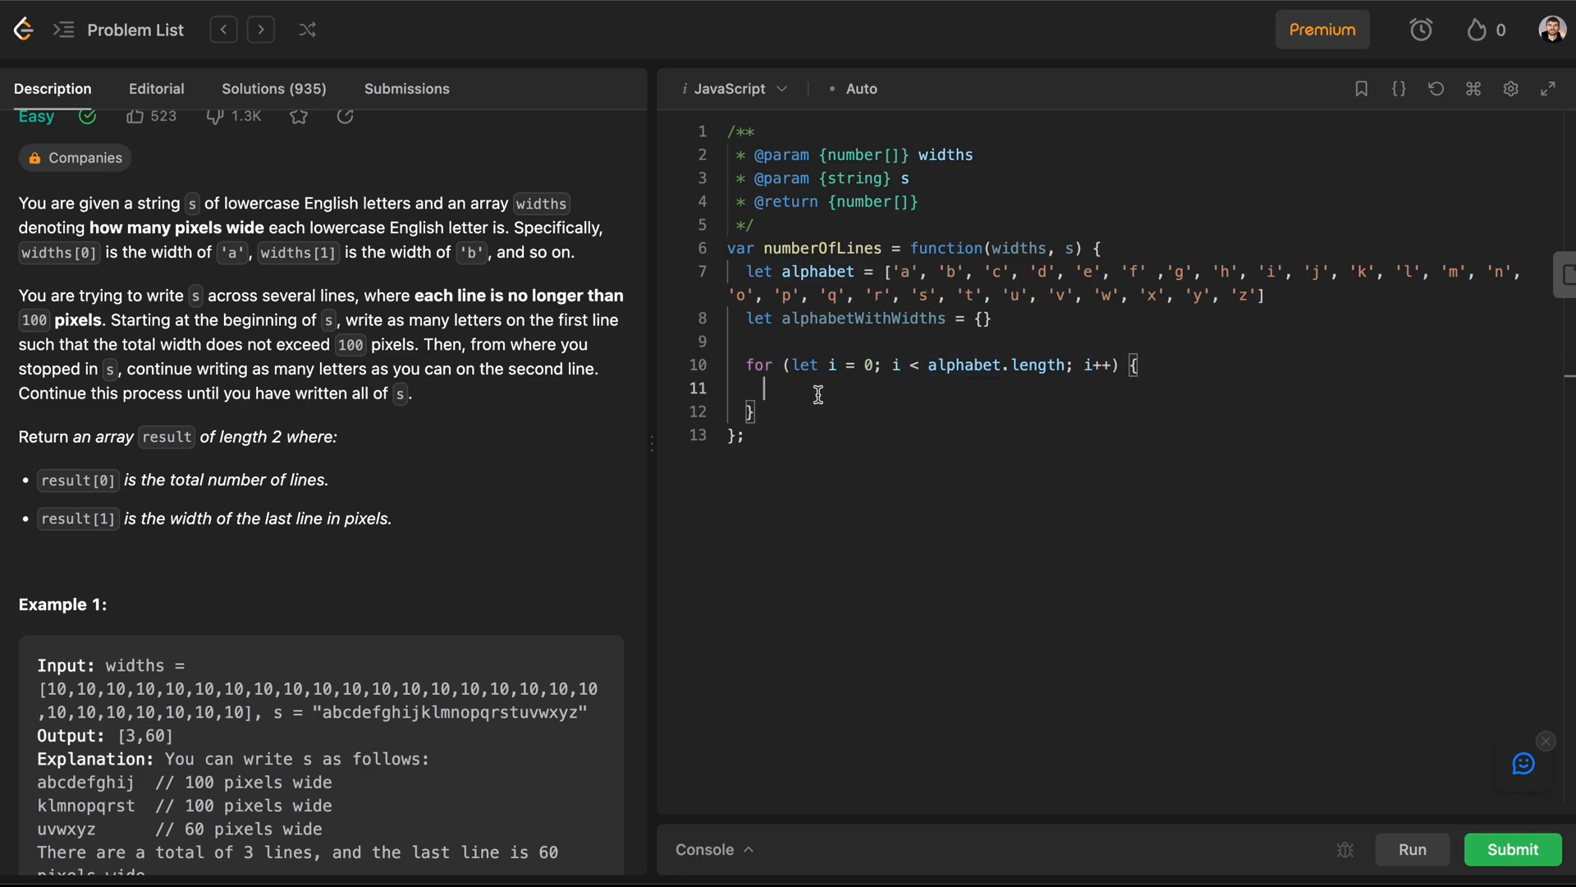
Step: Inside the loop assign alphabetWithWidths[alphabet[i]] = widths[i]
{"action": "type", "text": "alphabetWithWidths[\""}
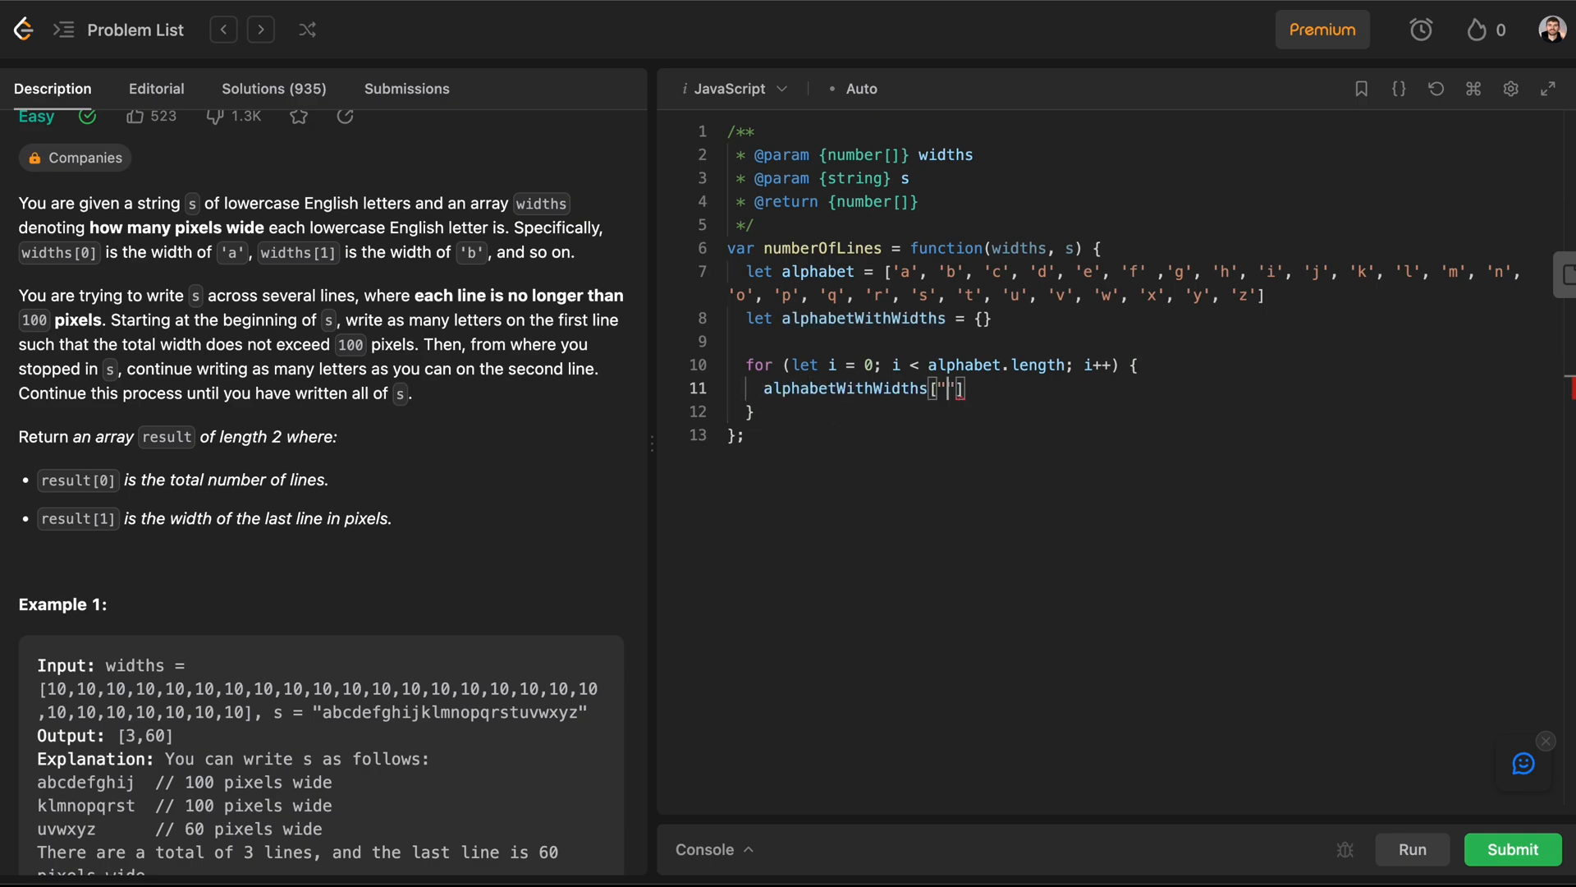
{"action": "type", "text": "alphabet[i"}
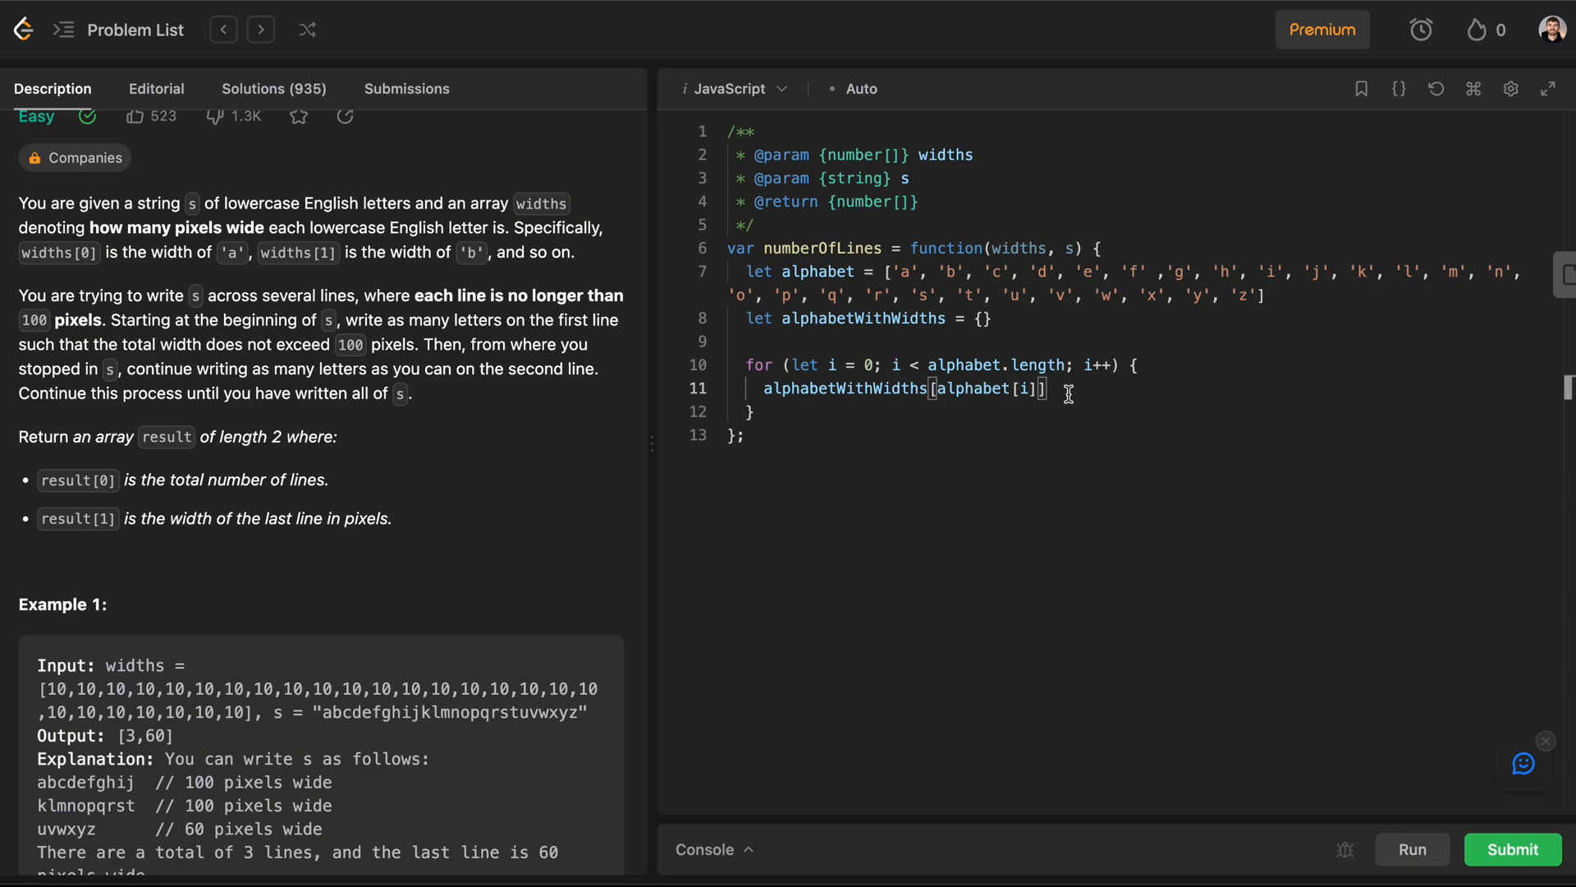
{"action": "type", "text": "="}
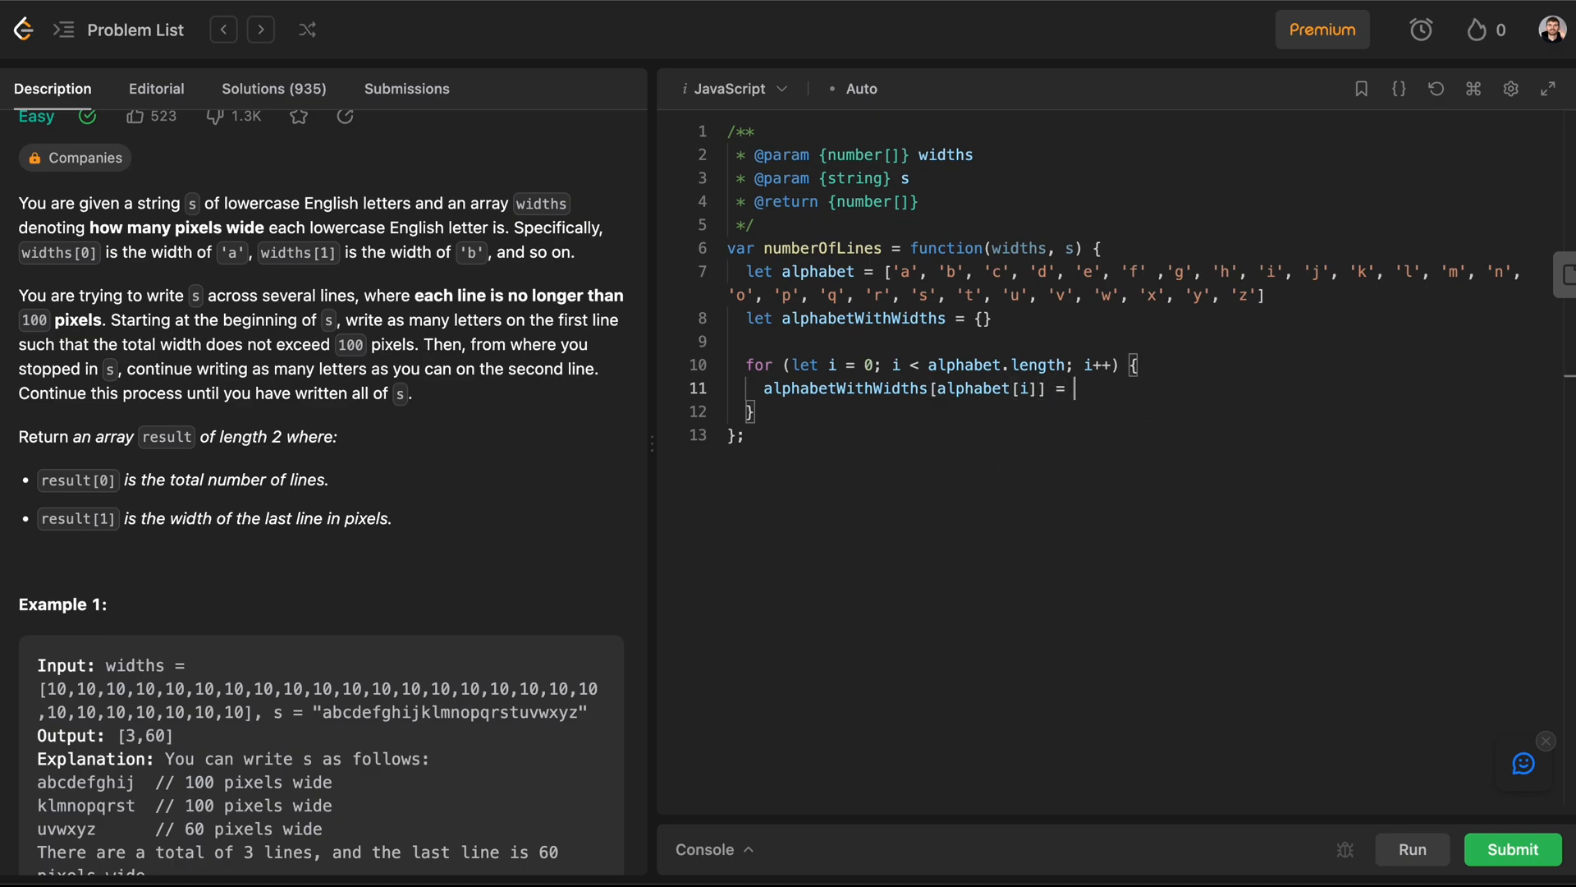
{"action": "type", "text": "widths[]"}
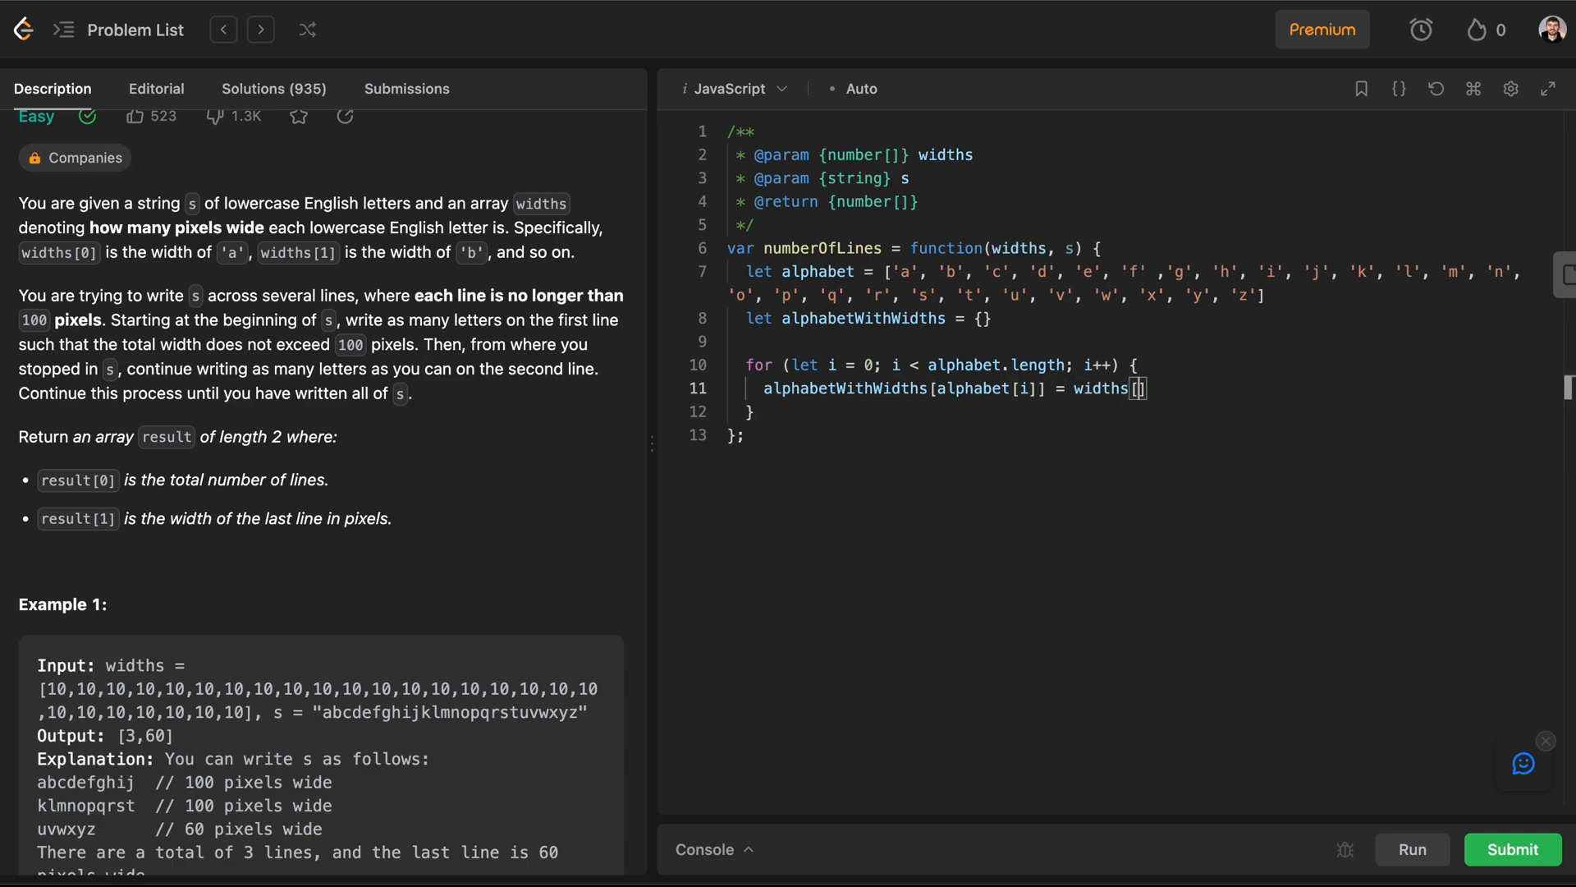
{"action": "type", "text": "i"}
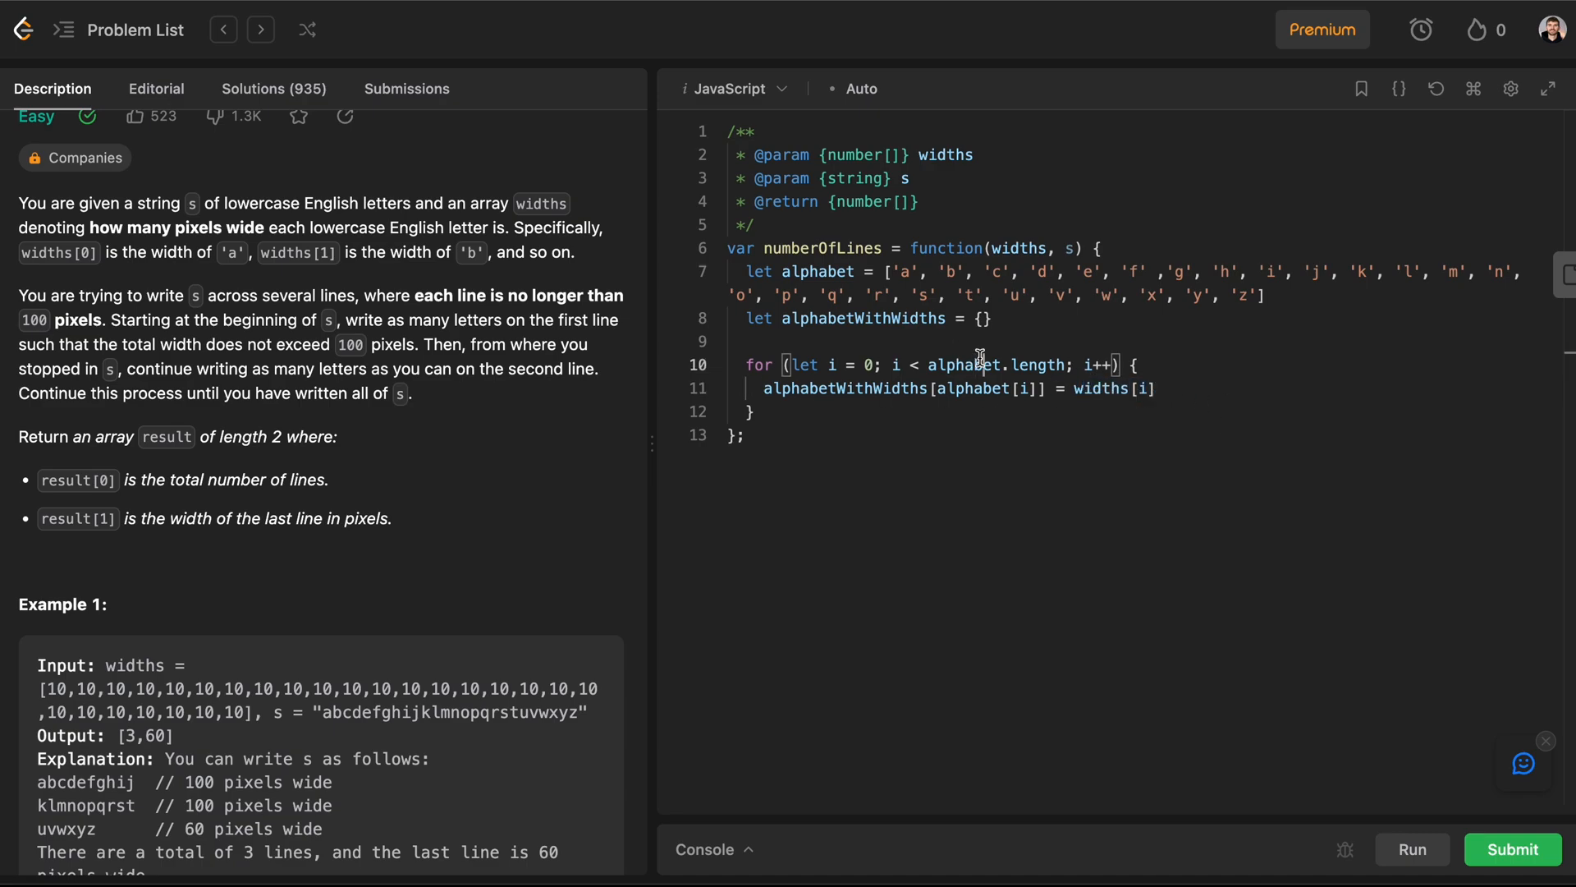
{"action": "double_click", "coordinate": [964, 364]}
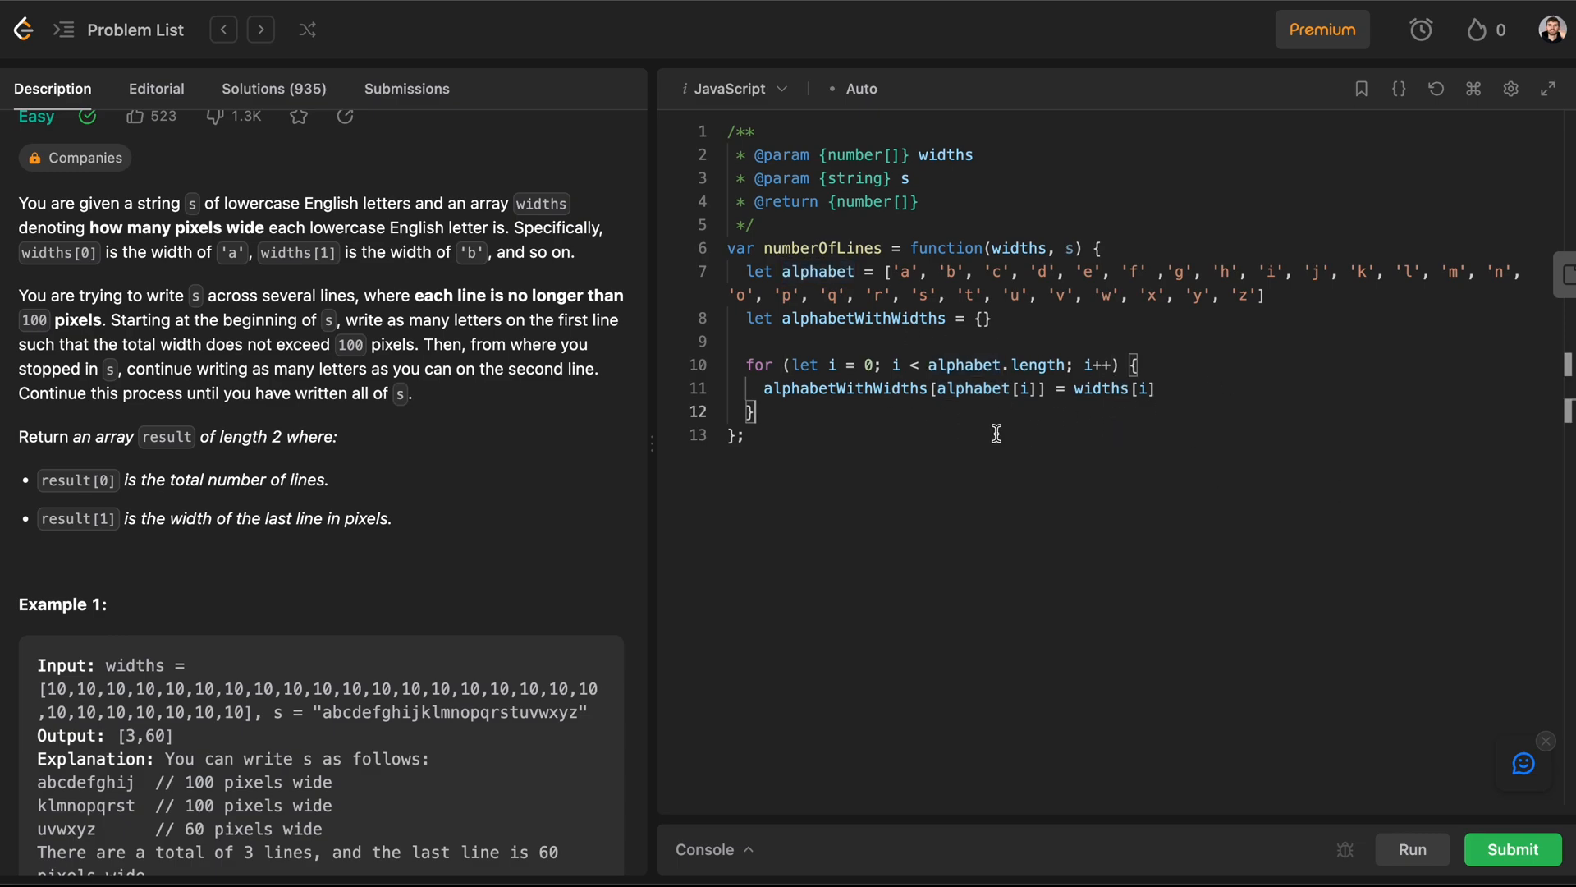
Step: Log alphaWithWidths and run, hitting a ReferenceError for the misspelled name
{"action": "type", "text": "console"}
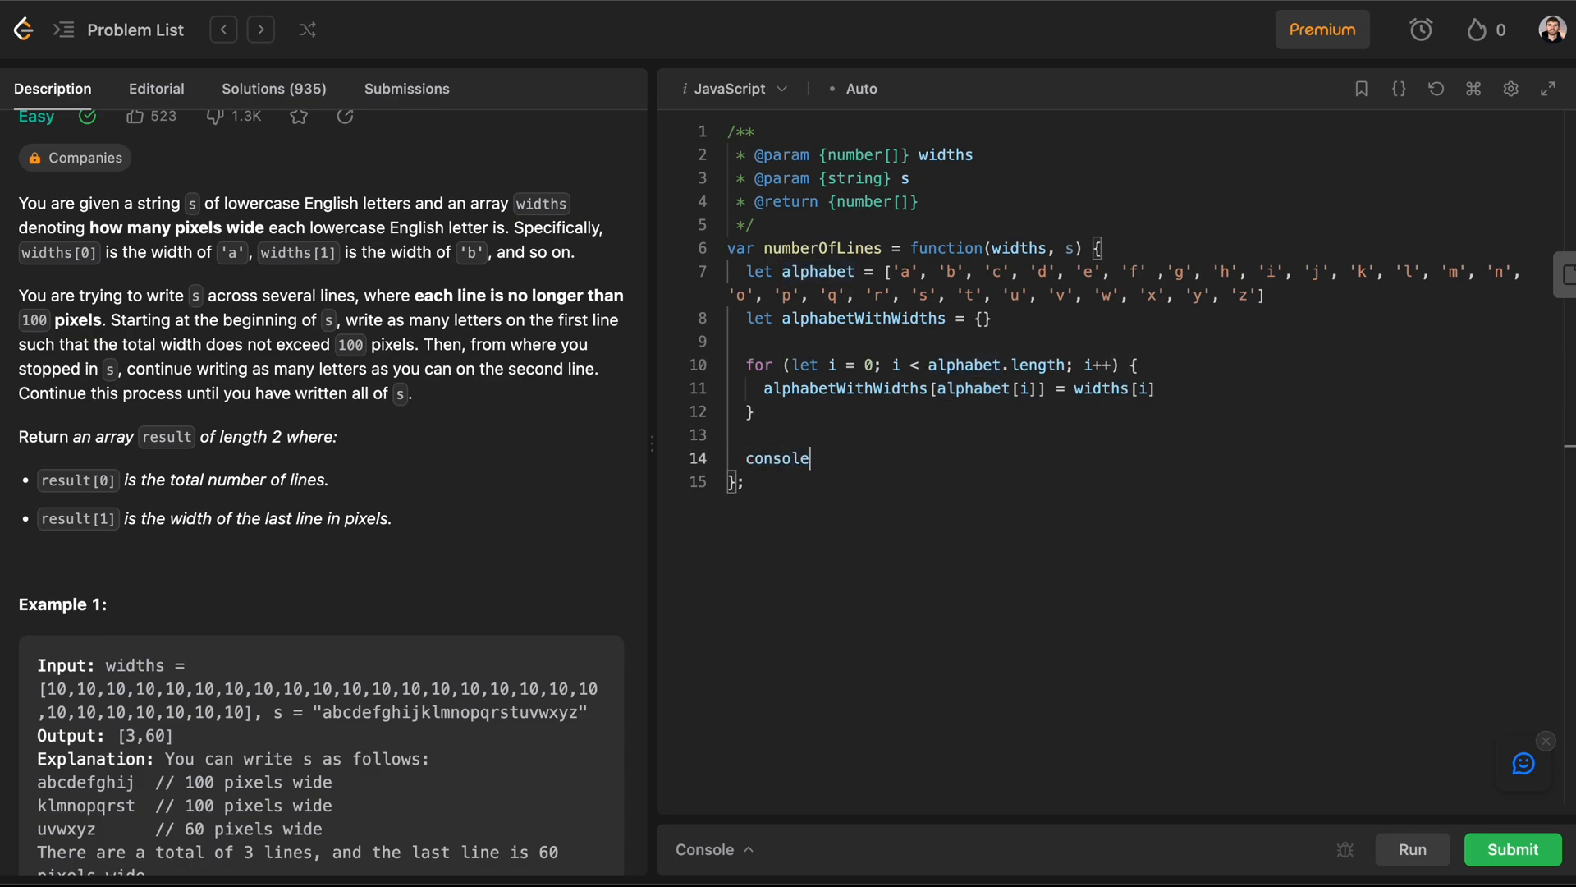
{"action": "type", "text": ".log(alphaWithWidths)"}
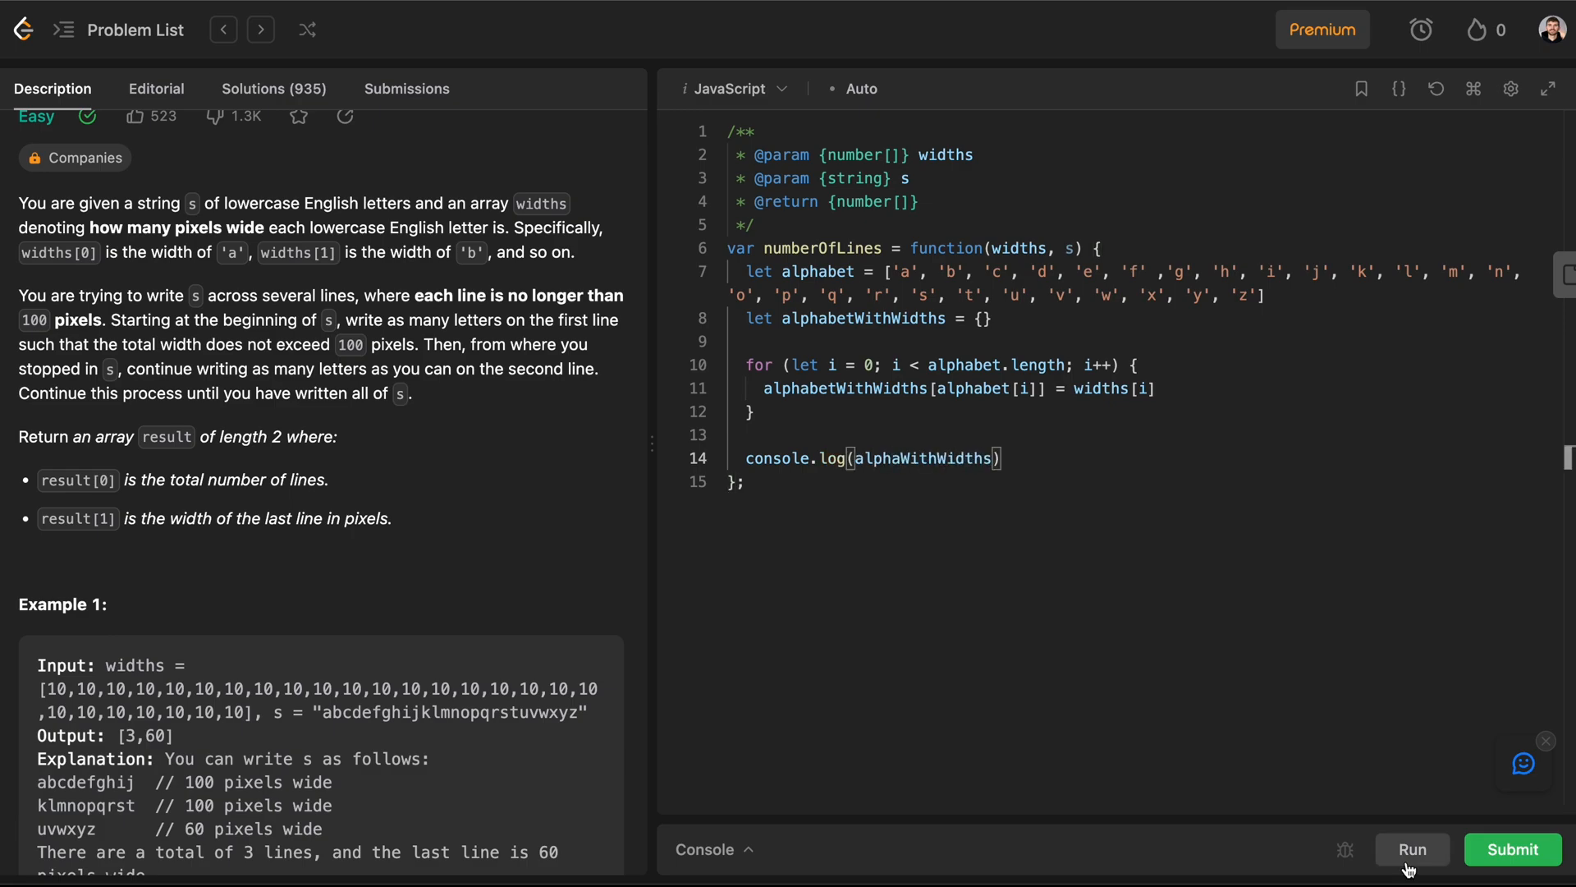
{"action": "left_click", "coordinate": [1412, 849]}
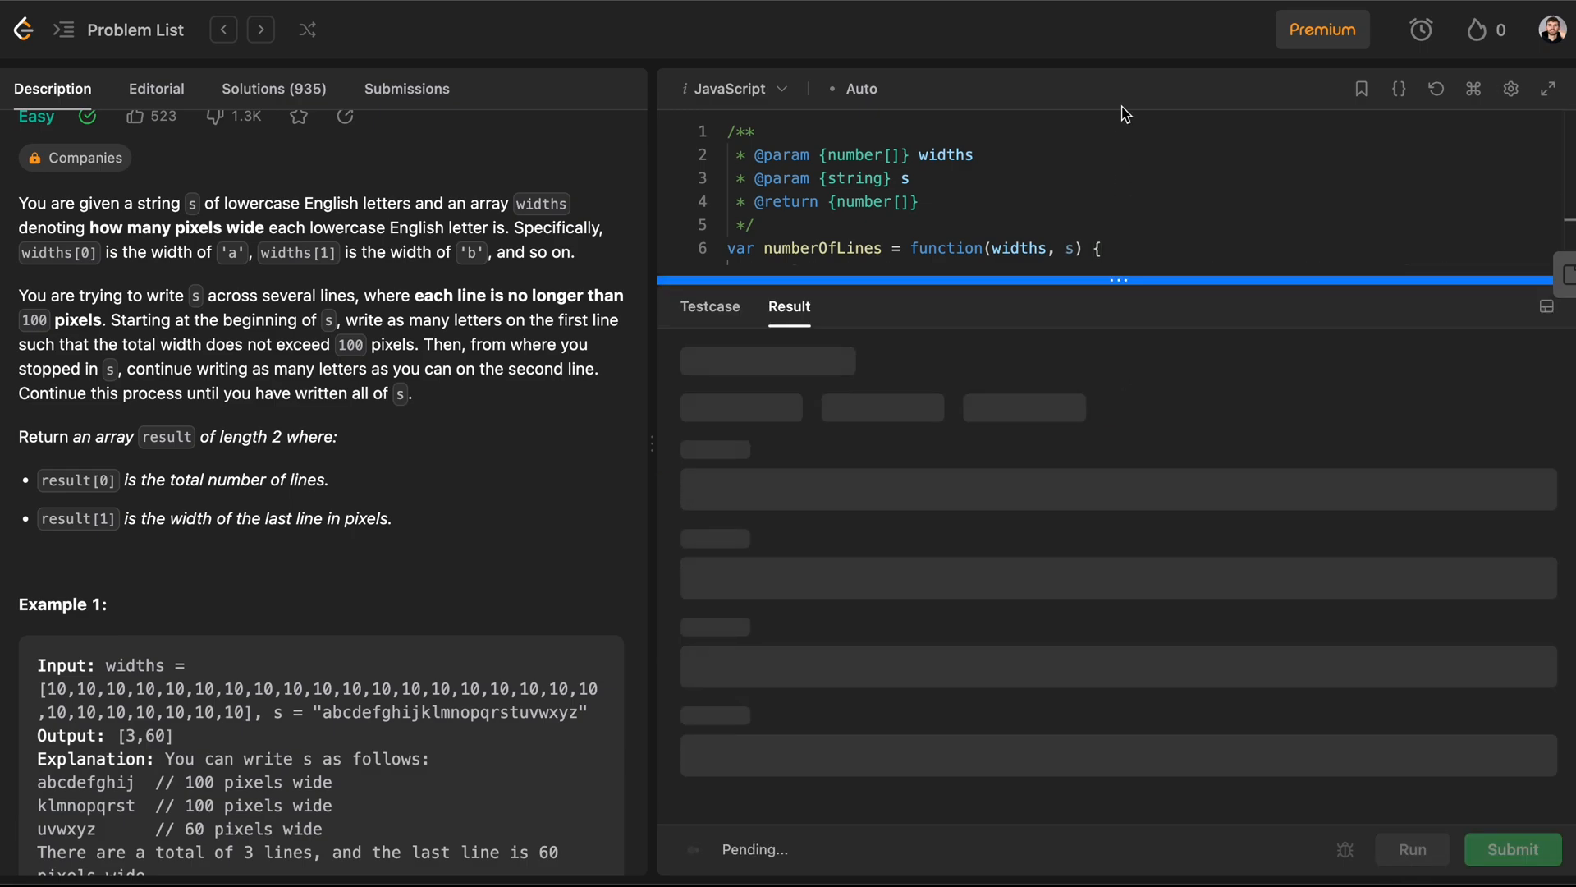
Step: Correct the log to alphabetWithWidths and rerun, checking Stdout shows each letter's width
{"action": "left_click", "coordinate": [1412, 848]}
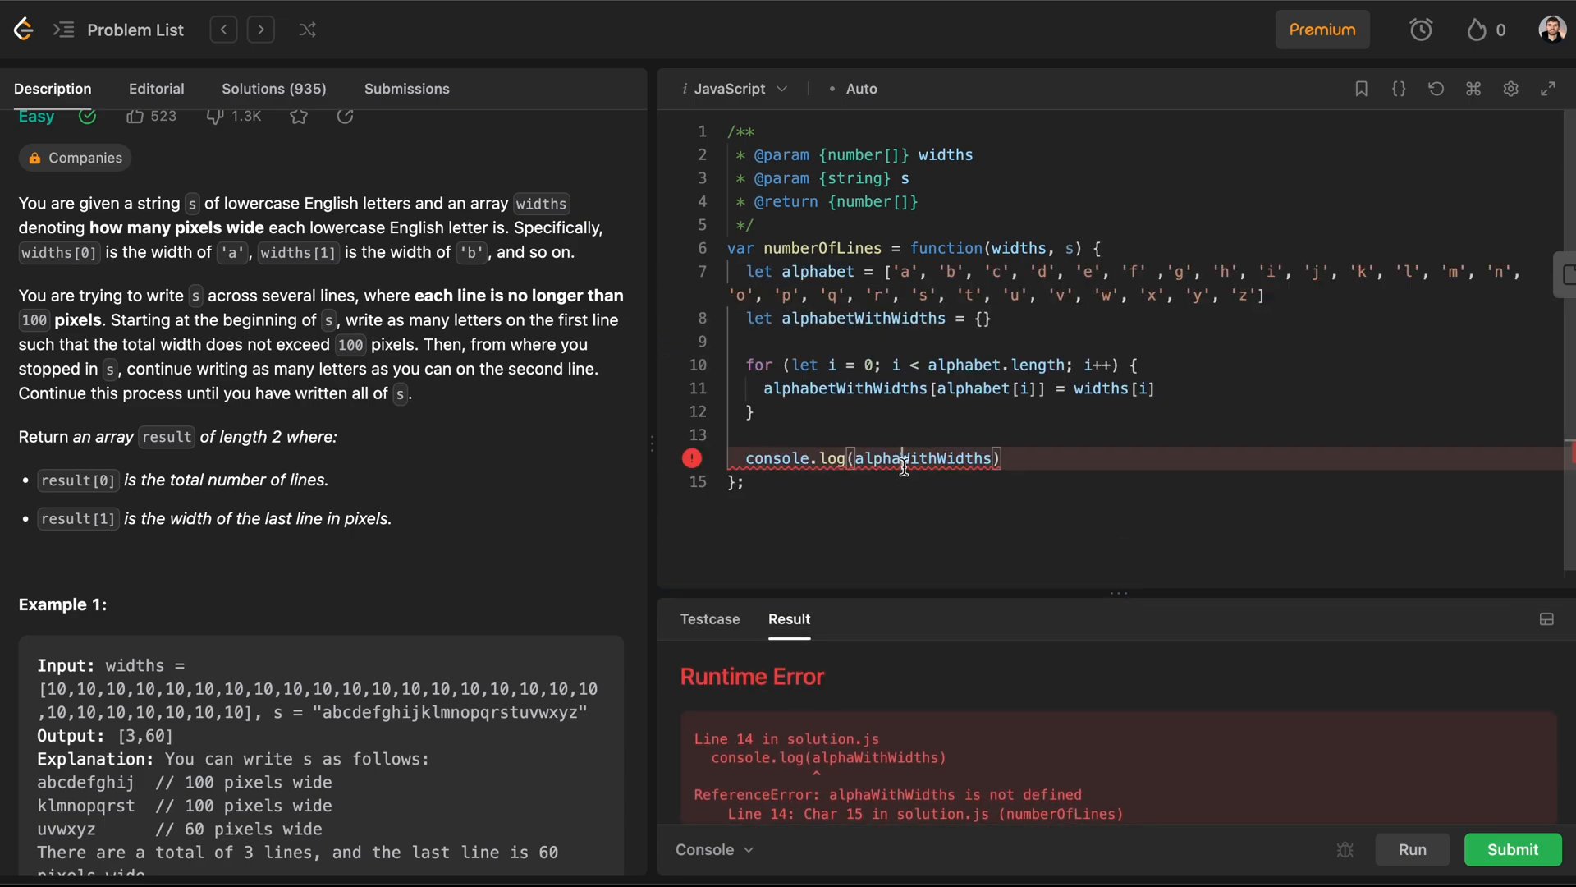
{"action": "type", "text": "bet"}
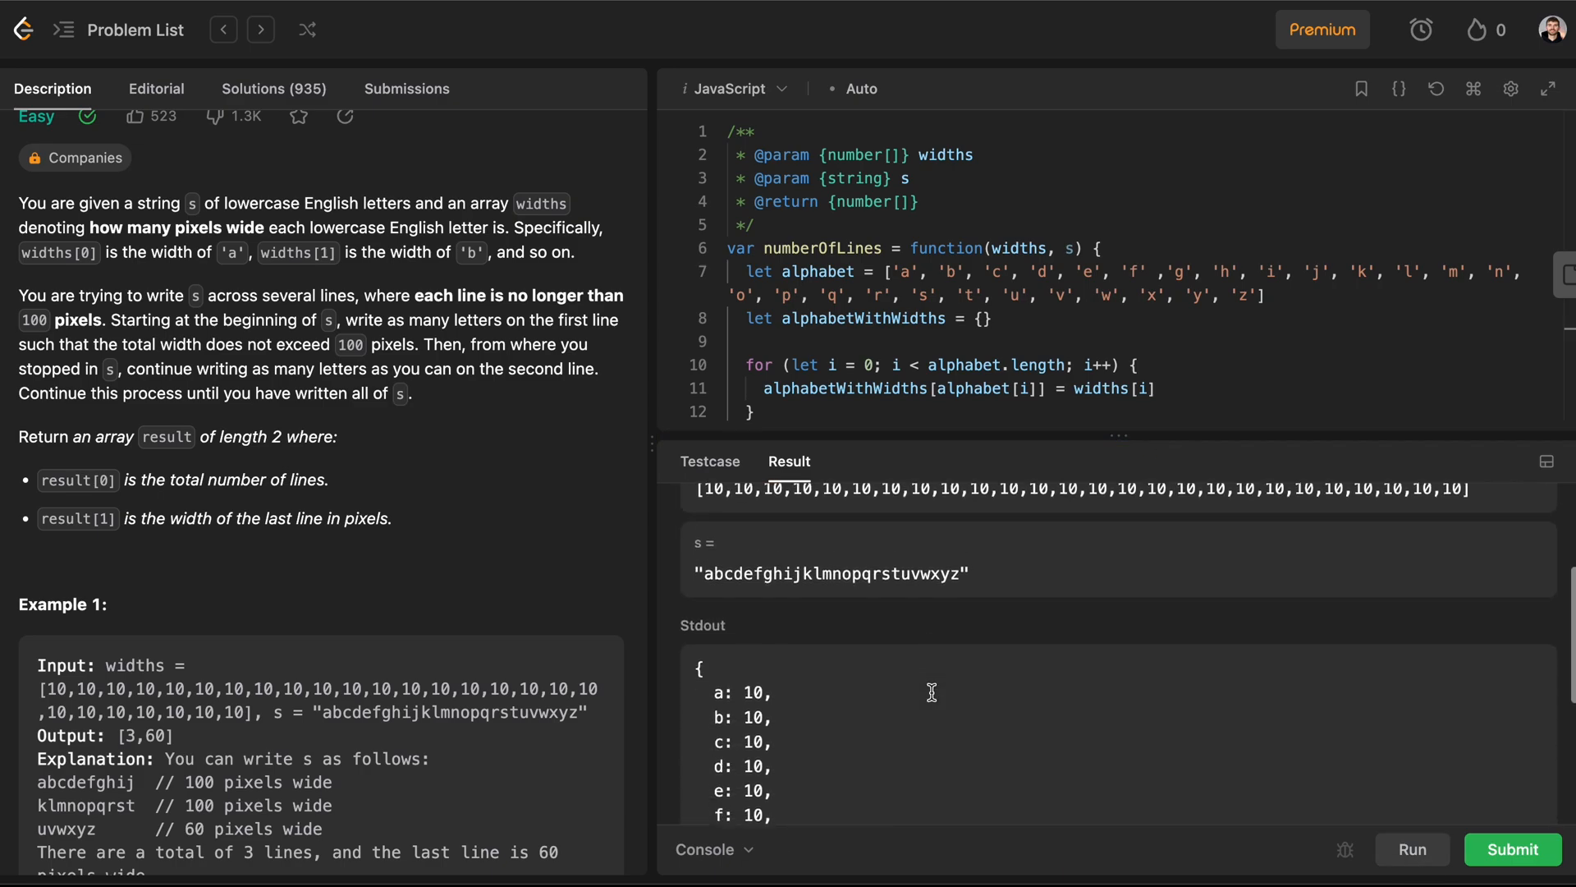
{"action": "scroll", "scroll_direction": "down", "scroll_amount": 3}
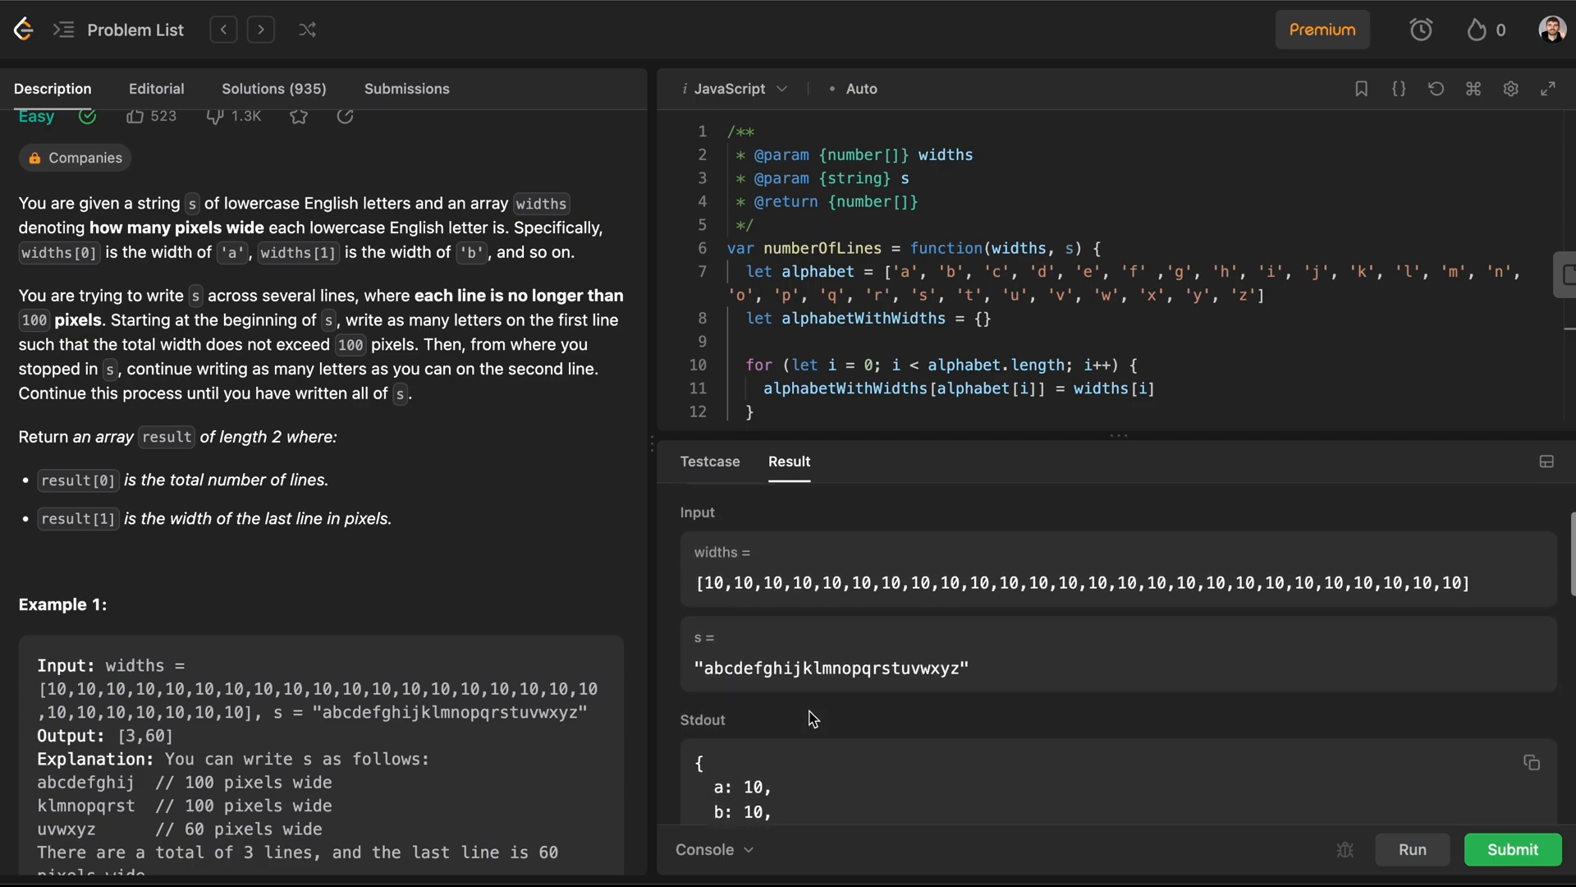
{"action": "left_click", "coordinate": [842, 484]}
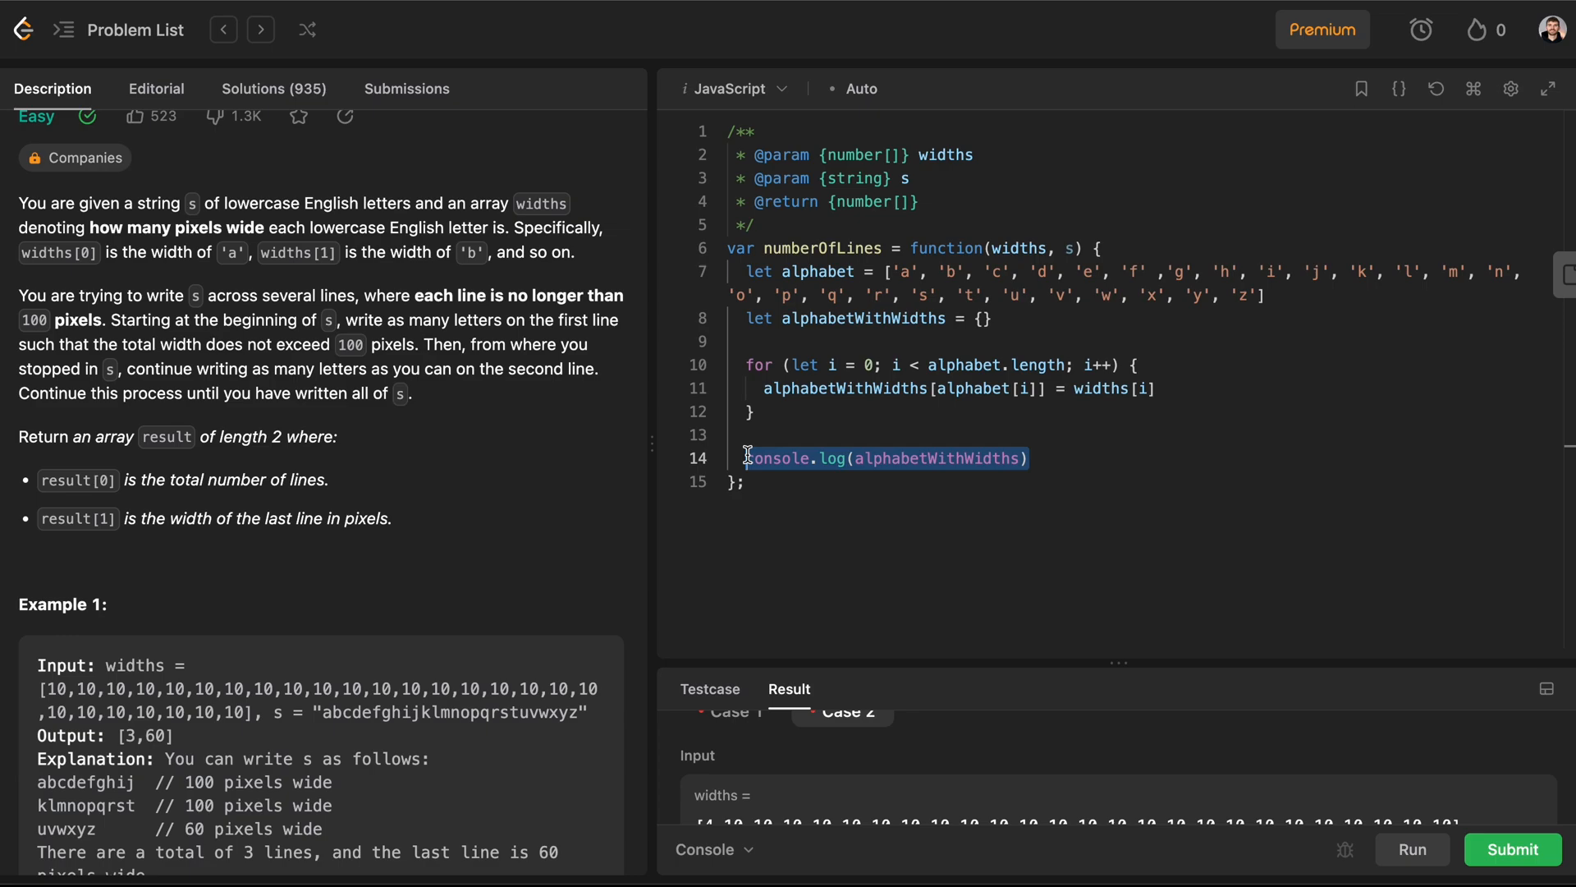
Step: Declare let numLines = 0 and let lastLineInPixels
{"action": "type", "text": "let n"}
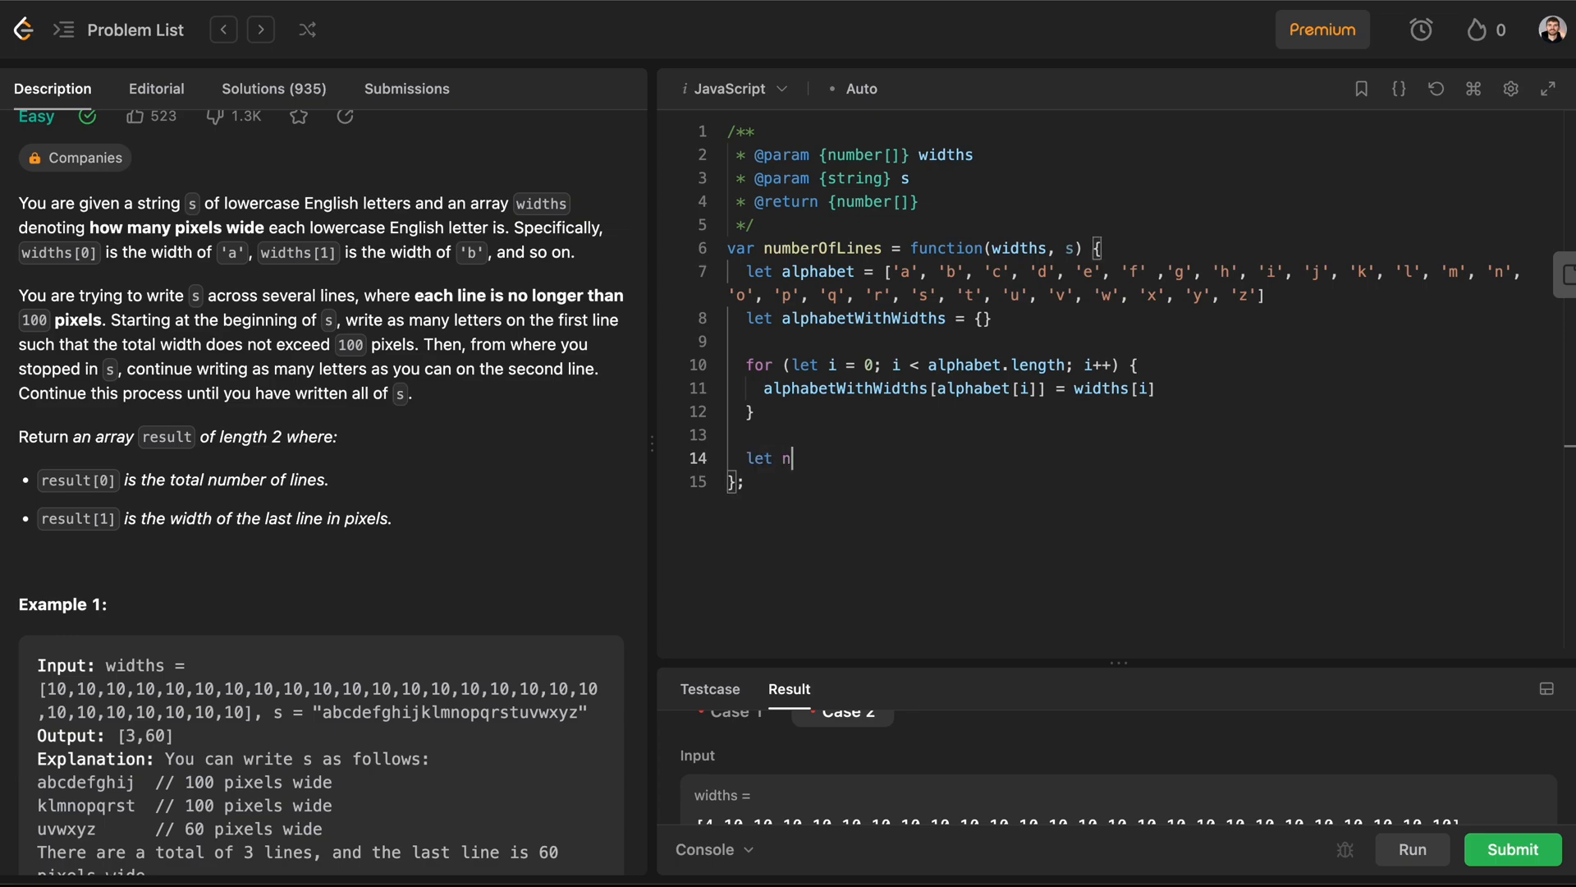
{"action": "type", "text": "umbLines"}
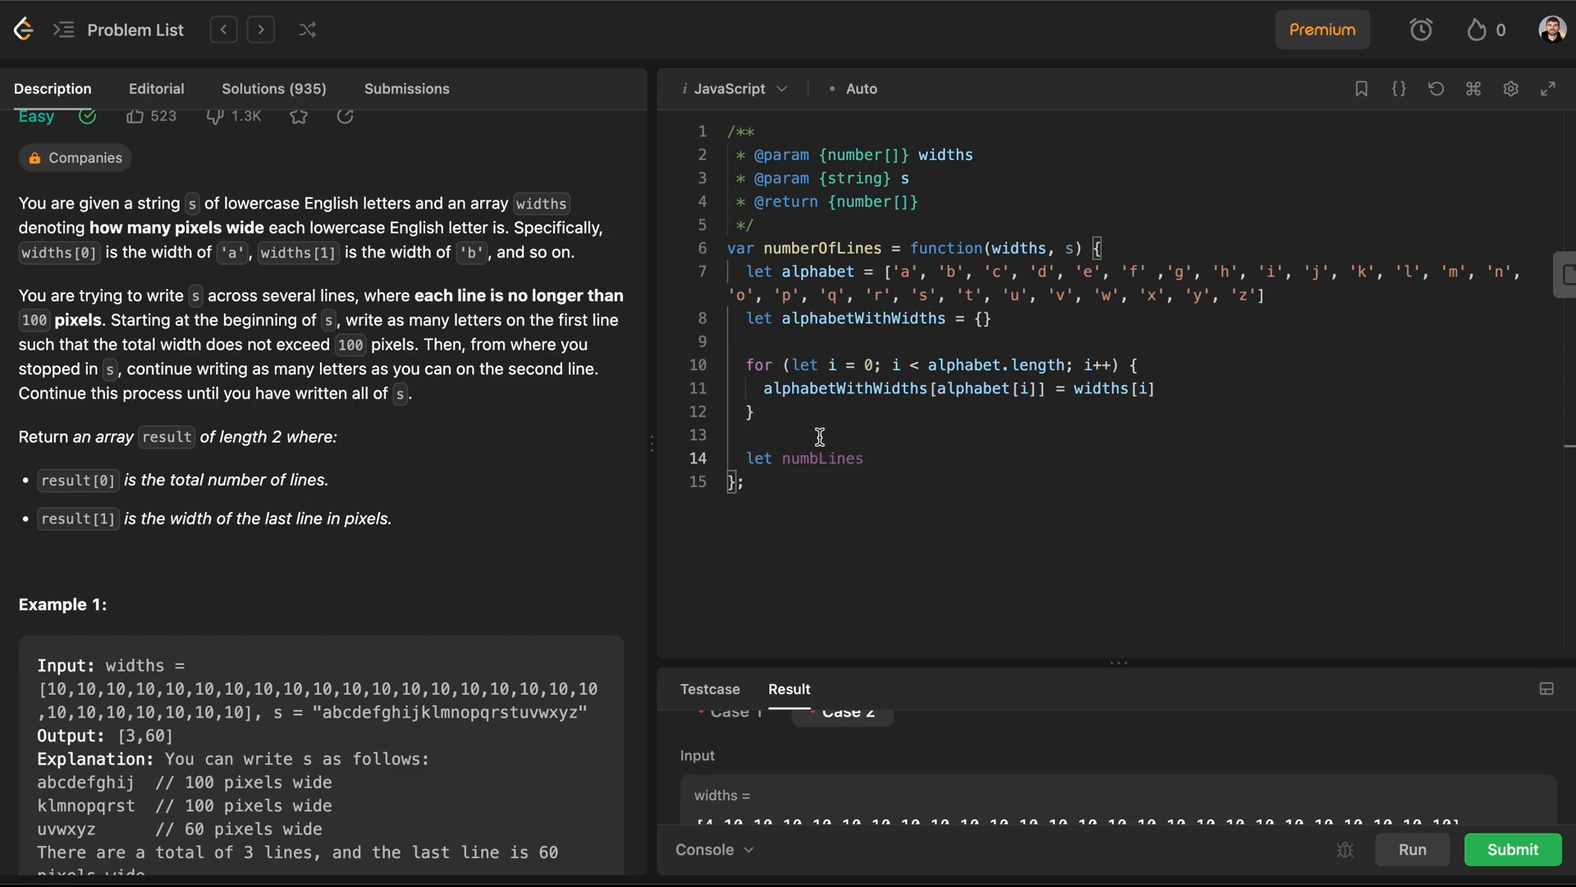
{"action": "double_click", "coordinate": [821, 458]}
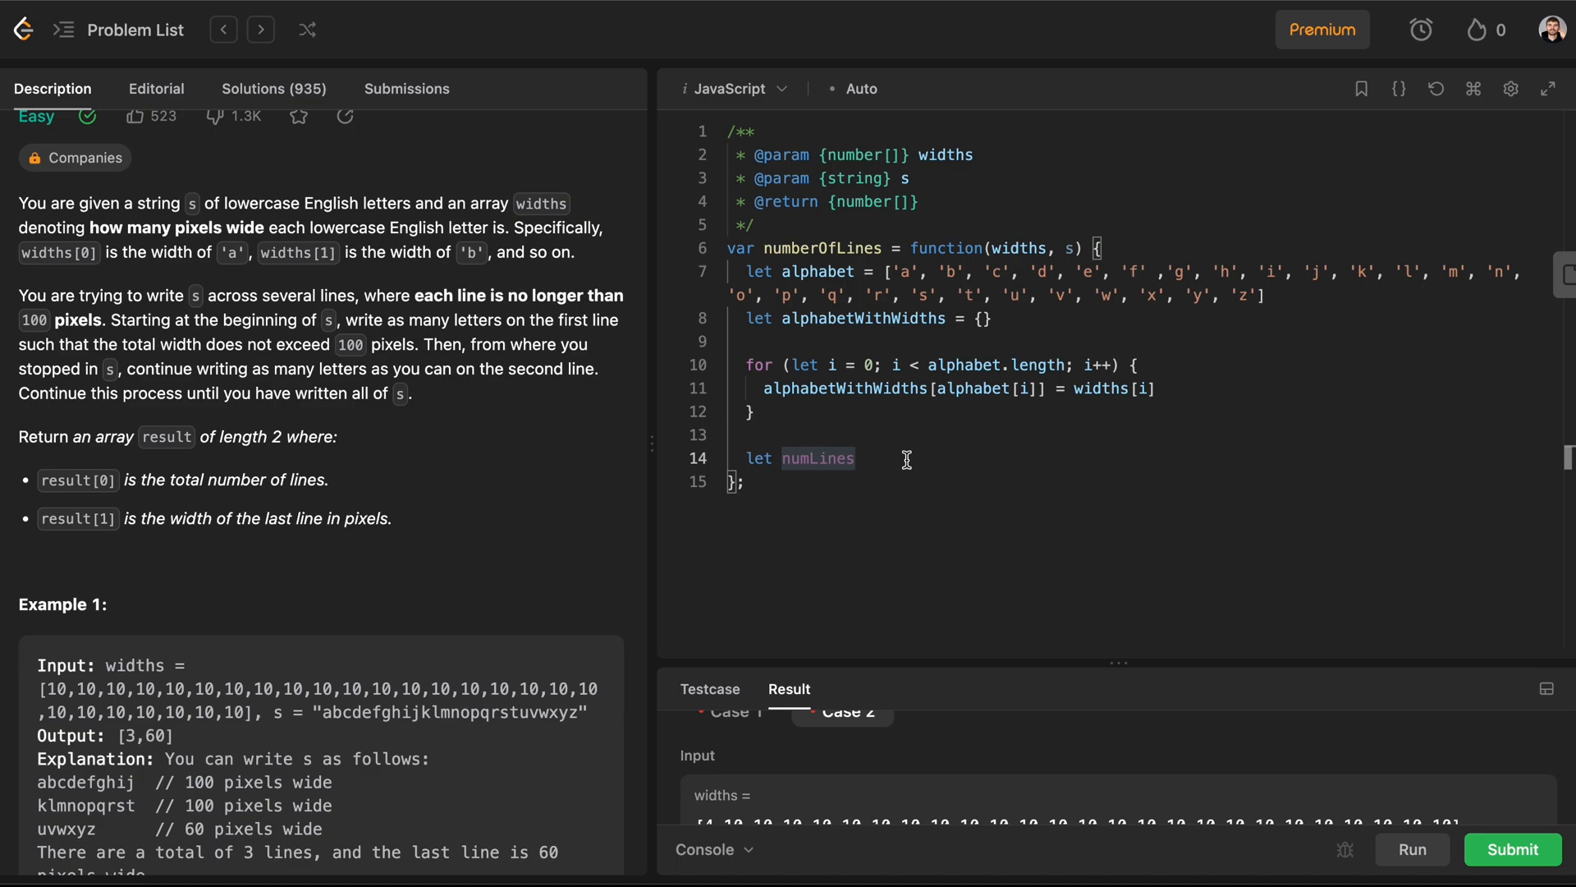
{"action": "type", "text": "= 0"}
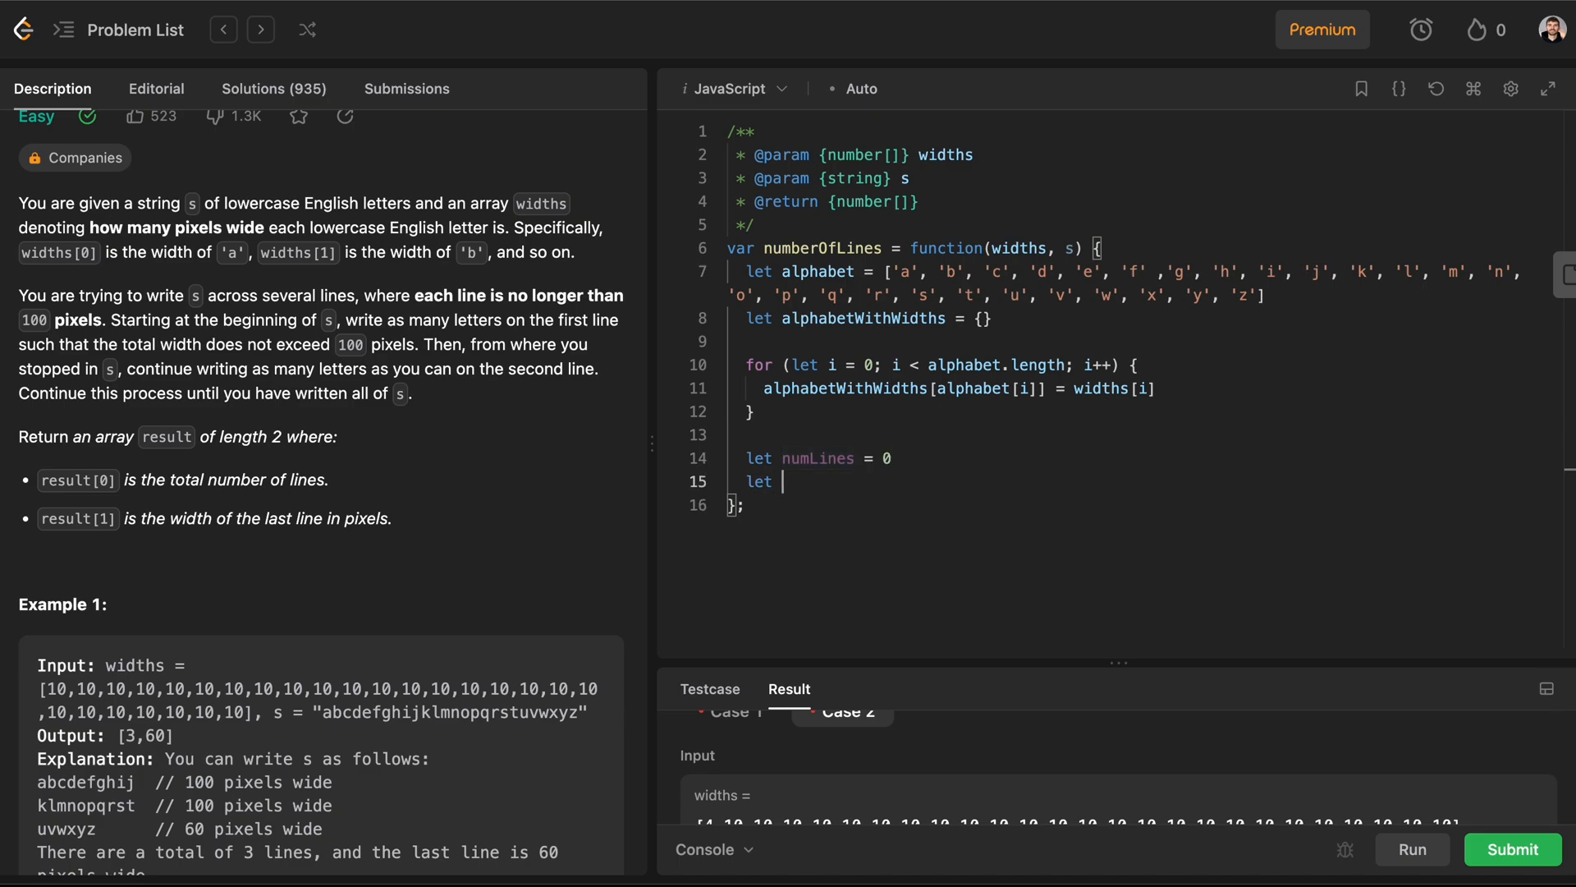
{"action": "type", "text": "lastL"}
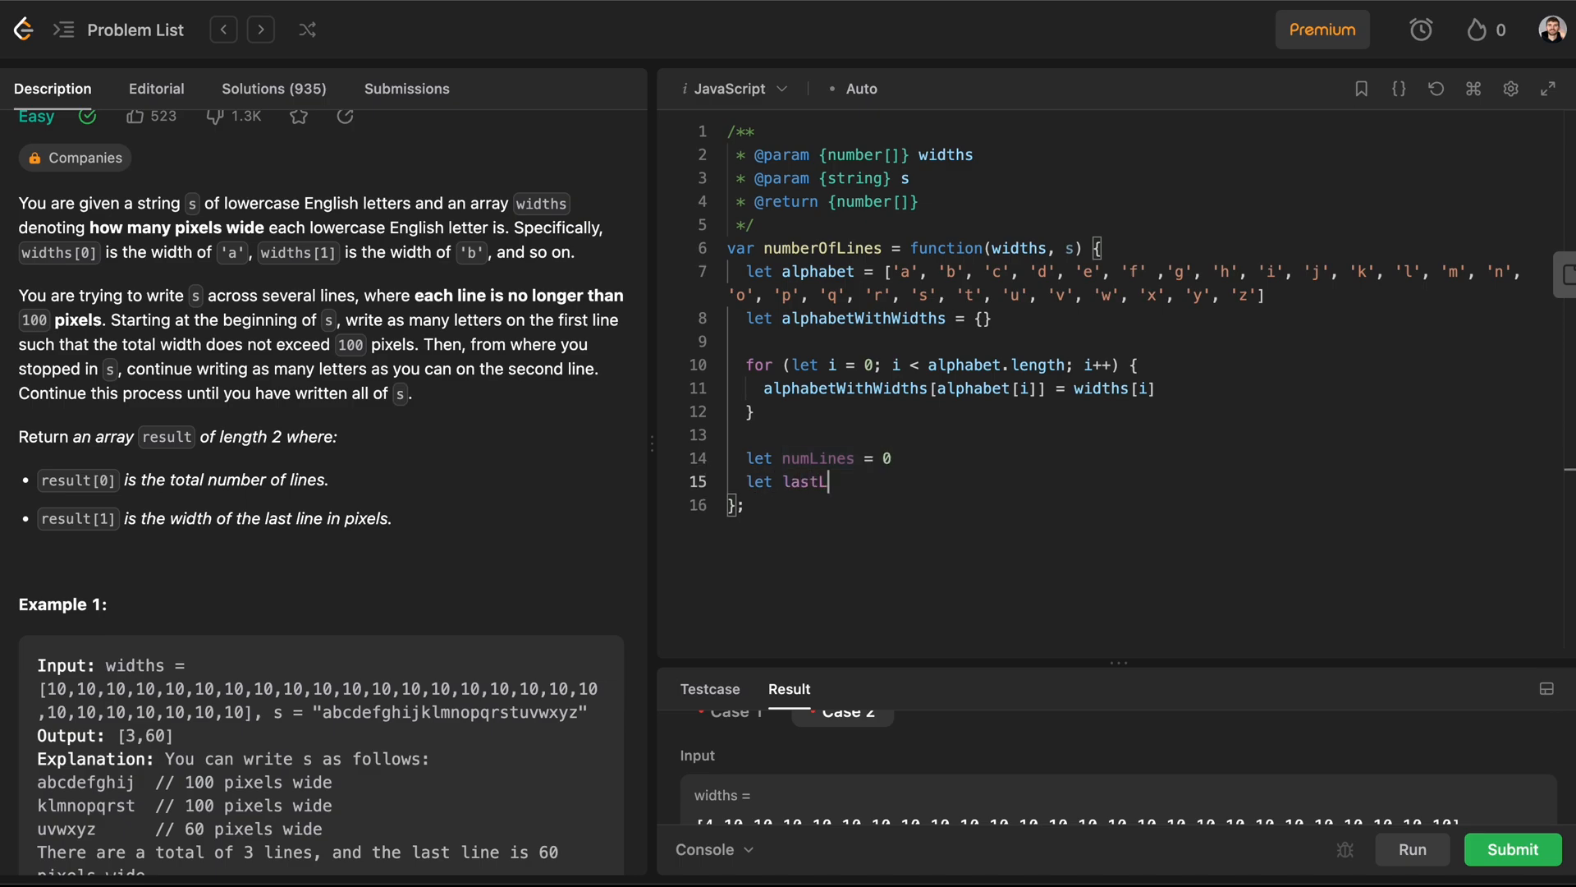
{"action": "type", "text": "ineInPixels"}
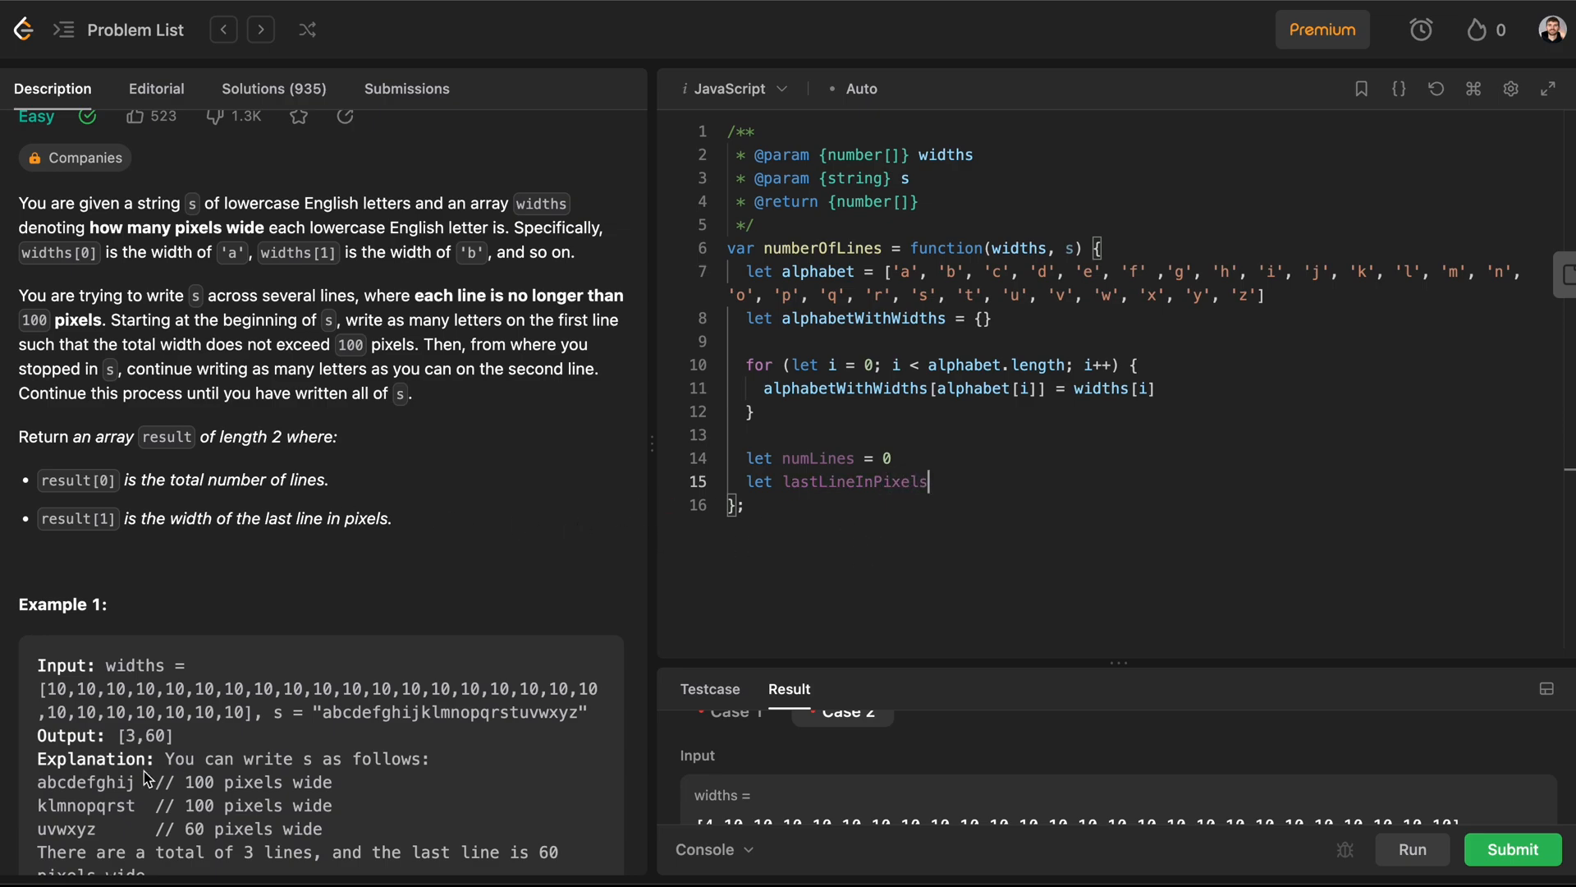
{"action": "mouse_move", "coordinate": [903, 453]}
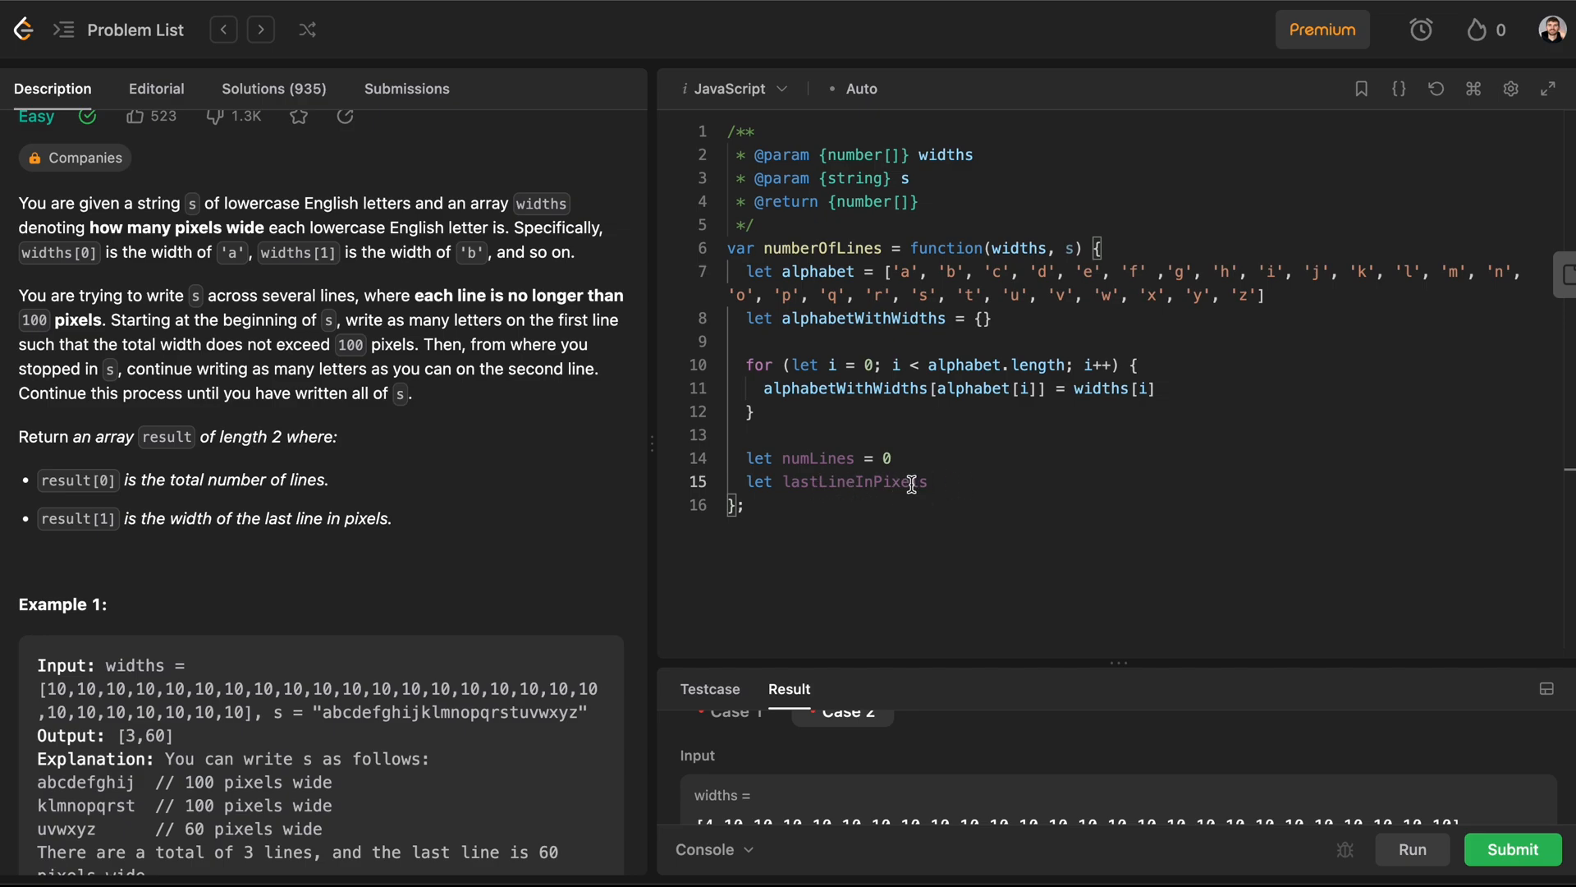
Step: Type stray text aassdfdfsz on line 17, then select and delete it
{"action": "type", "text": "aassdfdfs"}
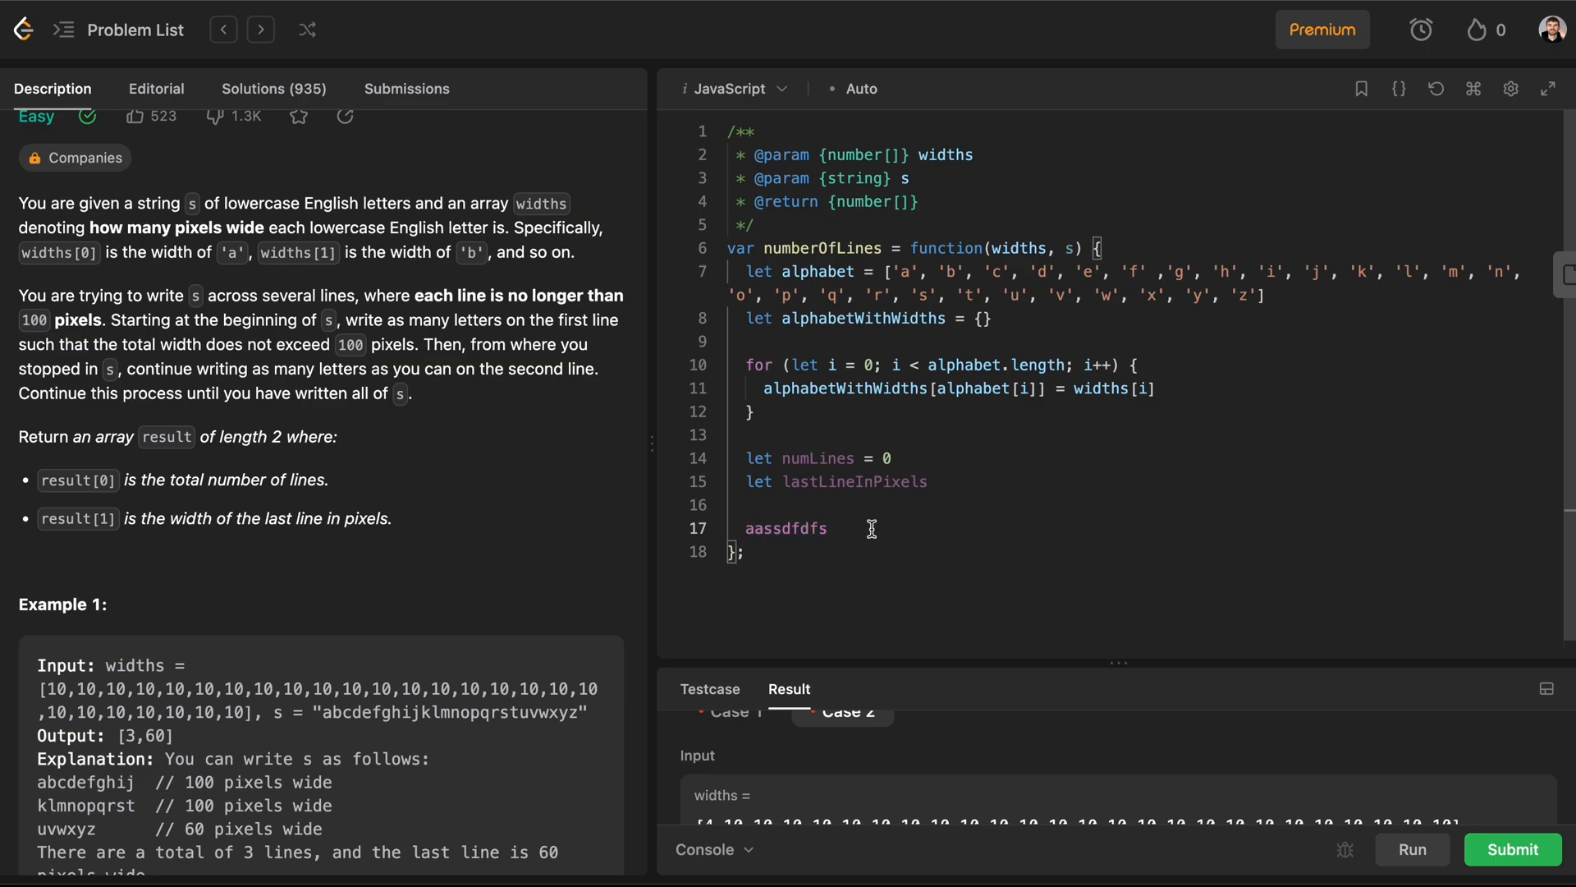
{"action": "type", "text": "d"}
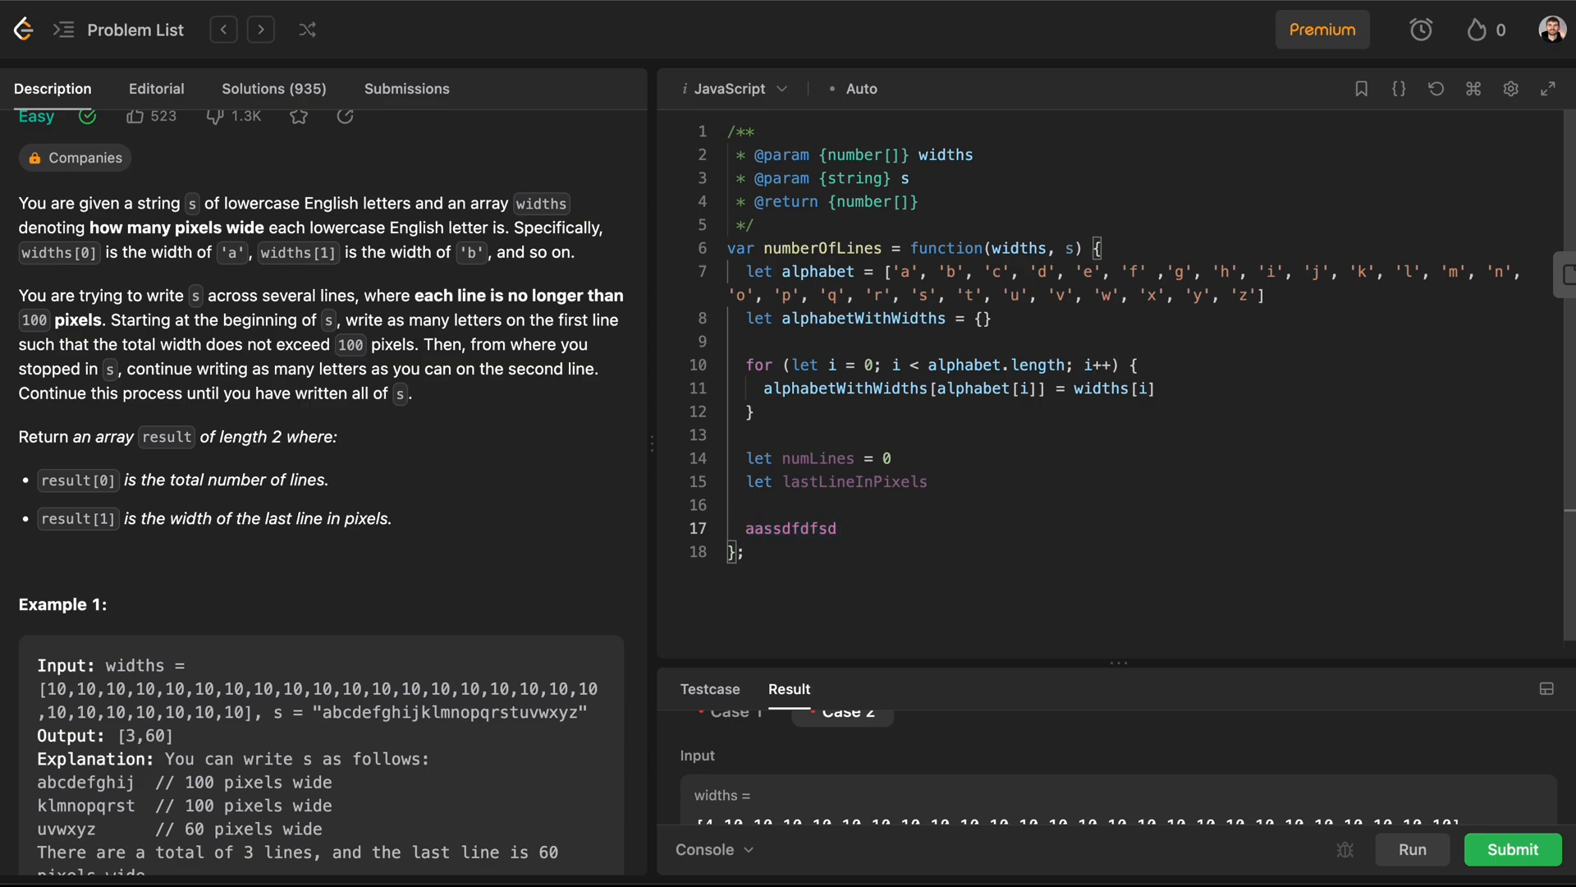
{"action": "type", "text": "z"}
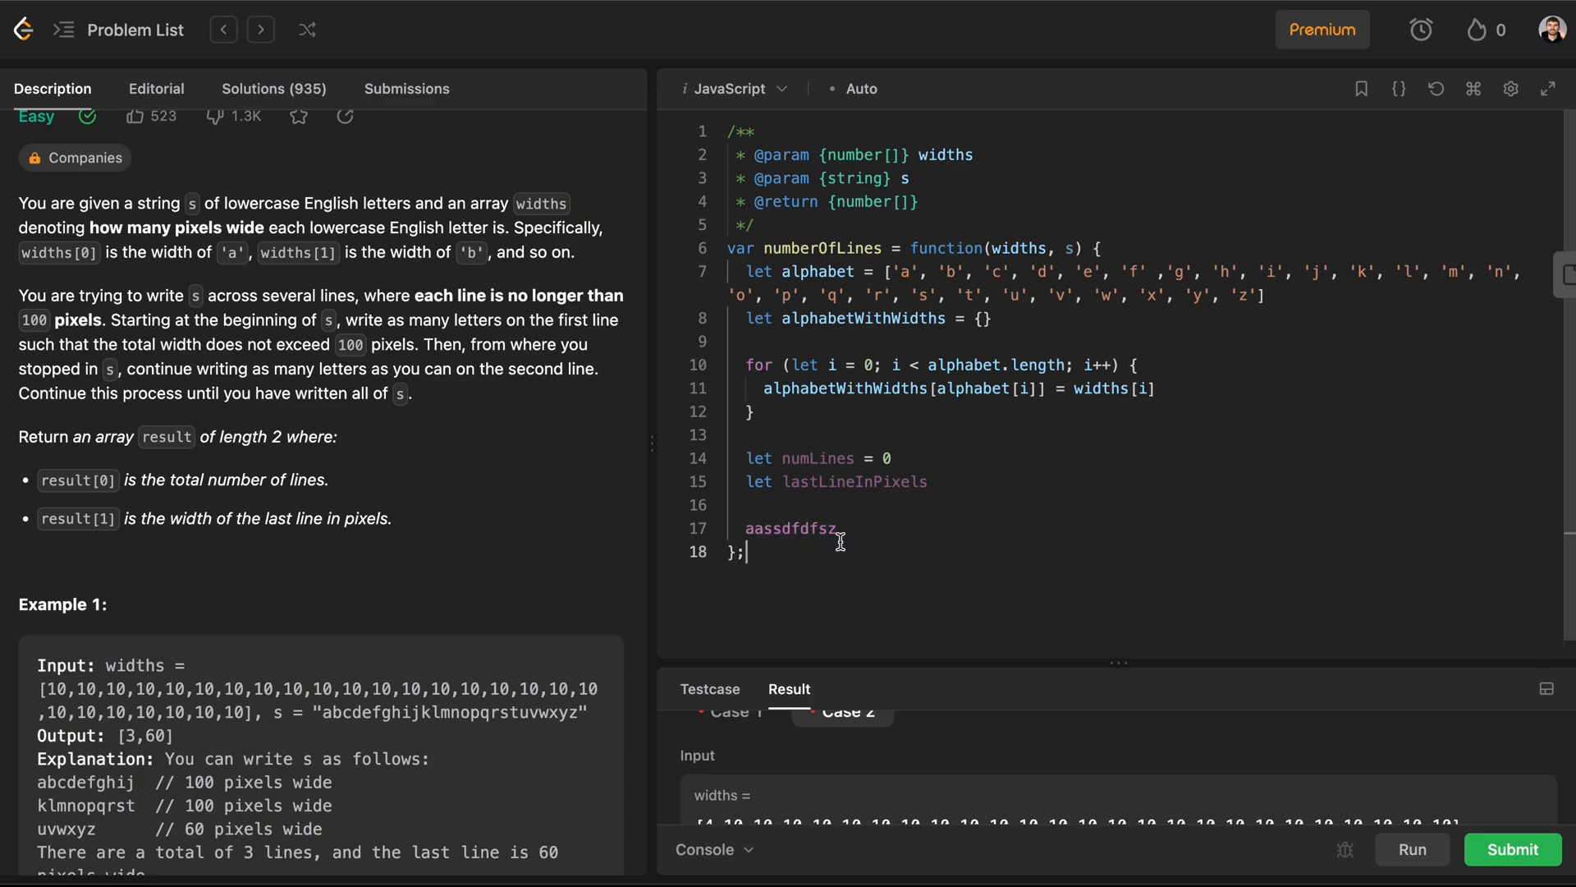
{"action": "double_click", "coordinate": [793, 527]}
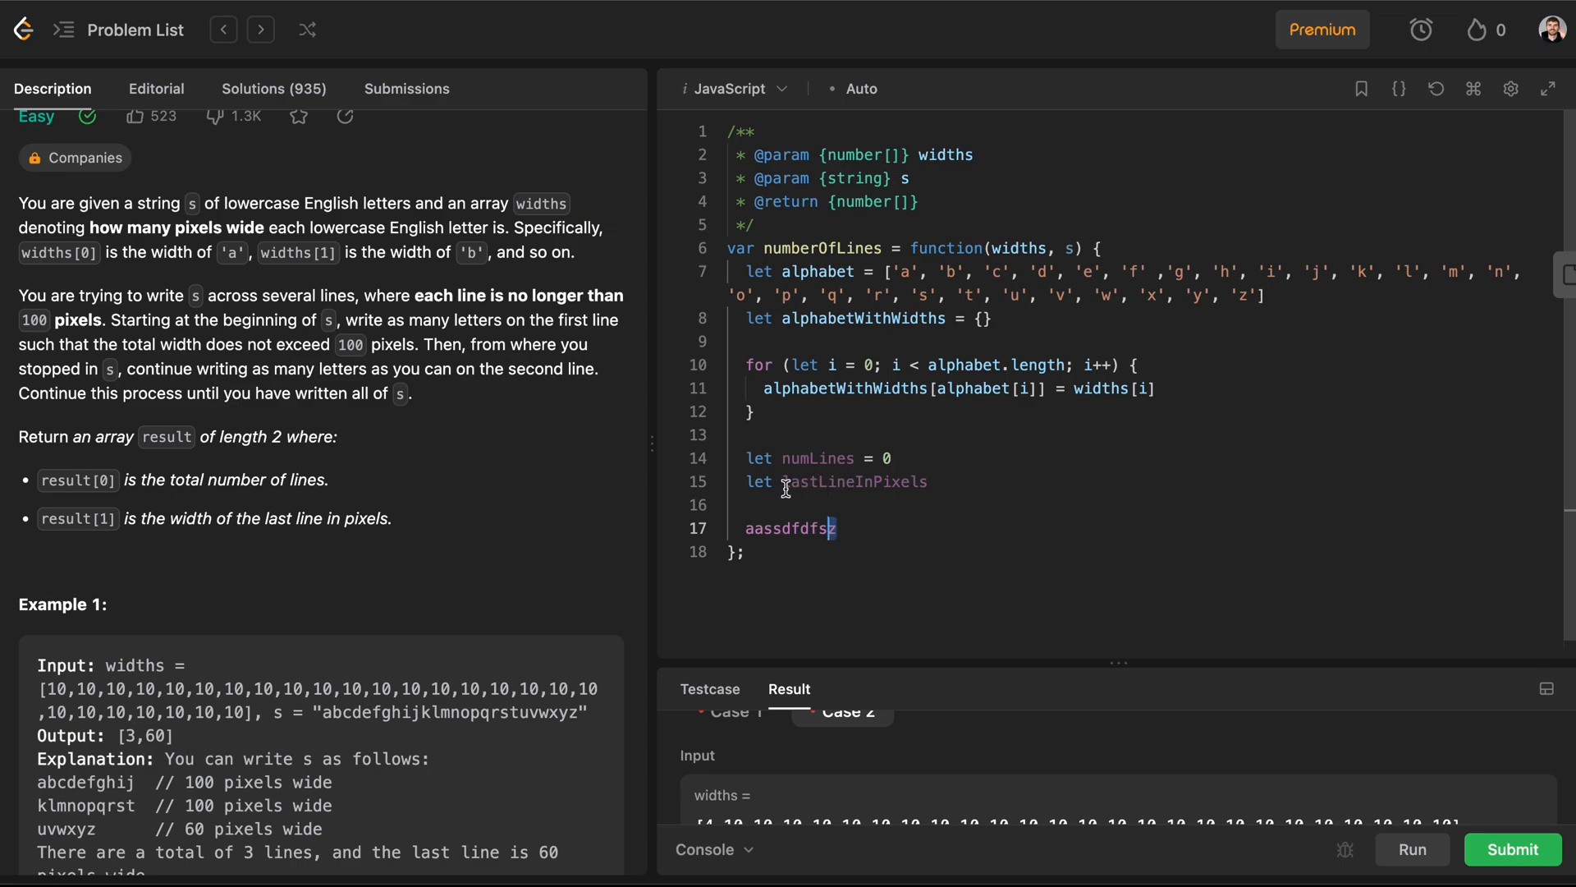
{"action": "double_click", "coordinate": [854, 481]}
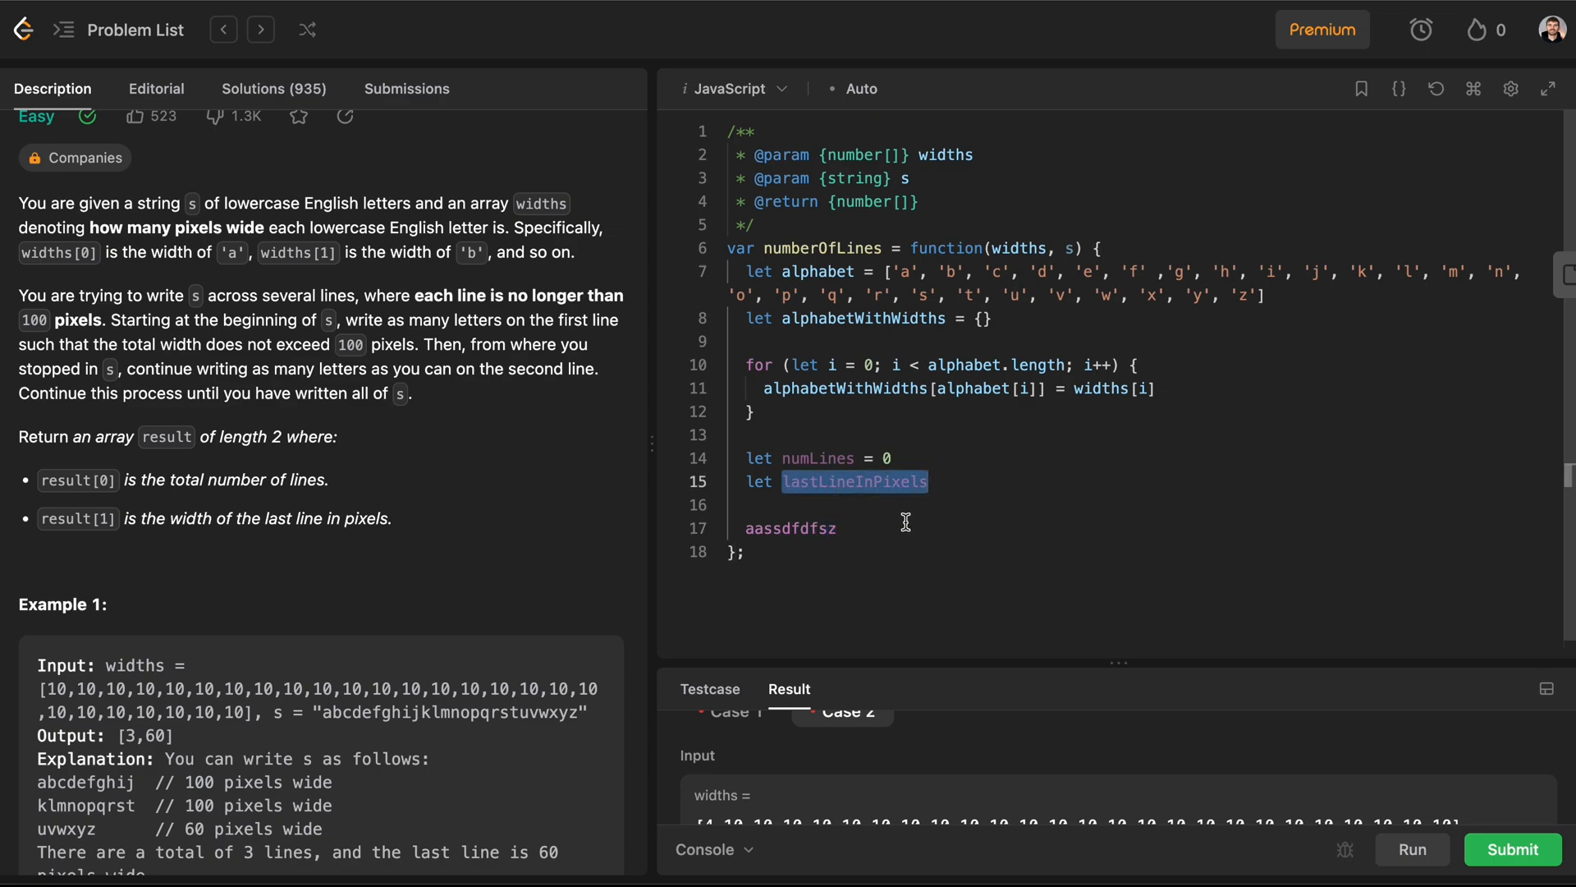
{"action": "double_click", "coordinate": [791, 527]}
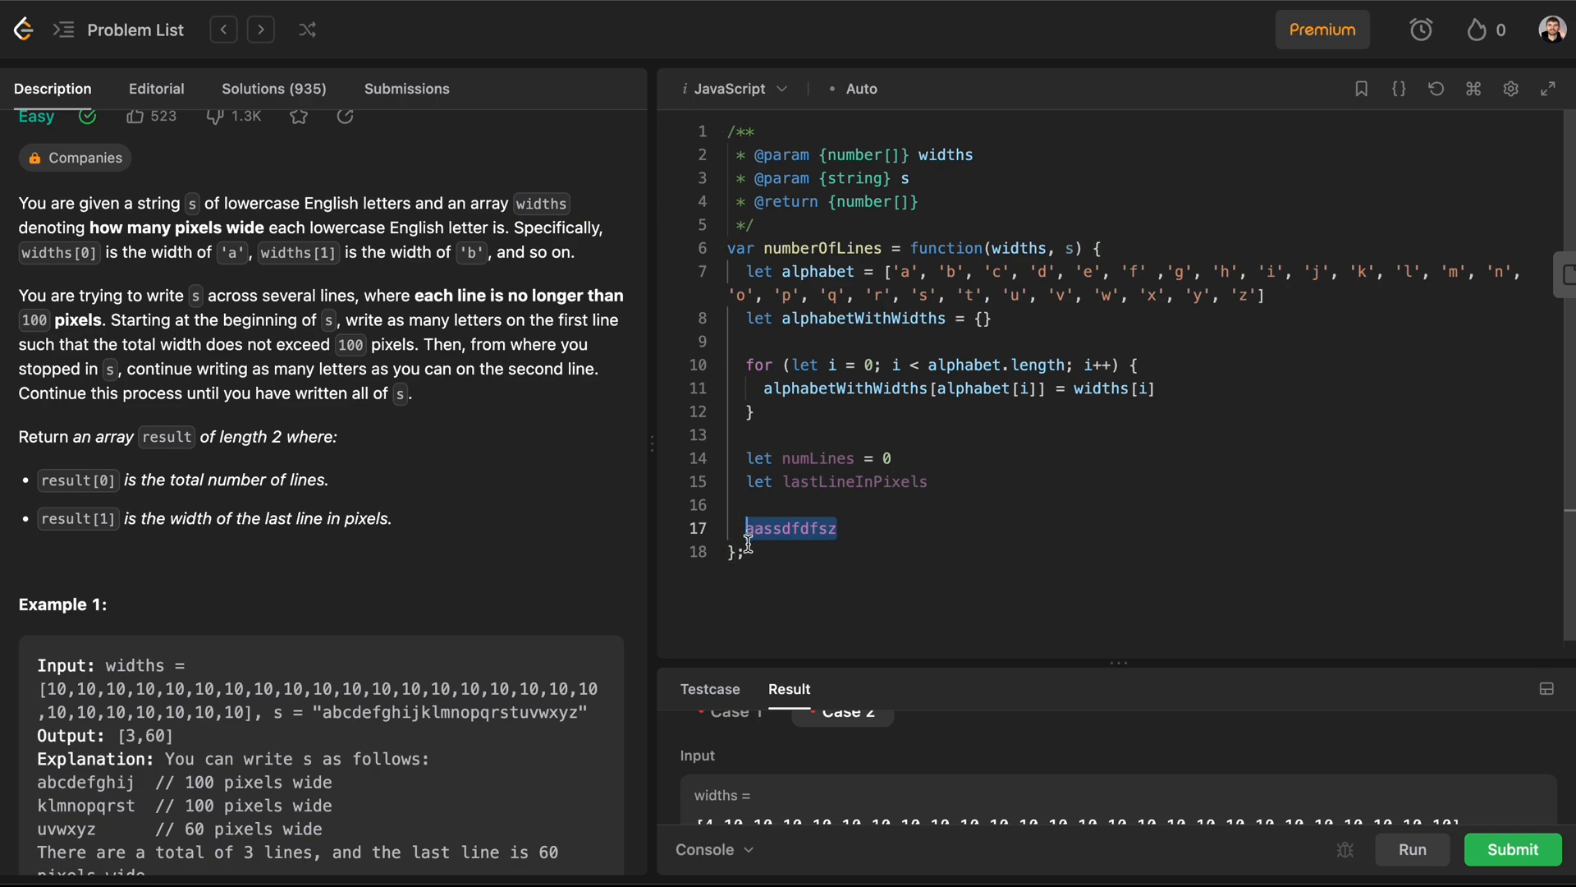
{"action": "key", "text": "Delete"}
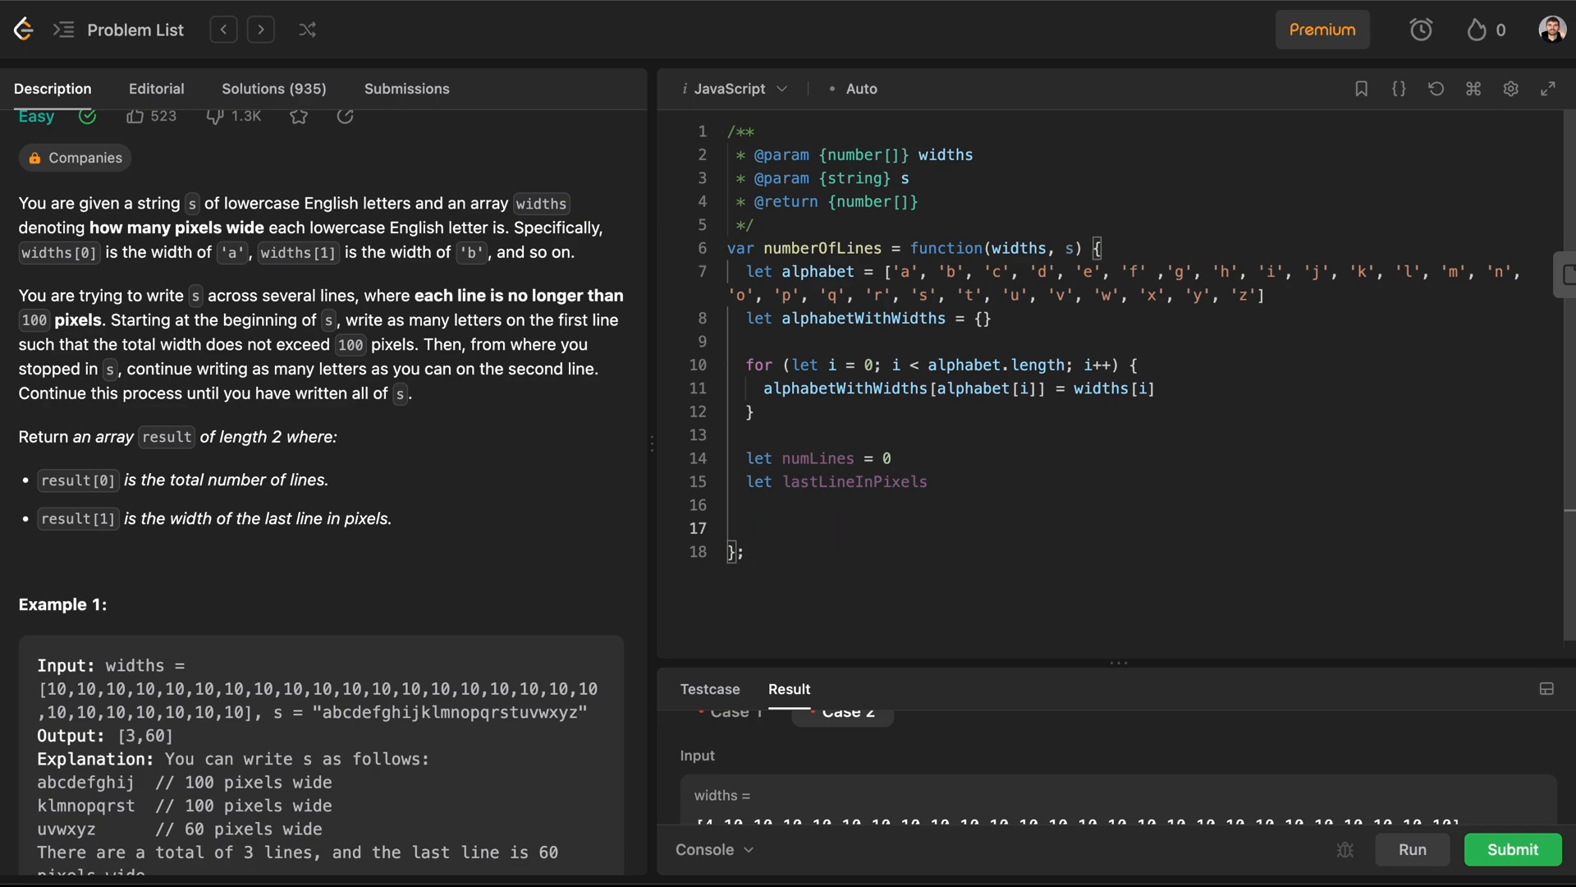
Step: Add return [numLines, lastLineInPixels] at the end of the function
{"action": "left_click", "coordinate": [745, 527]}
{"action": "type", "text": "for (let i = 0; i < s.length; i++) {"}
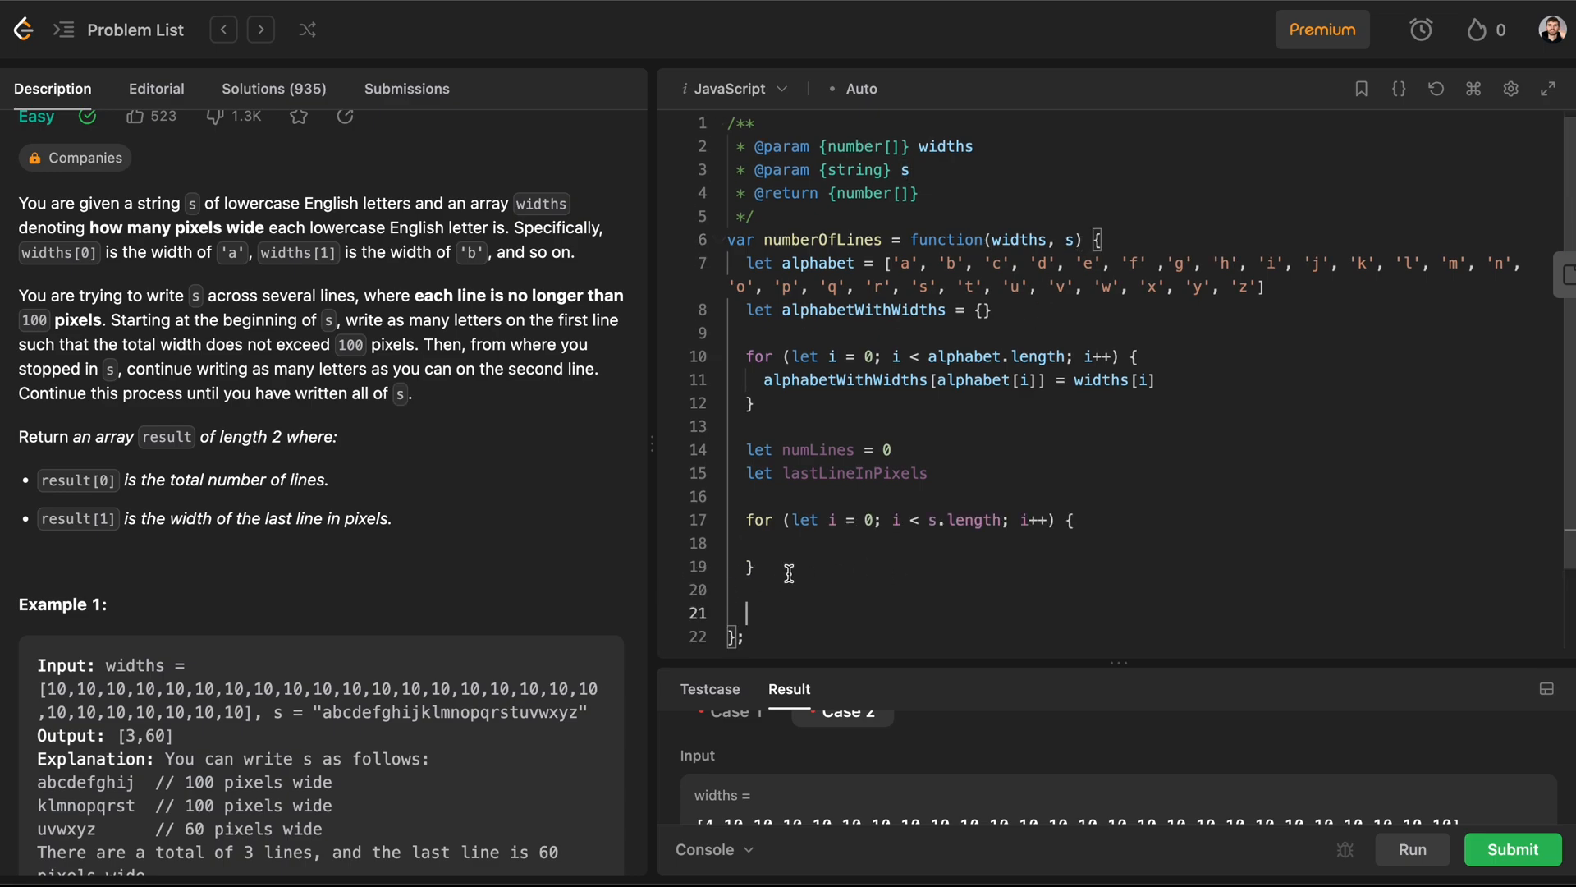
{"action": "type", "text": "return"}
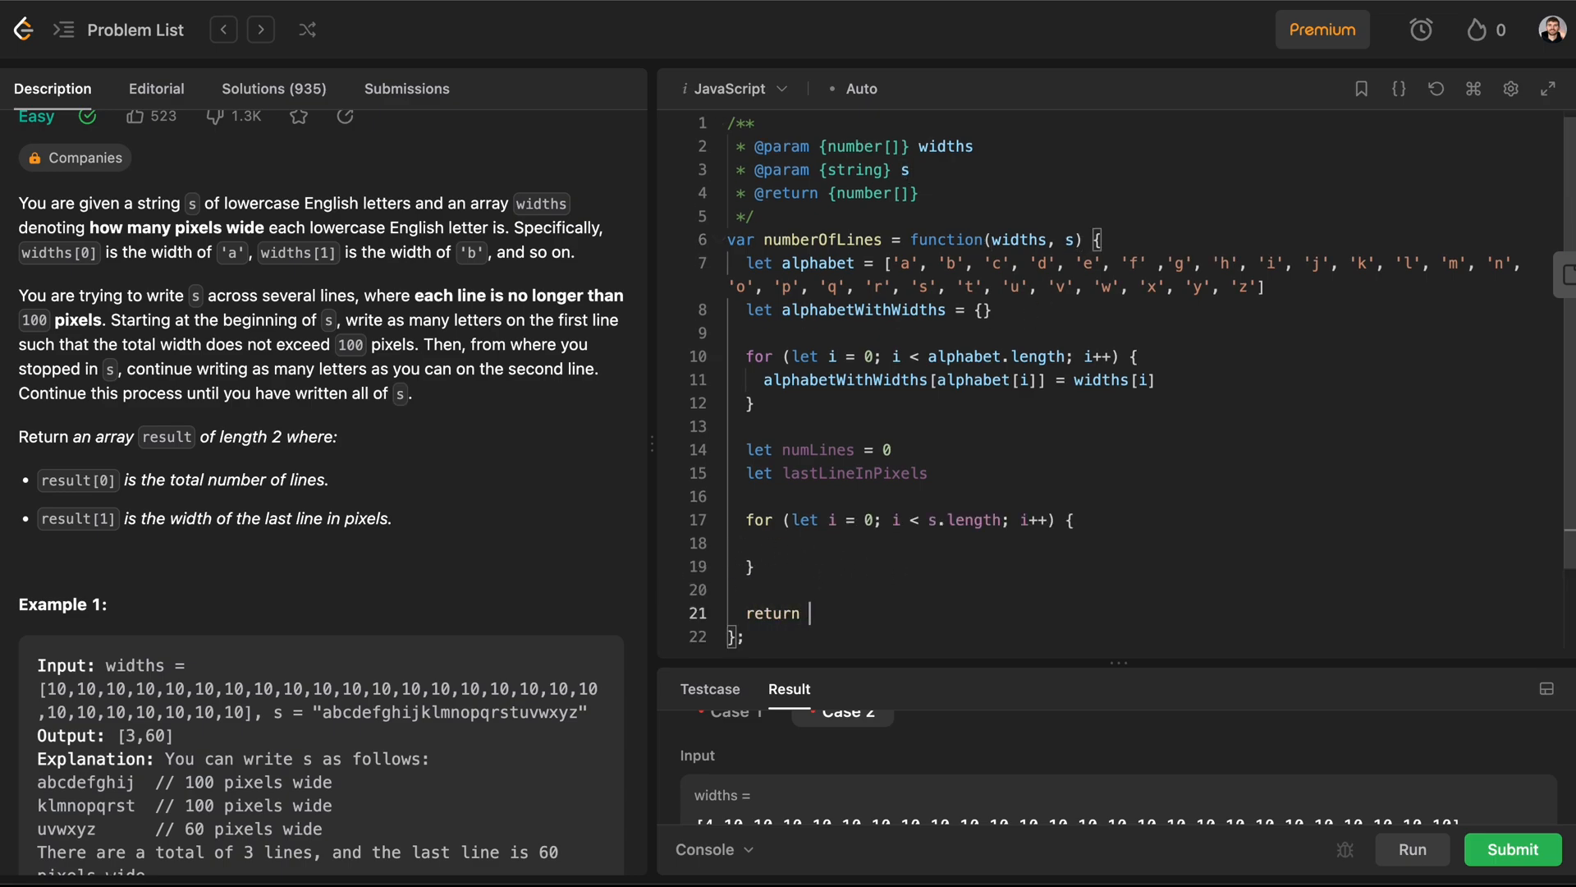
{"action": "type", "text": "[num]"}
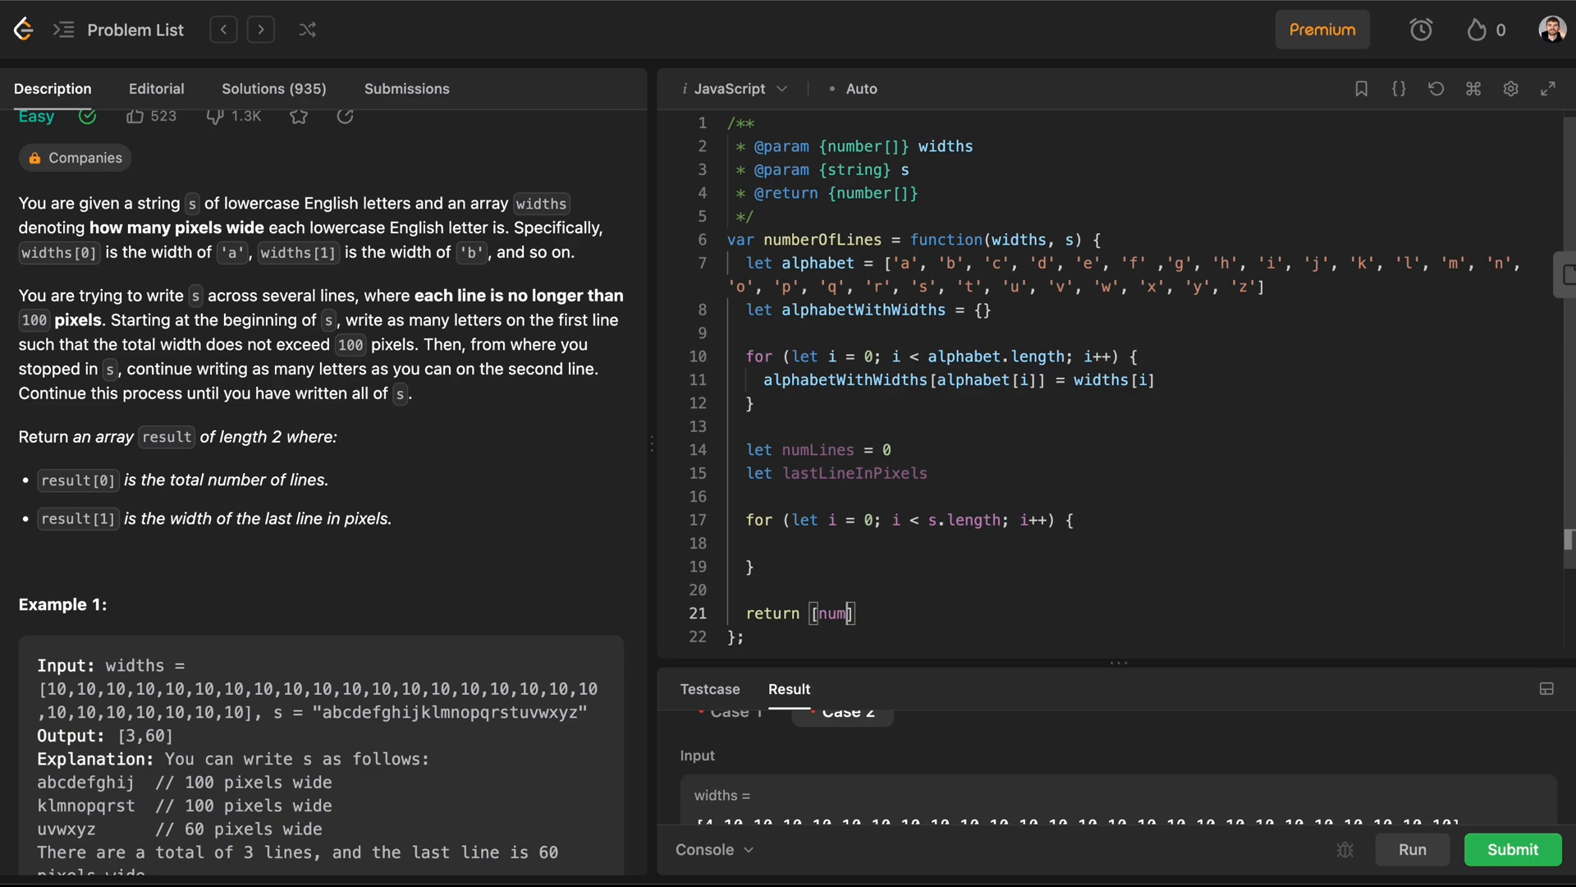
{"action": "type", "text": "Lines"}
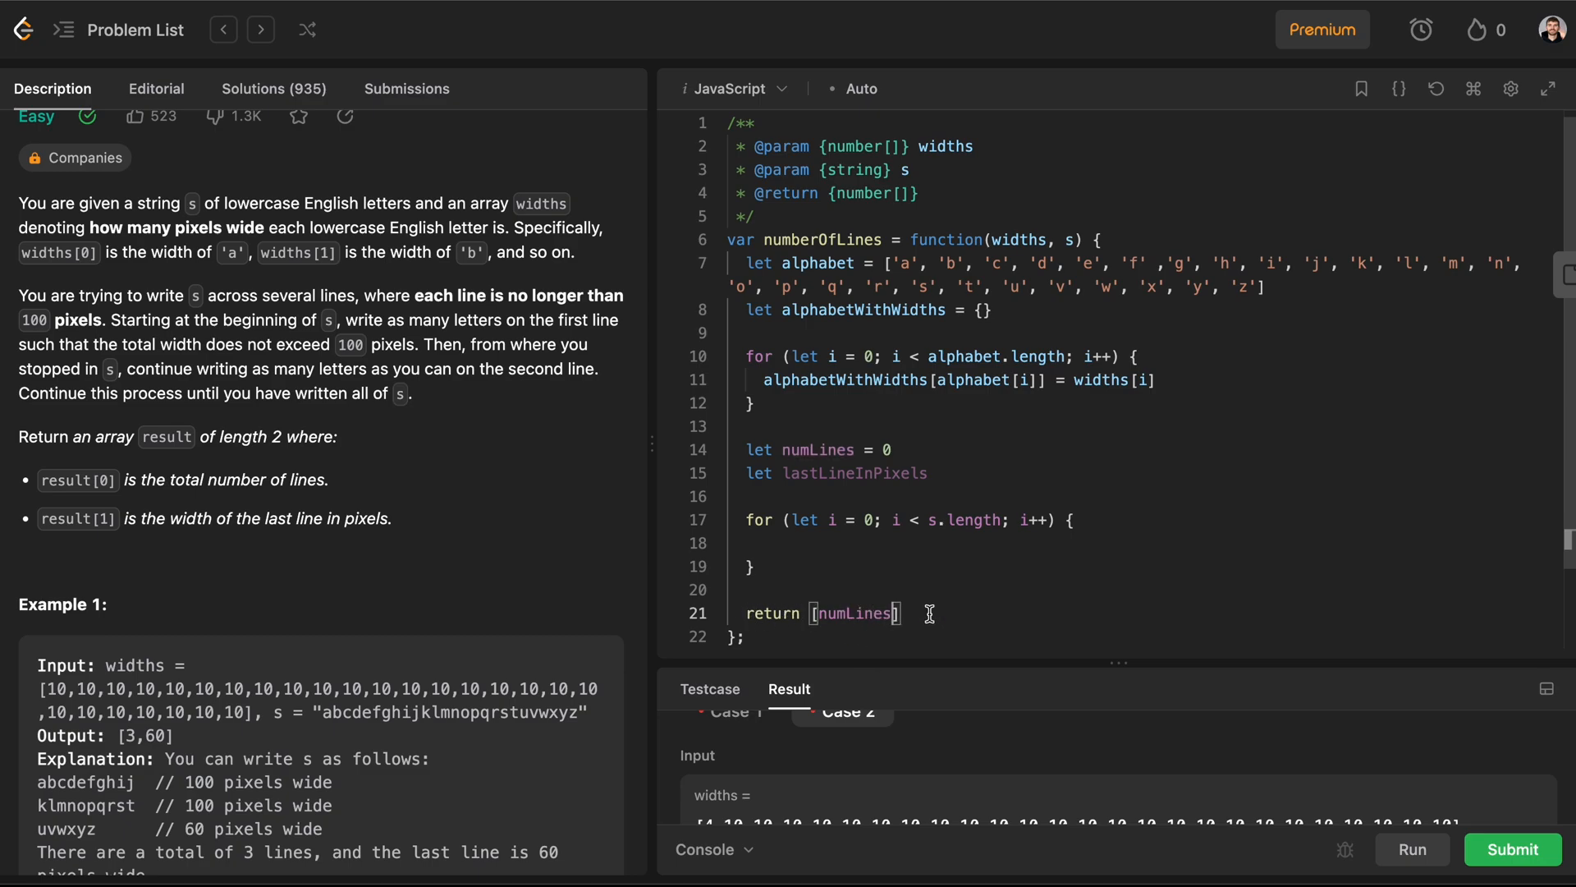
{"action": "type", "text": ", l"}
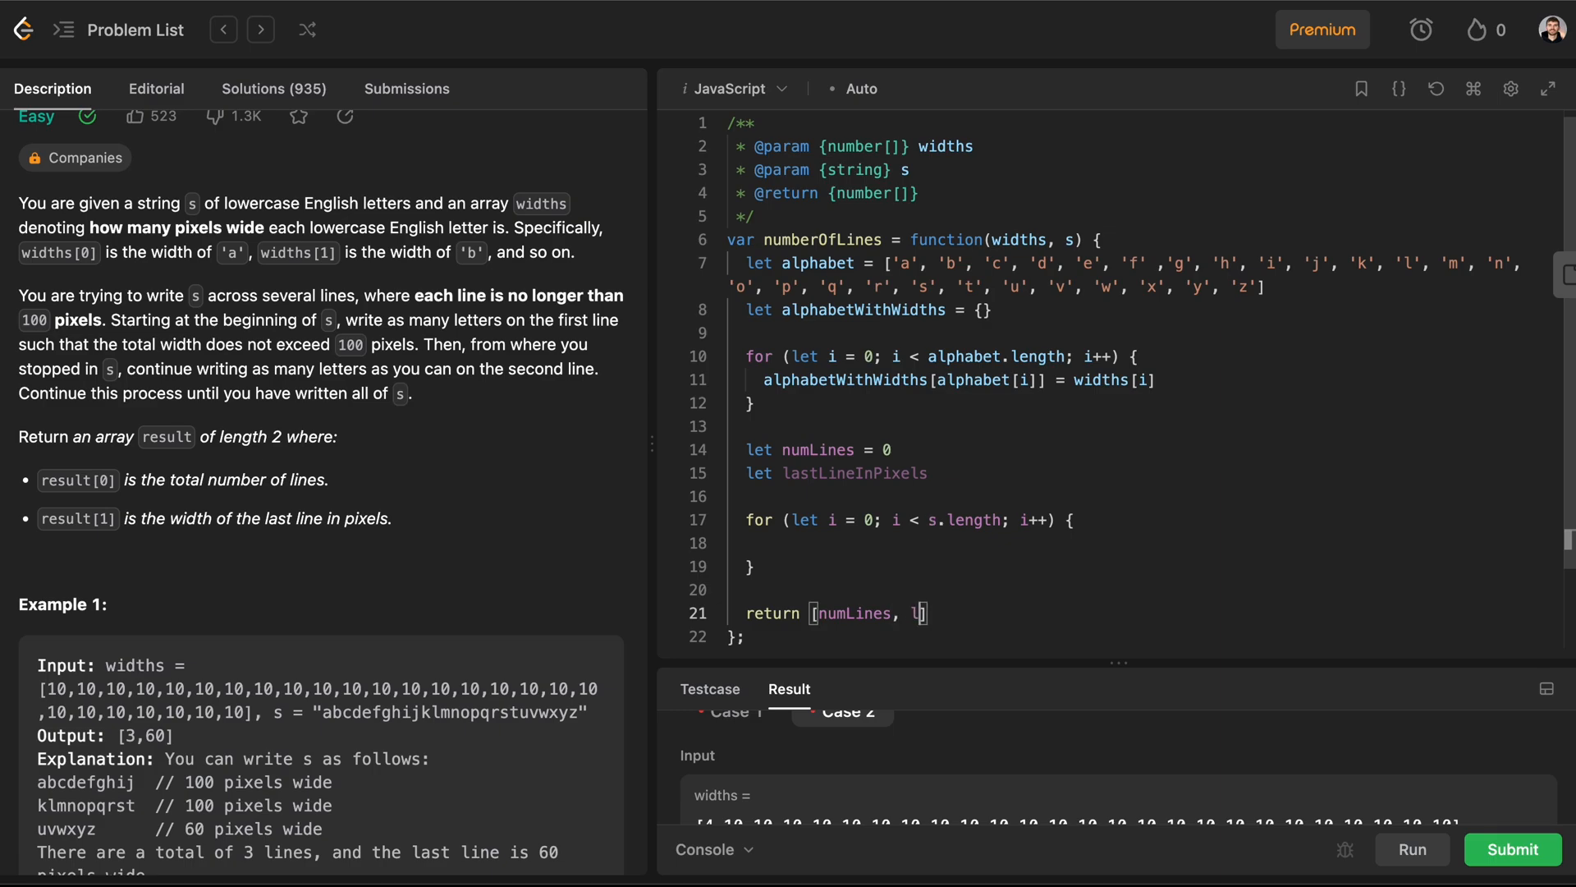
{"action": "type", "text": "astLineInPixels"}
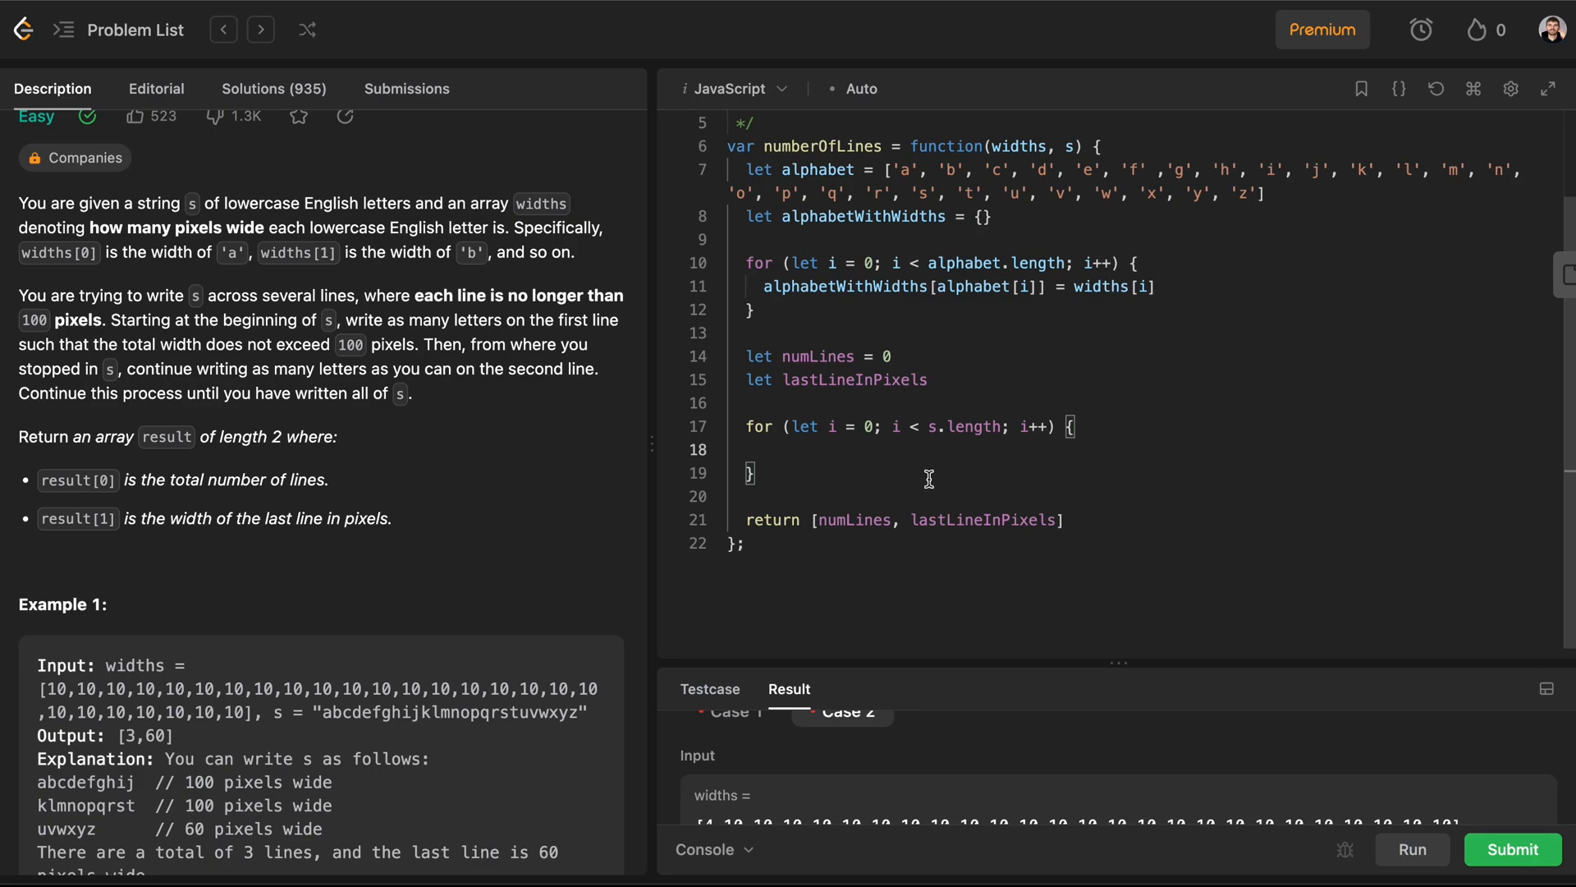
{"action": "mouse_move", "coordinate": [928, 331]}
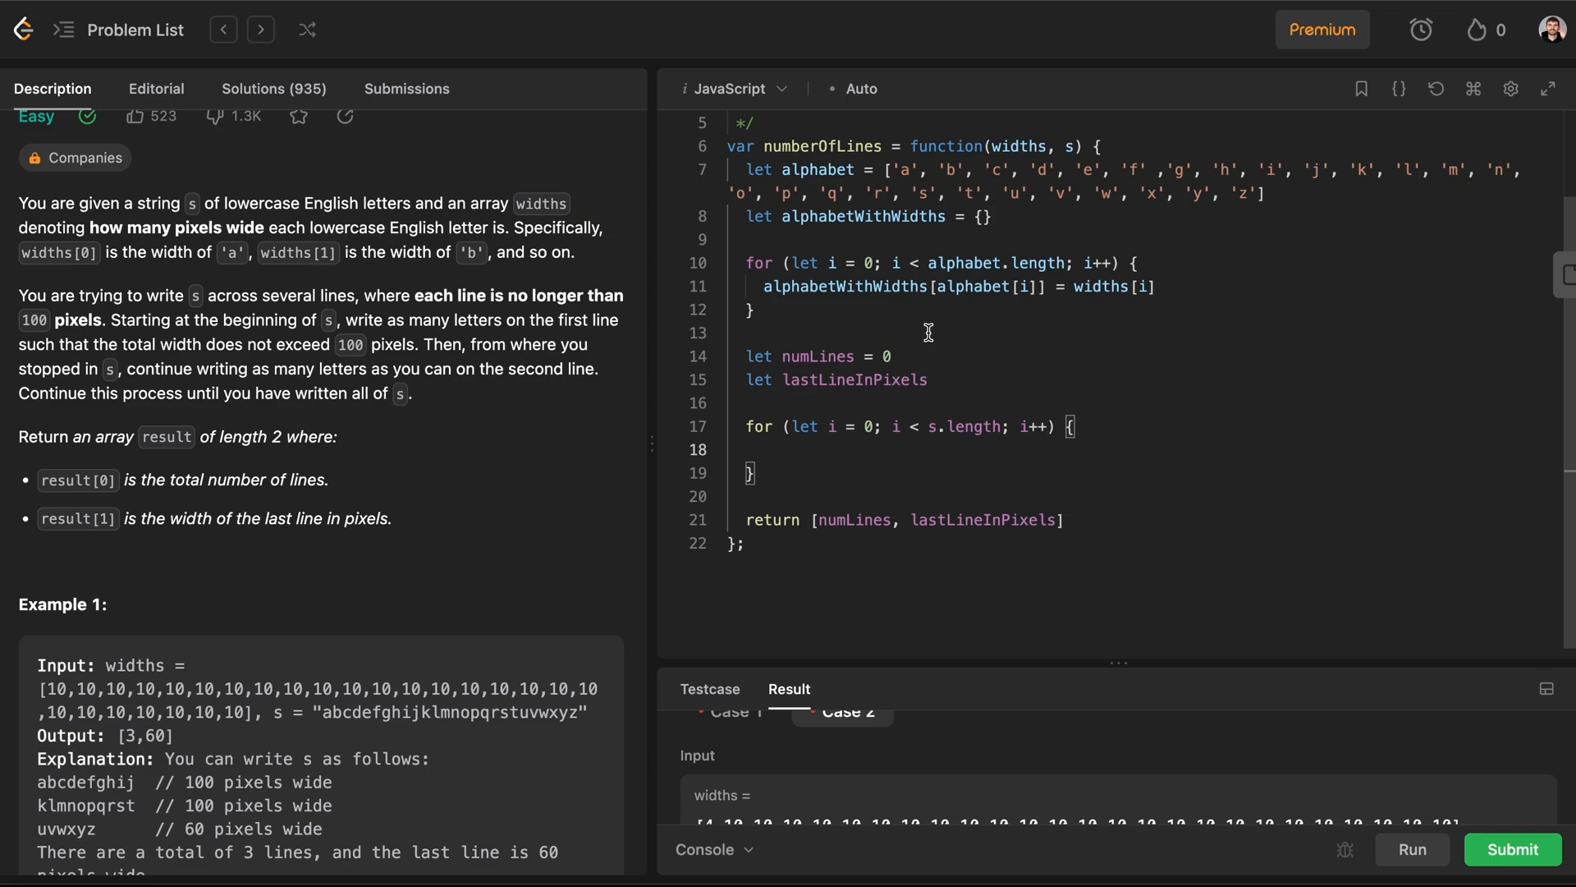
Step: Initialise lastLineInPixels to 0 and loop over s adding alphabetWithWidths[s[i]] to it
{"action": "double_click", "coordinate": [862, 217]}
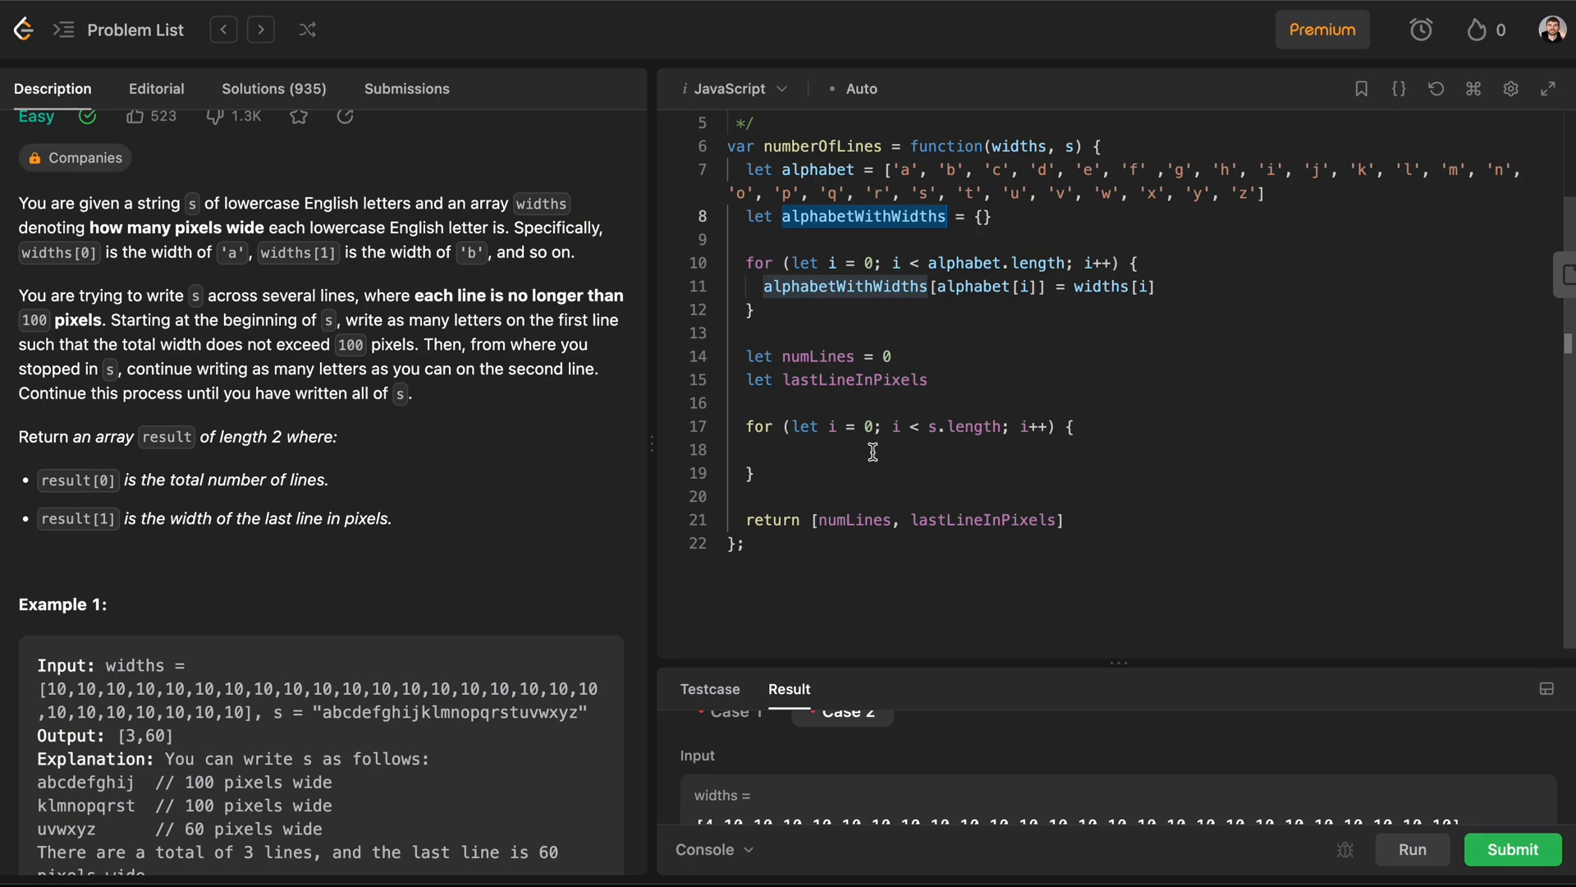
{"action": "mouse_move", "coordinate": [843, 399]}
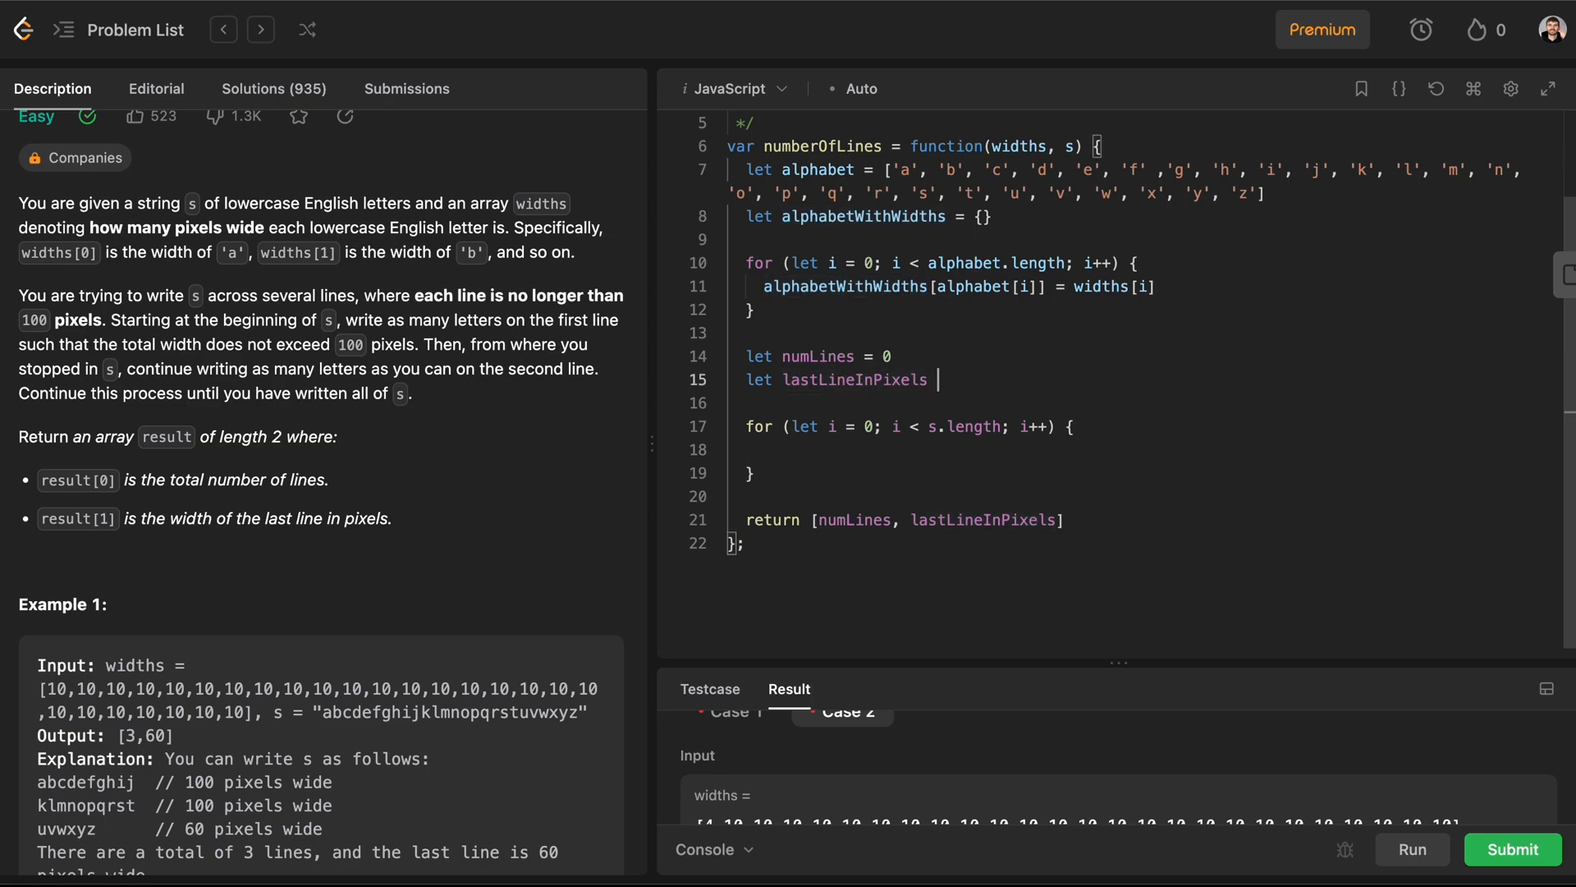
{"action": "type", "text": "= 0"}
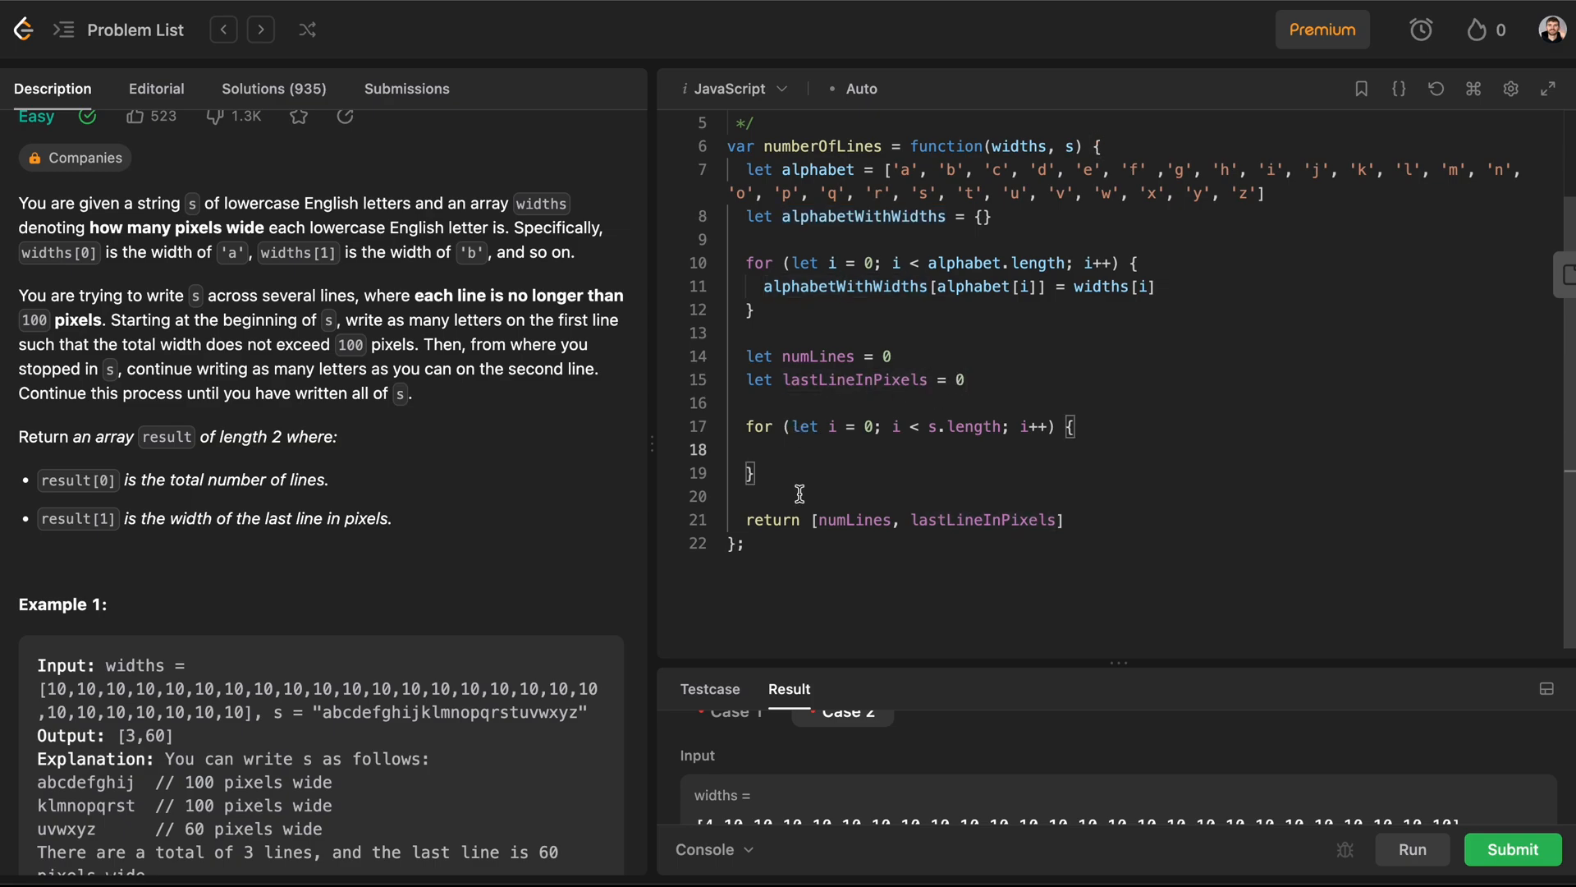
{"action": "type", "text": "lastLin"}
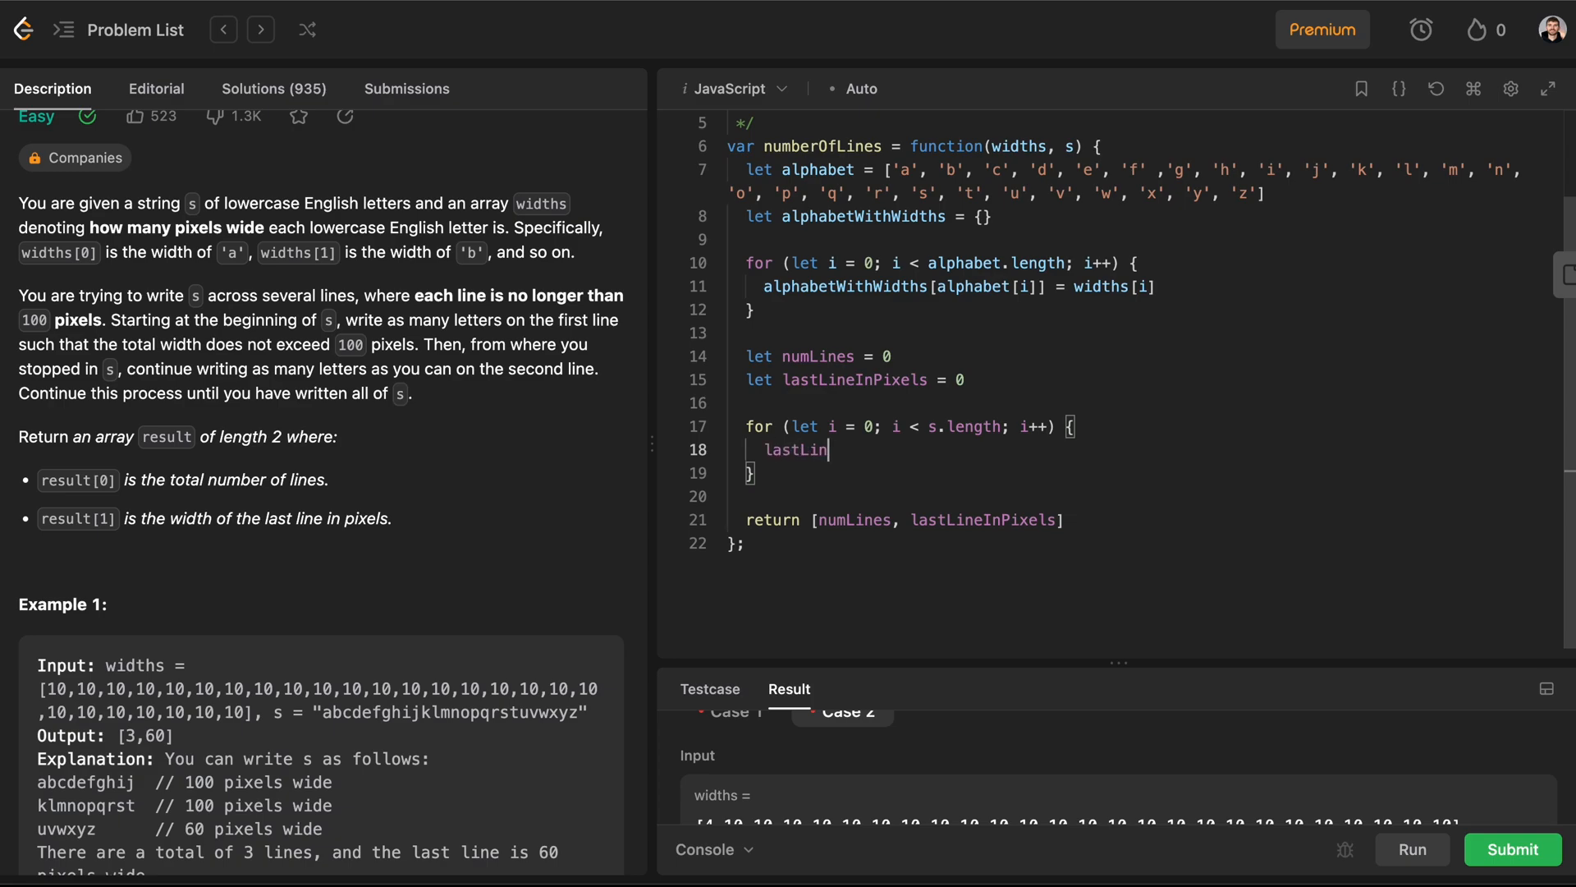
{"action": "type", "text": "eInPixels +="}
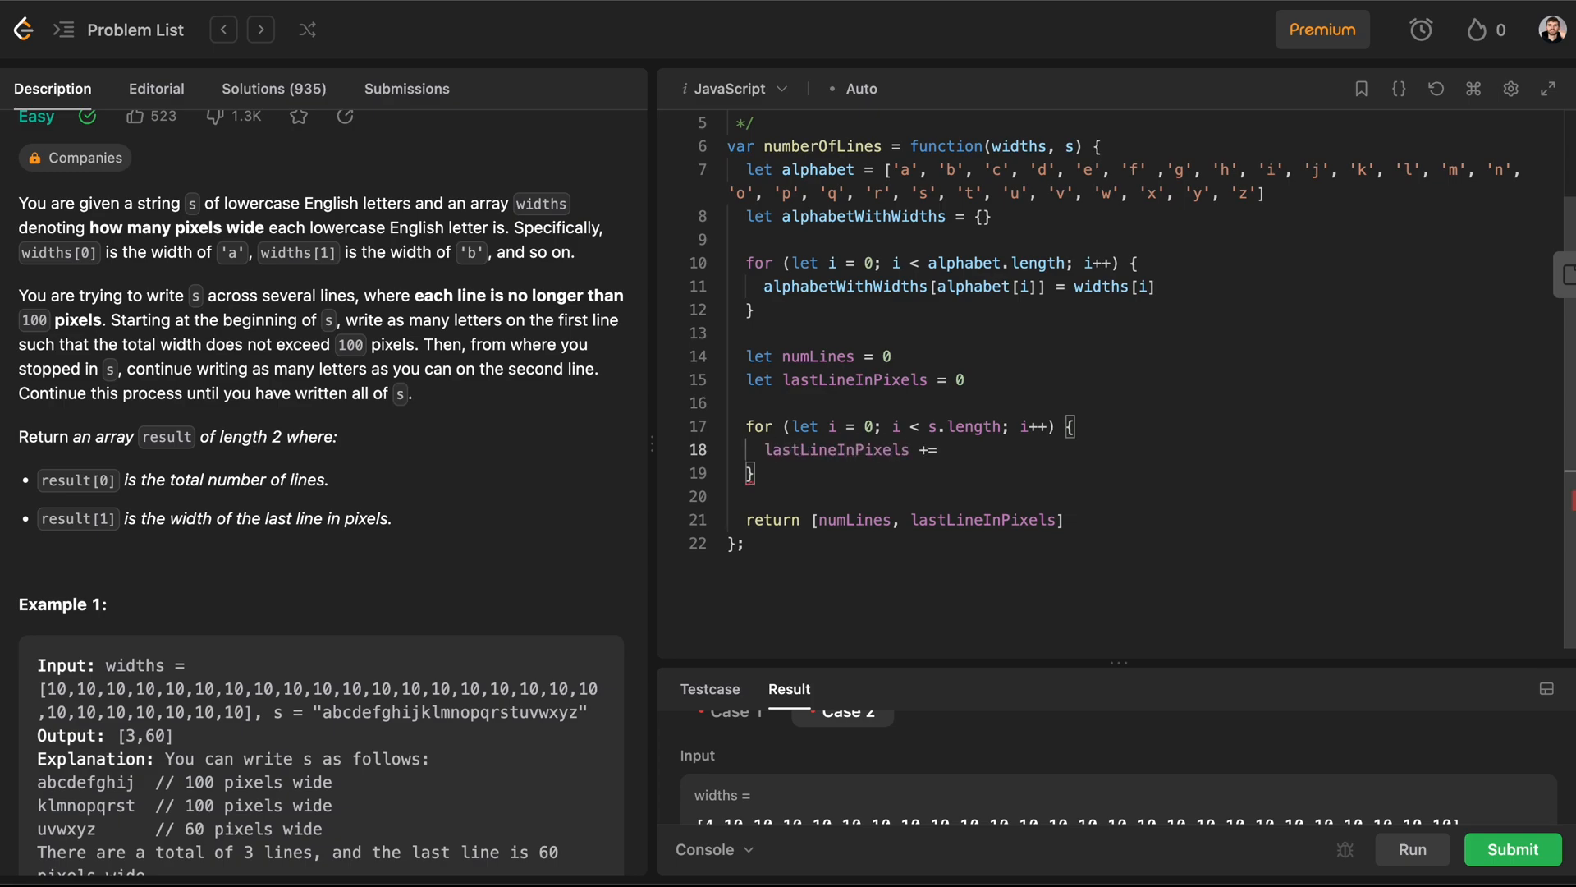
{"action": "type", "text": "alphabetWithWidths[s"}
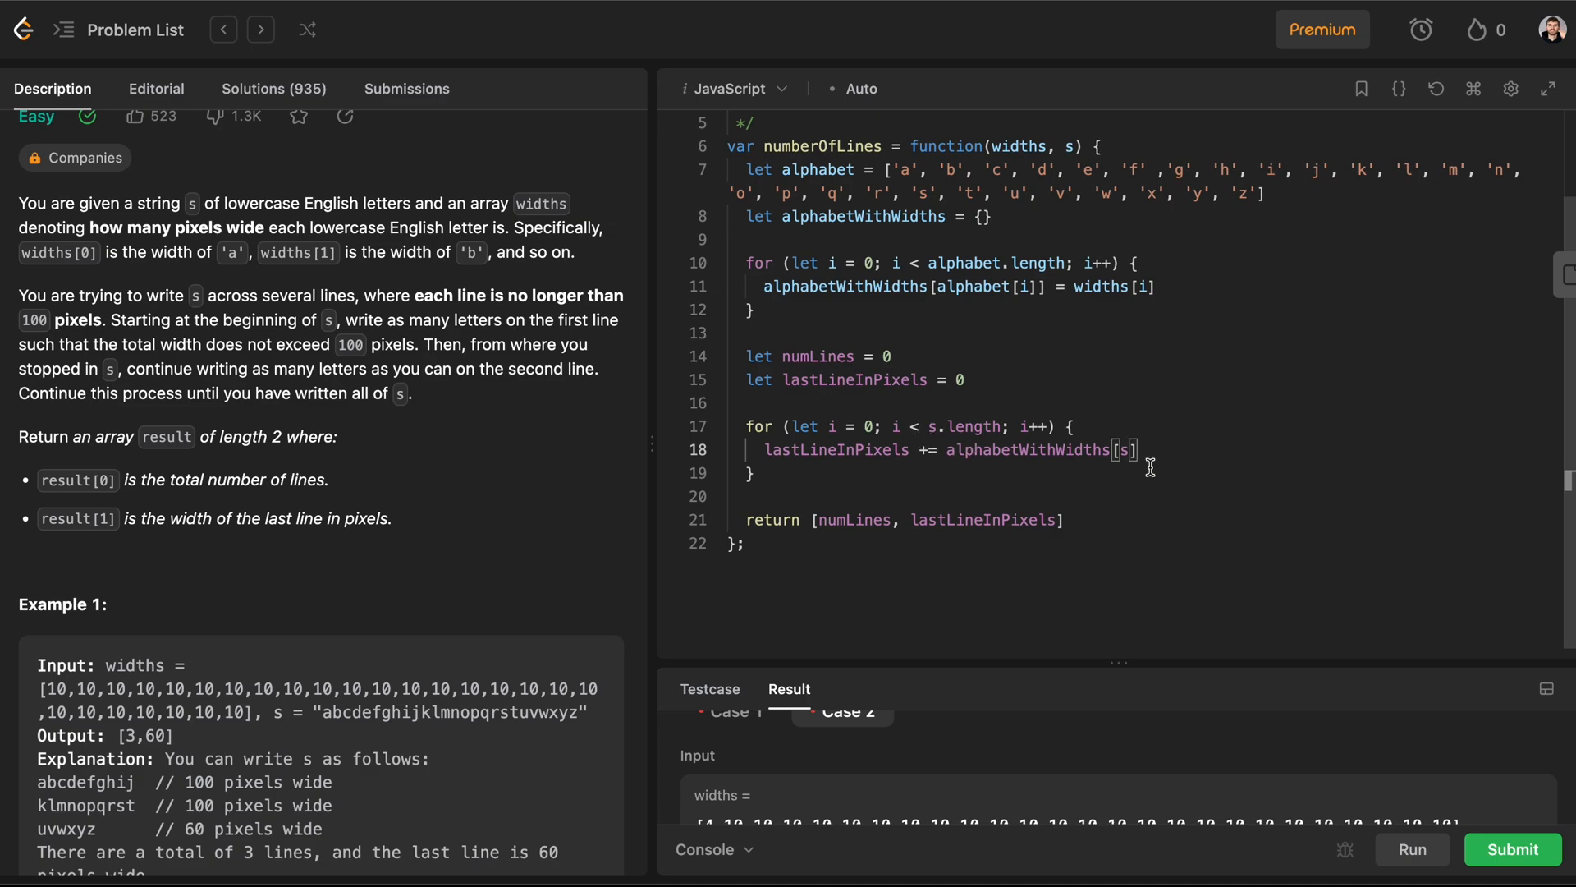
{"action": "type", "text": "[i"}
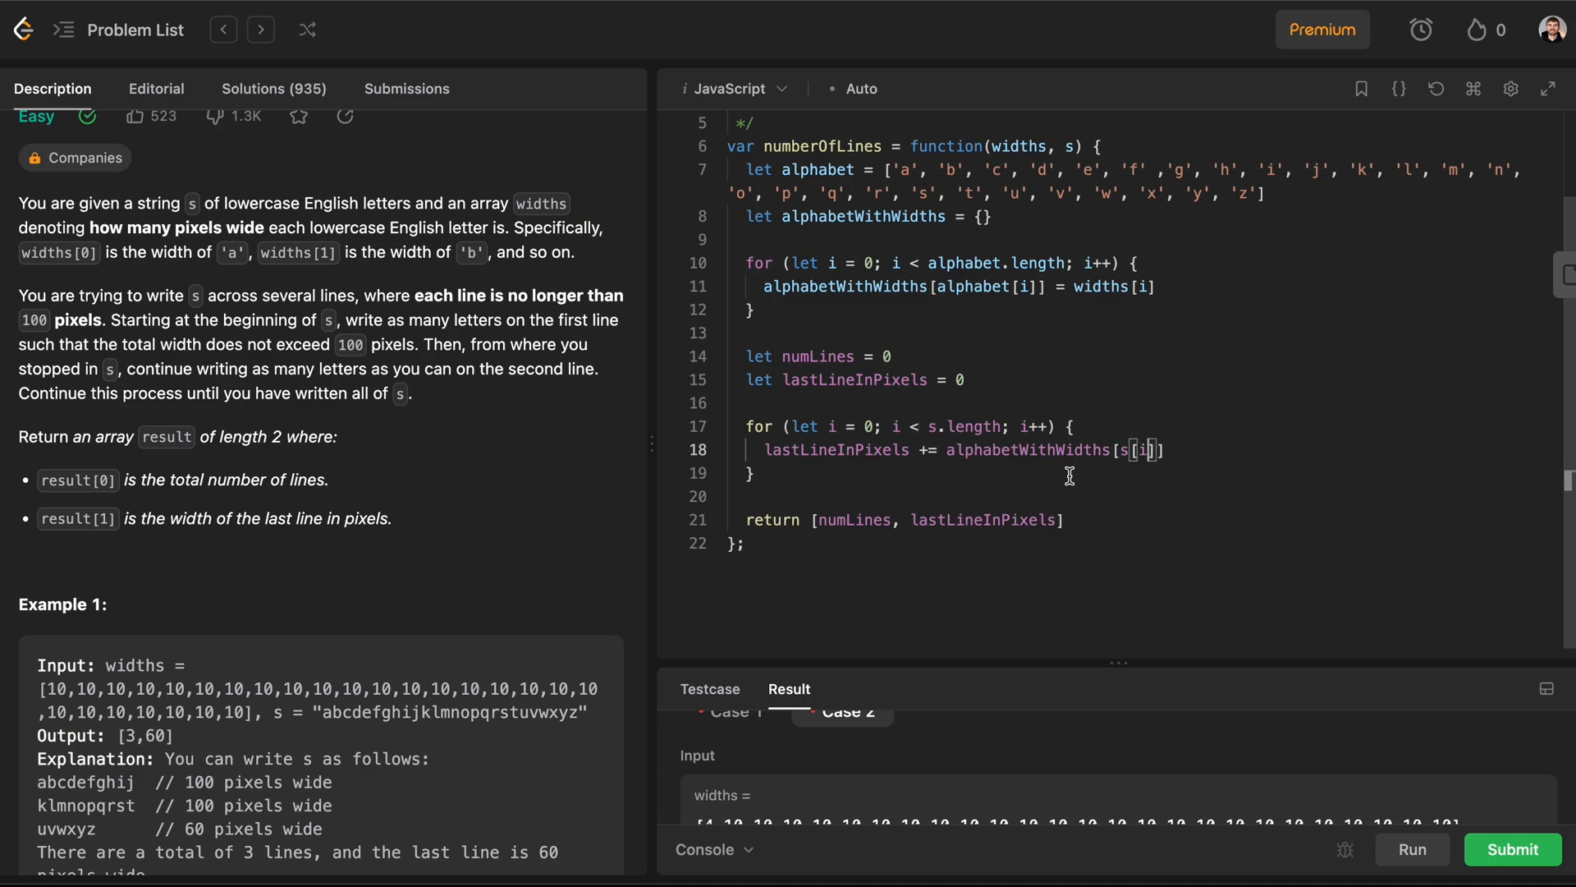
{"action": "mouse_move", "coordinate": [1150, 458]}
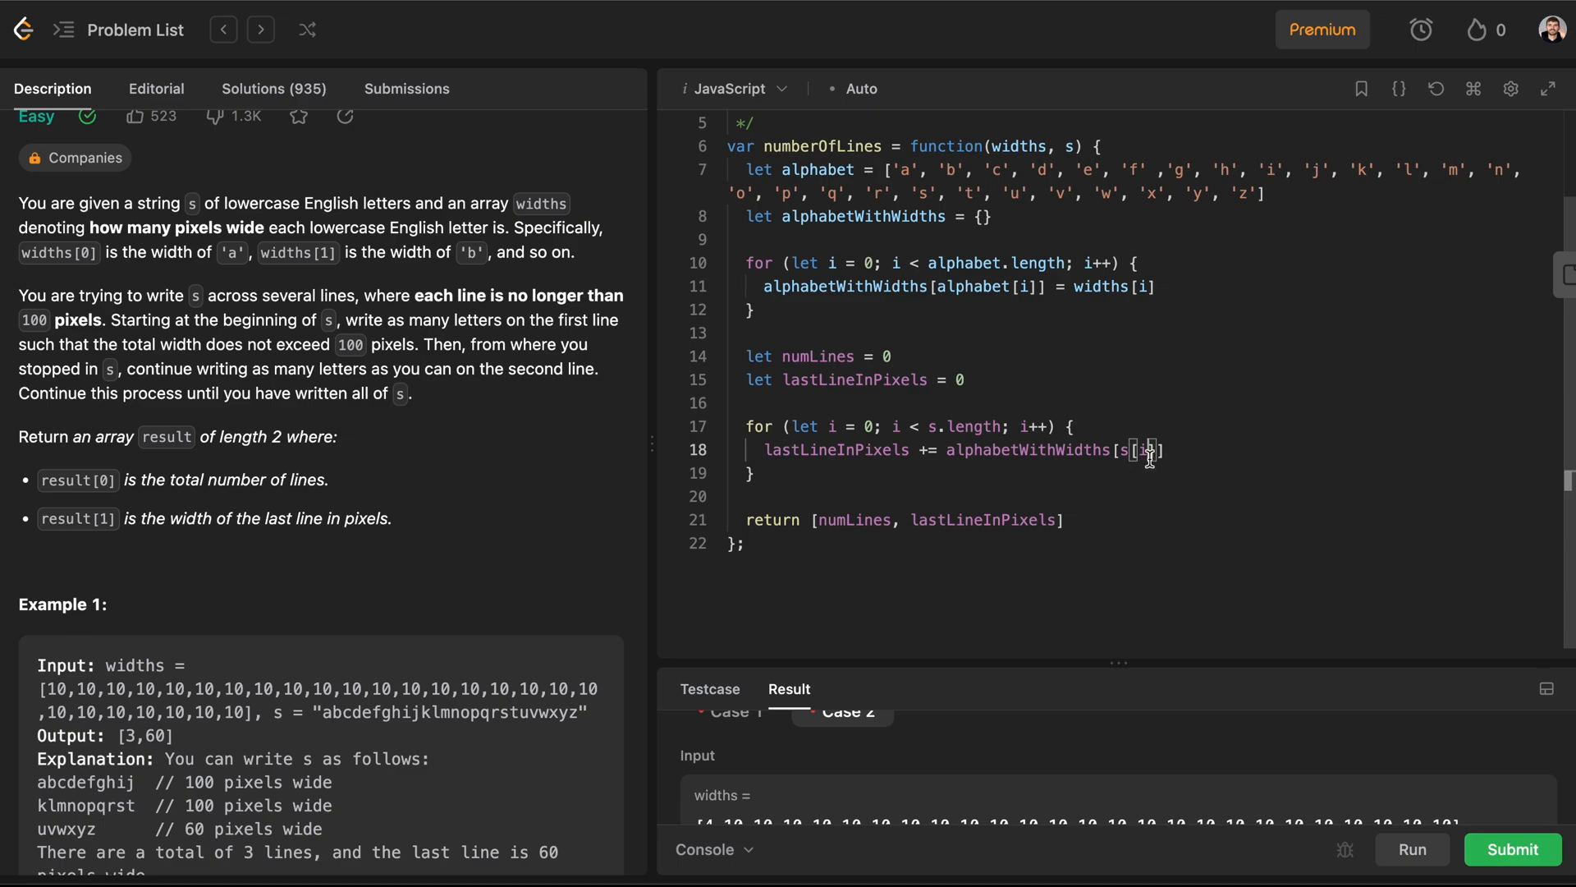
{"action": "double_click", "coordinate": [1139, 449]}
{"action": "type", "text": "]"}
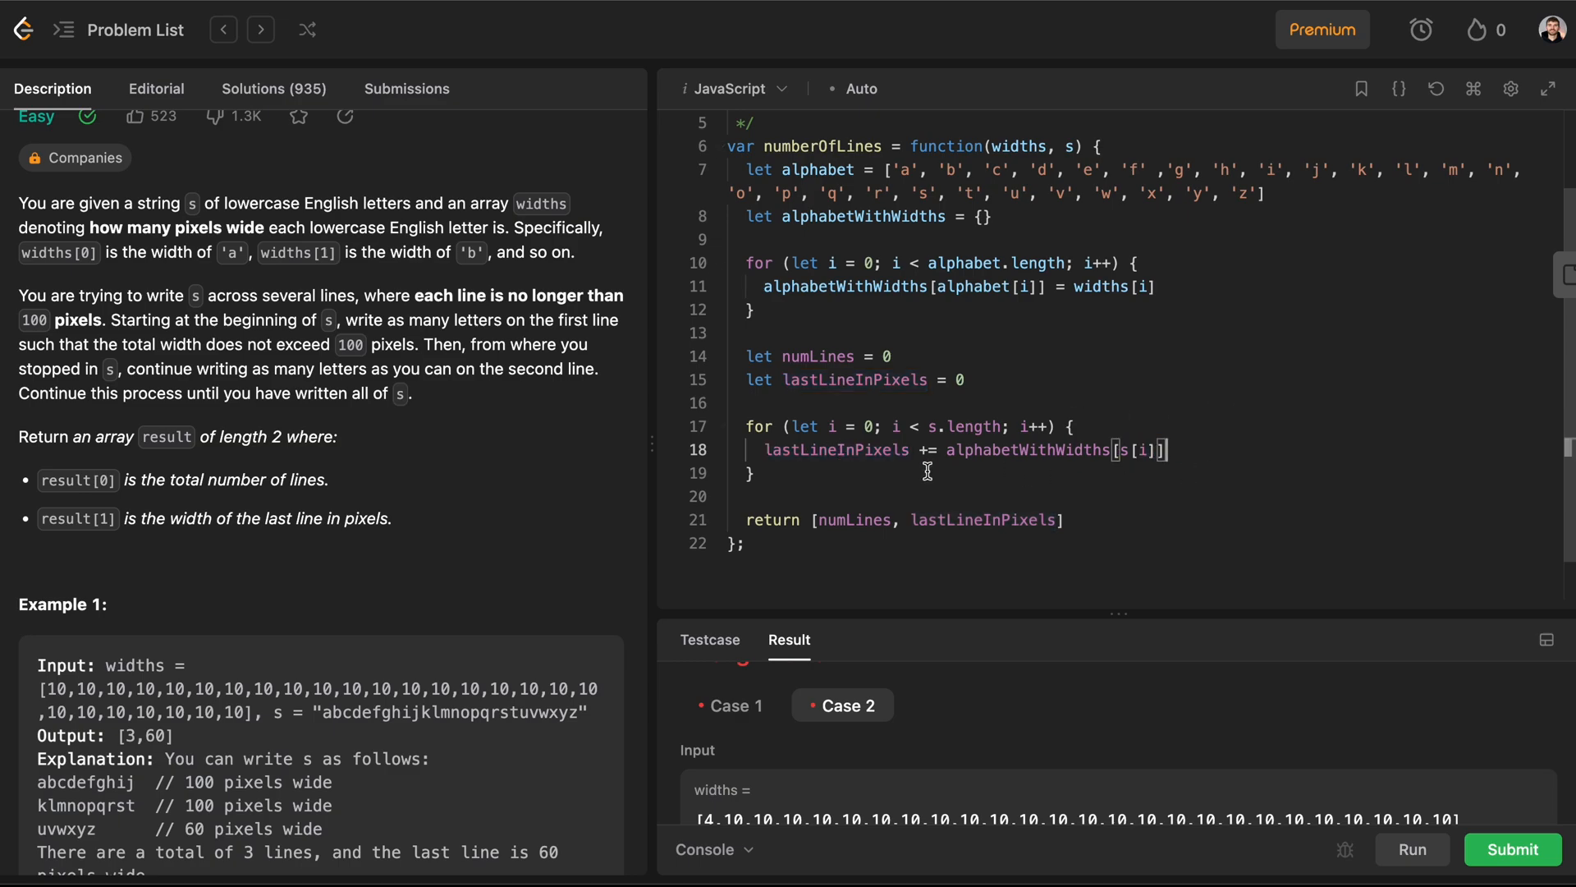
Step: Log lastLineInPixels and run, seeing 260 printed and output [0,260] against expected [3,60]
{"action": "type", "text": "console.log()"}
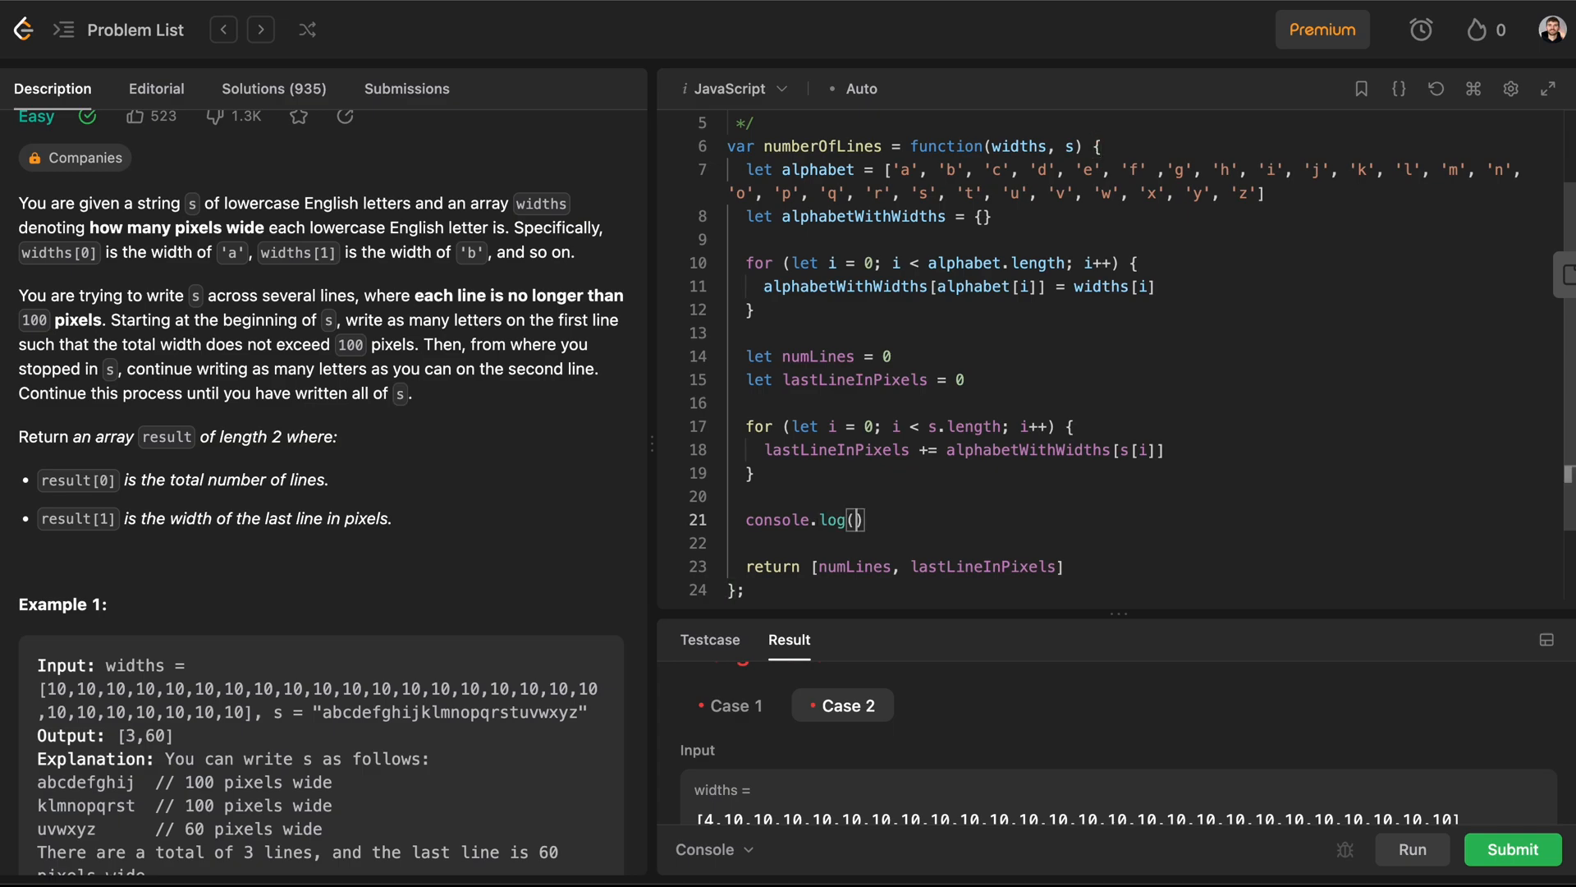
{"action": "type", "text": "lastLineInP"}
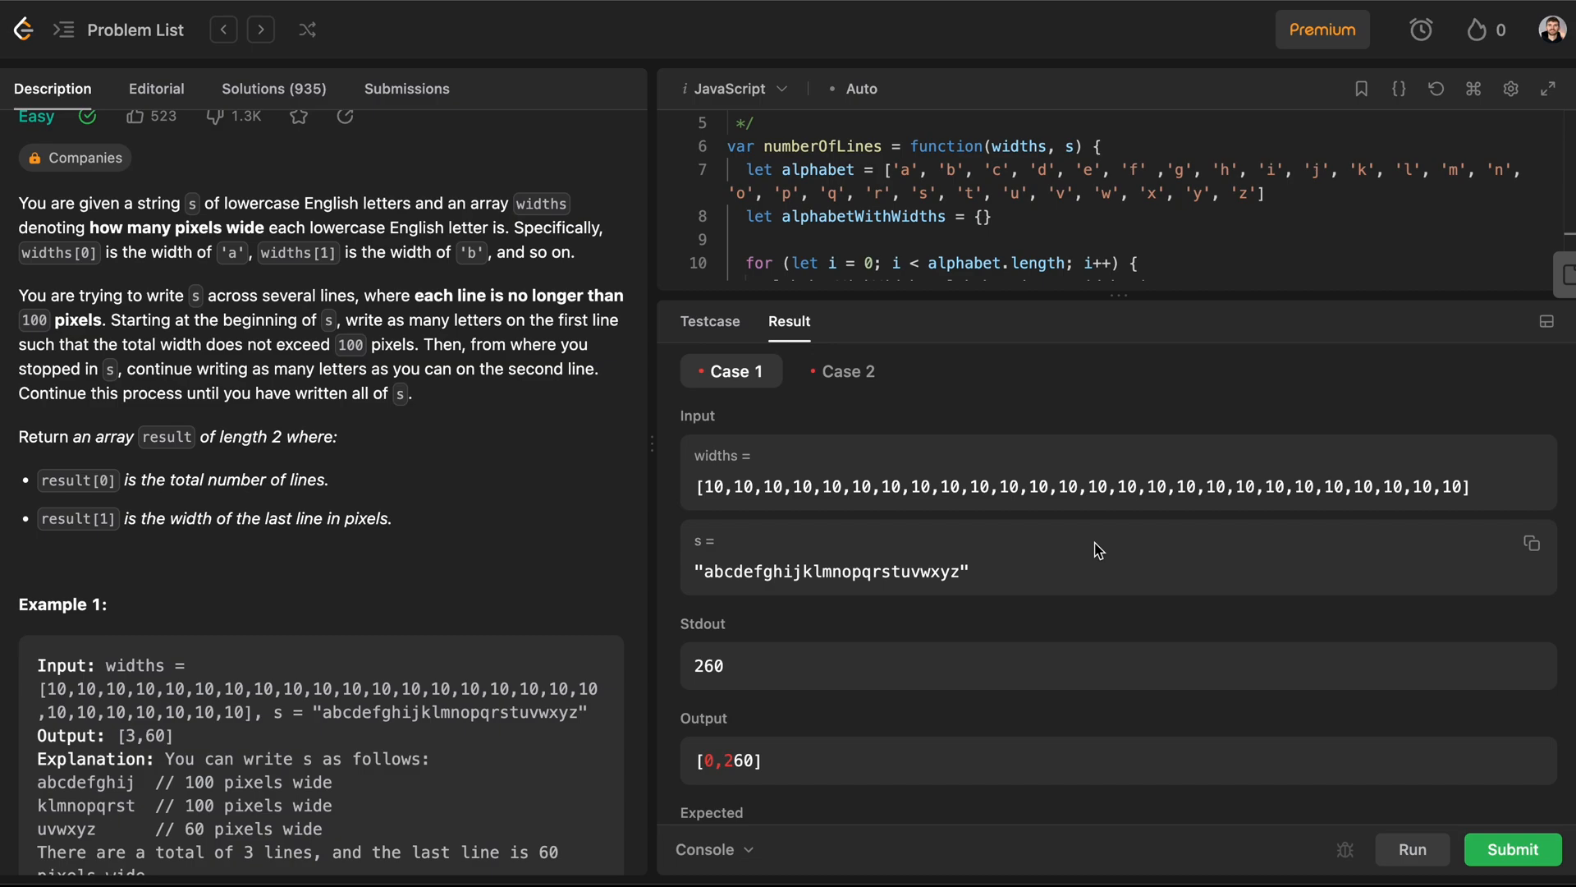
{"action": "double_click", "coordinate": [706, 664]}
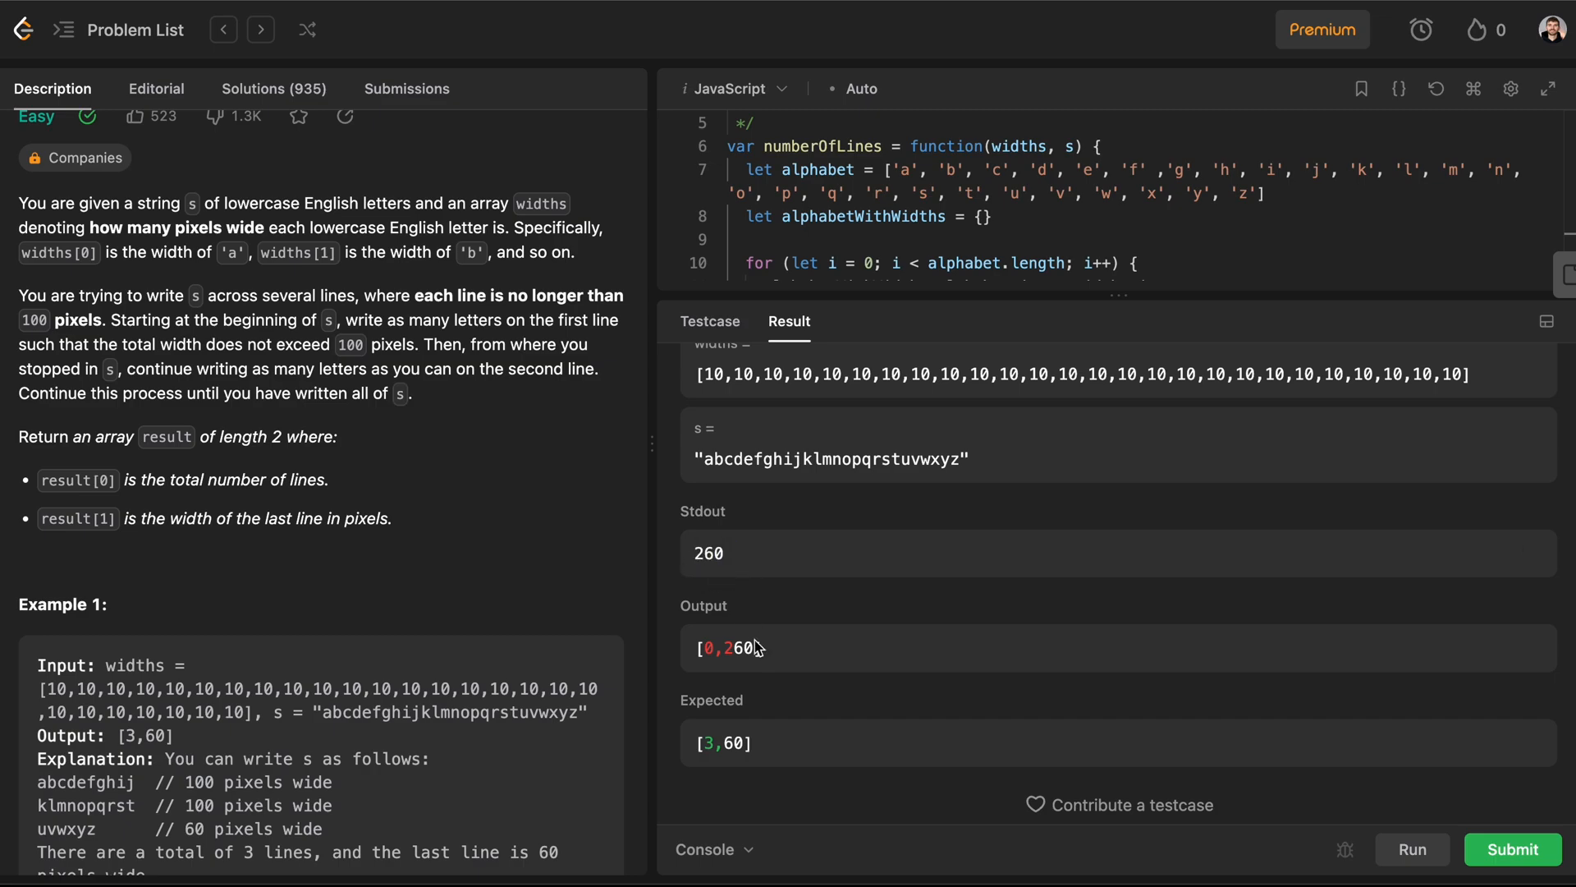
{"action": "double_click", "coordinate": [707, 553]}
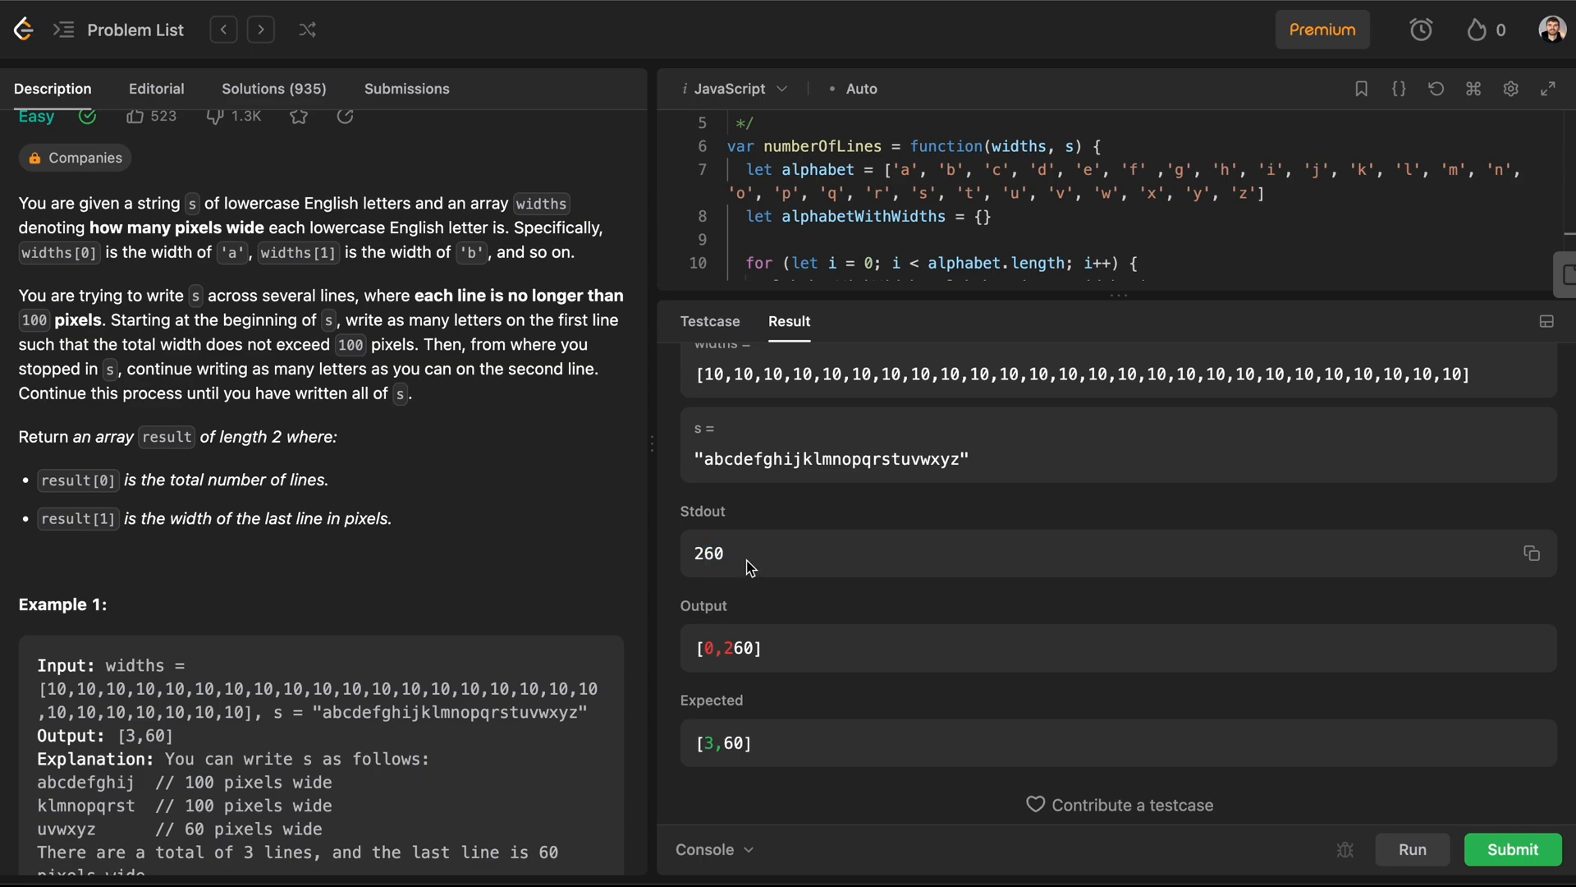
{"action": "mouse_move", "coordinate": [726, 747]}
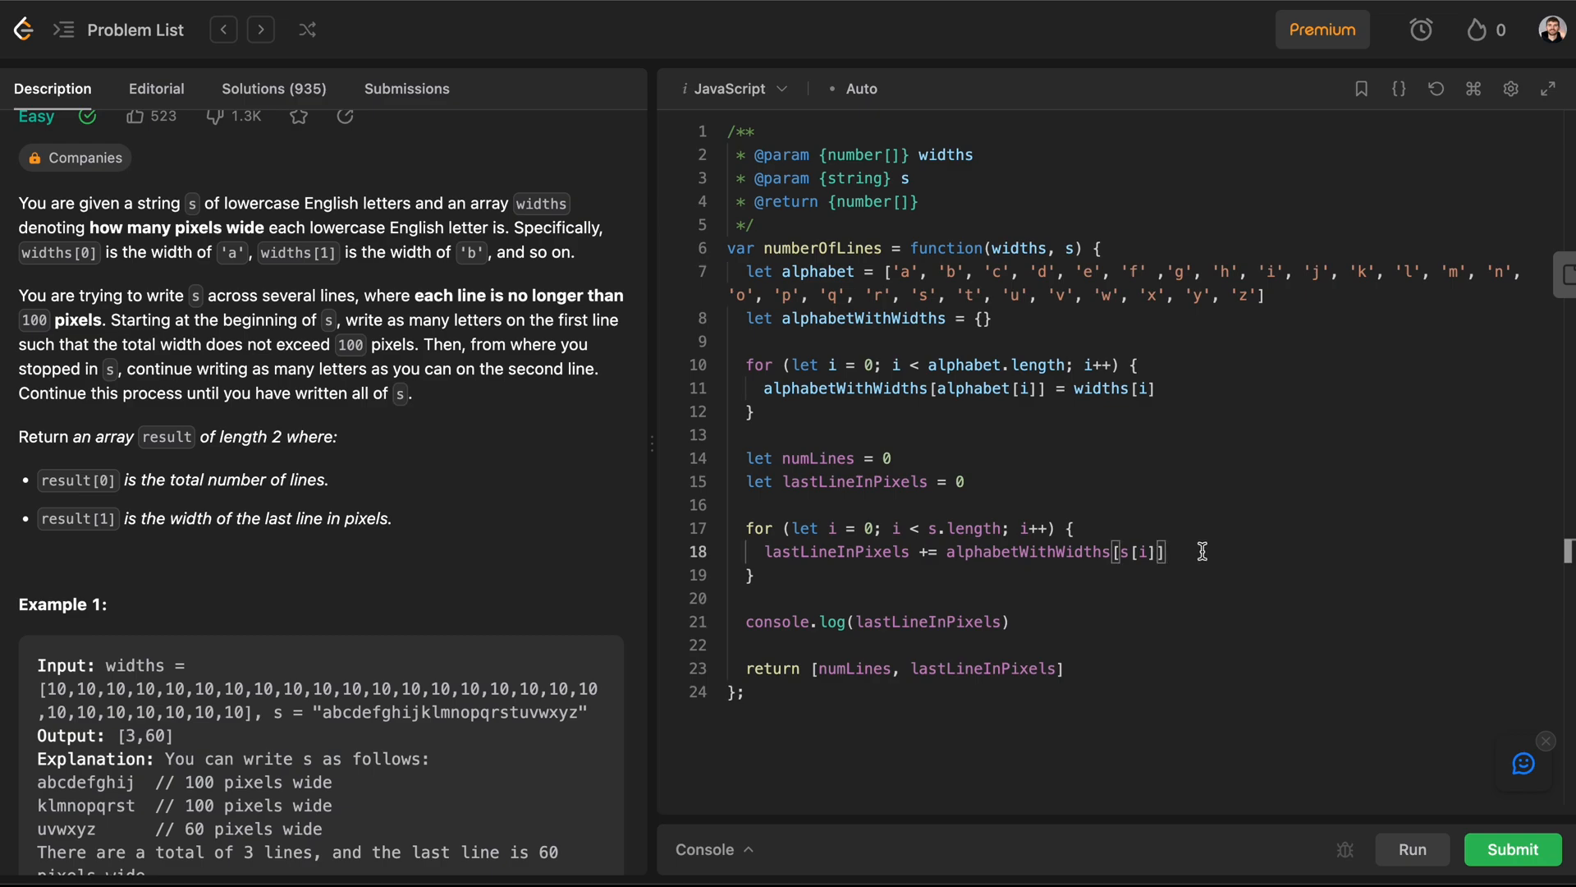
Step: Inside the loop add if (lastLineInPixels > 100) incrementing numLines and resetting width to alphabetWithWidths[s[i]]
{"action": "type", "text": "if"}
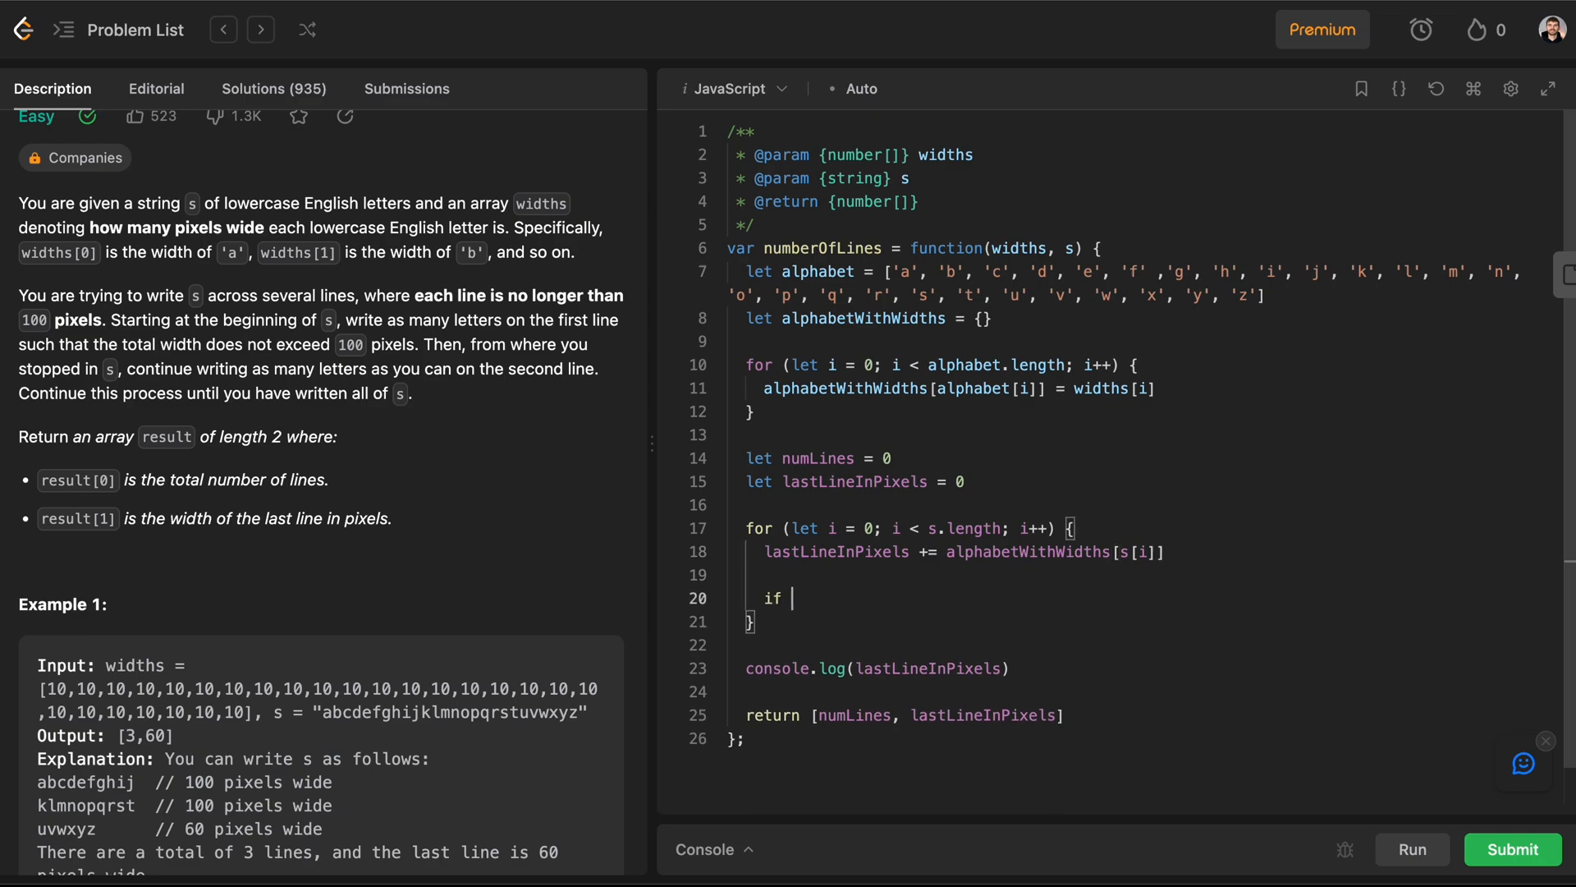
{"action": "type", "text": "(last)"}
{"action": "type", "text": "numLines += 1"}
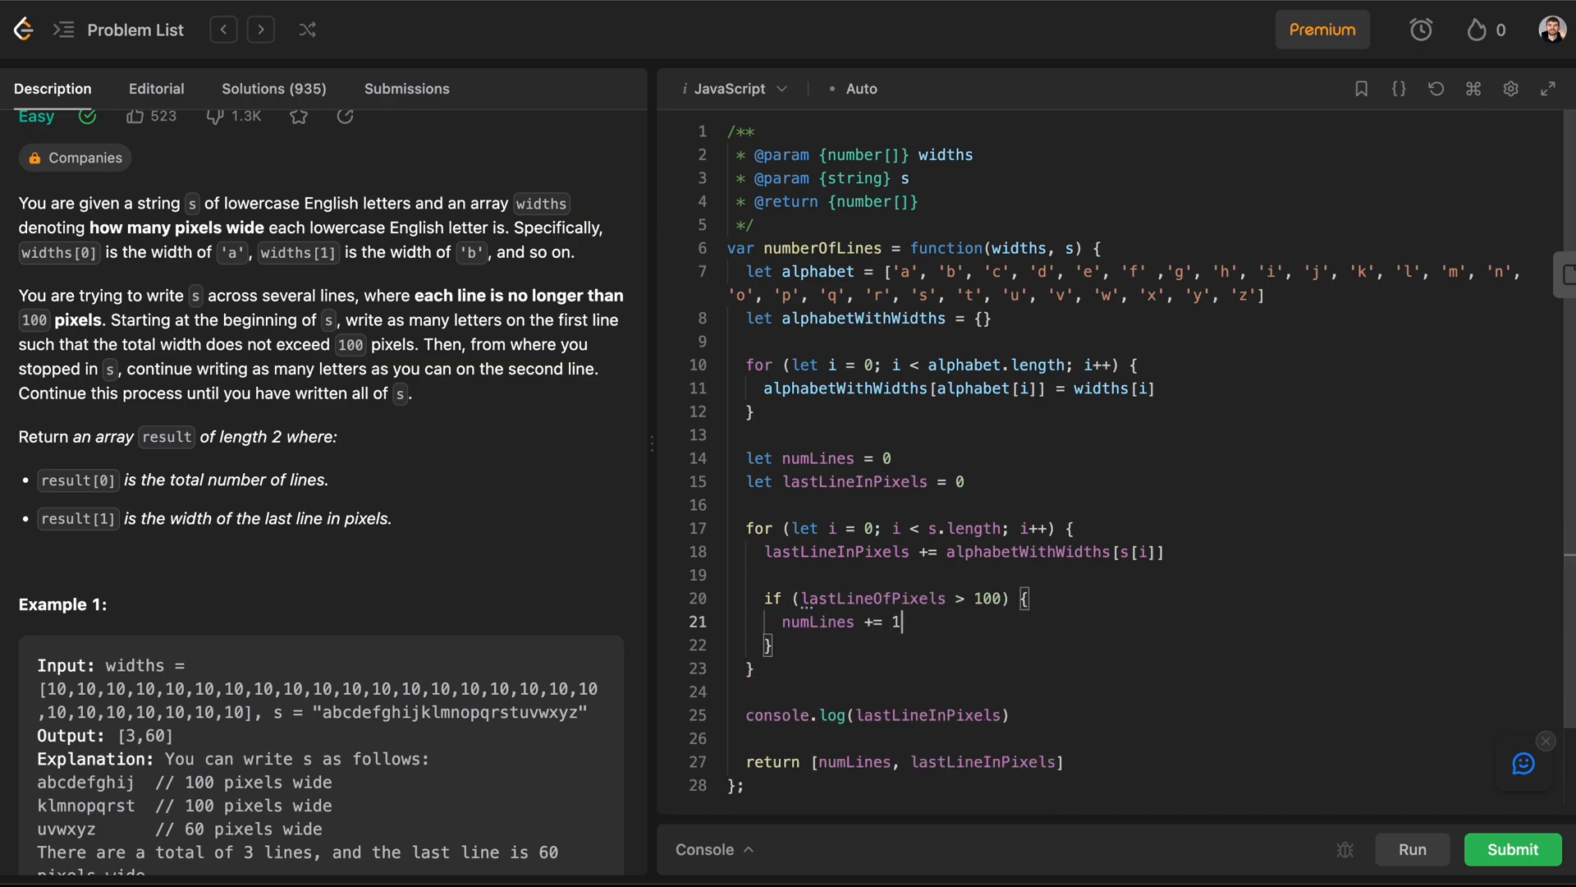
{"action": "mouse_move", "coordinate": [828, 598]}
{"action": "type", "text": "In"}
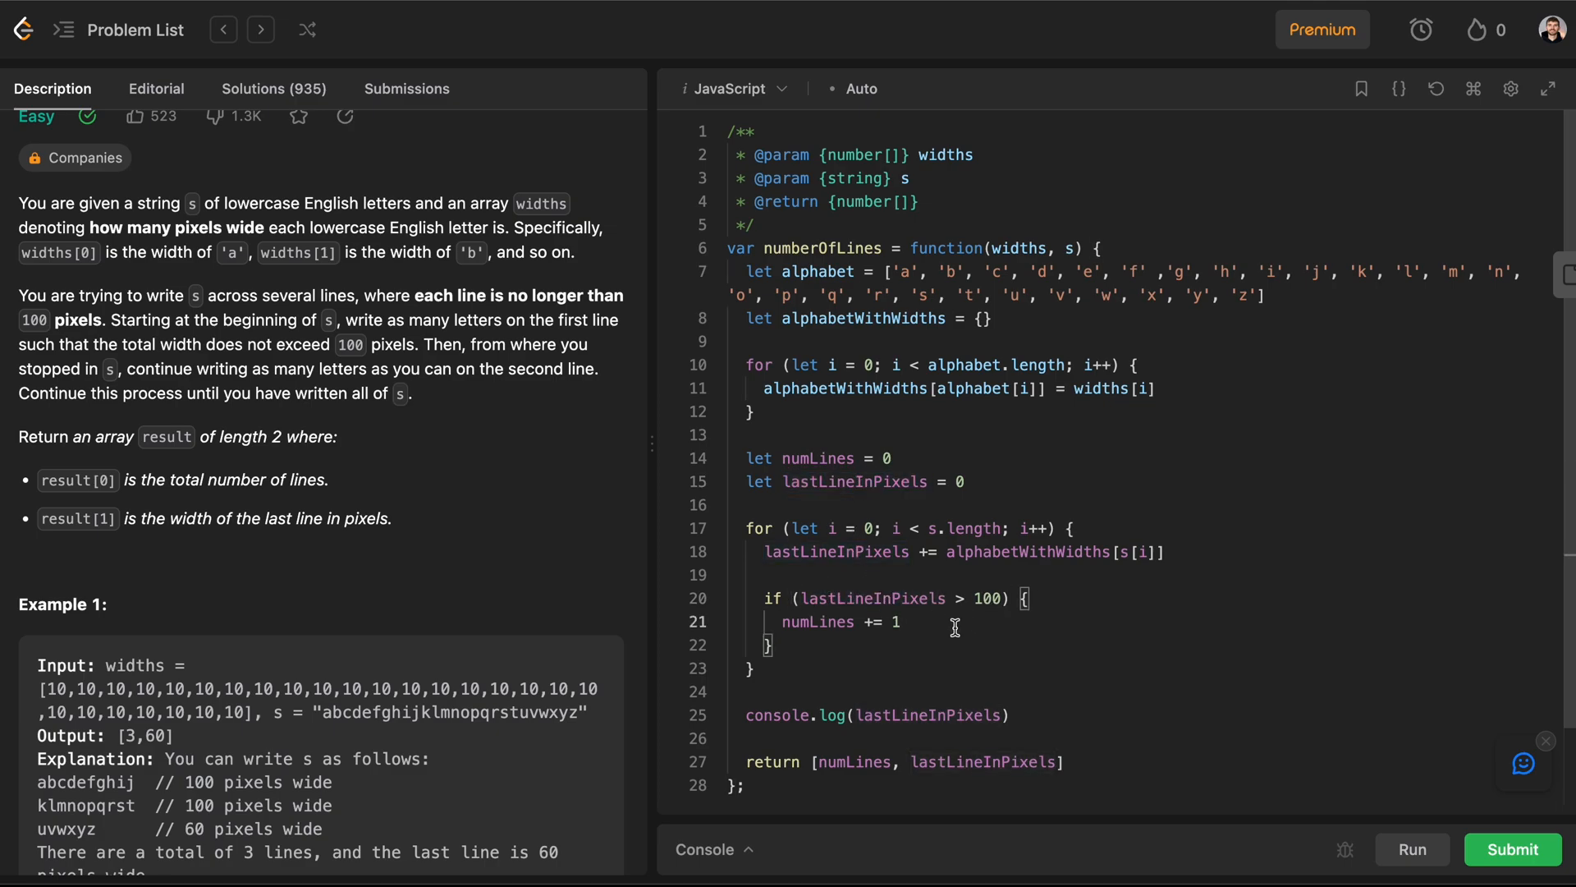
{"action": "mouse_move", "coordinate": [973, 637]}
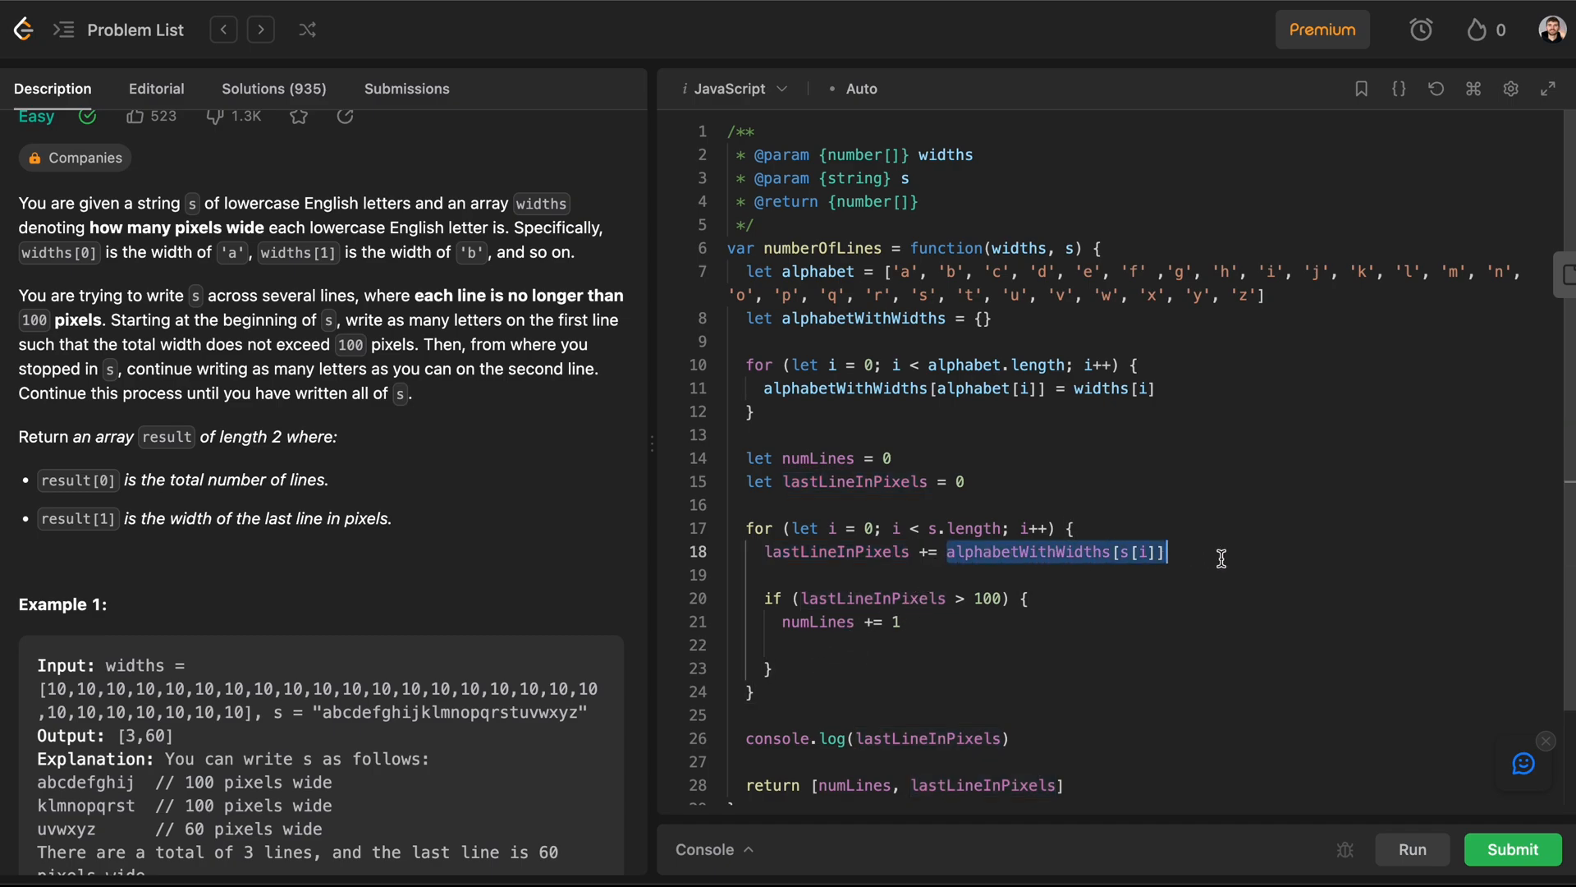
{"action": "mouse_move", "coordinate": [844, 644]}
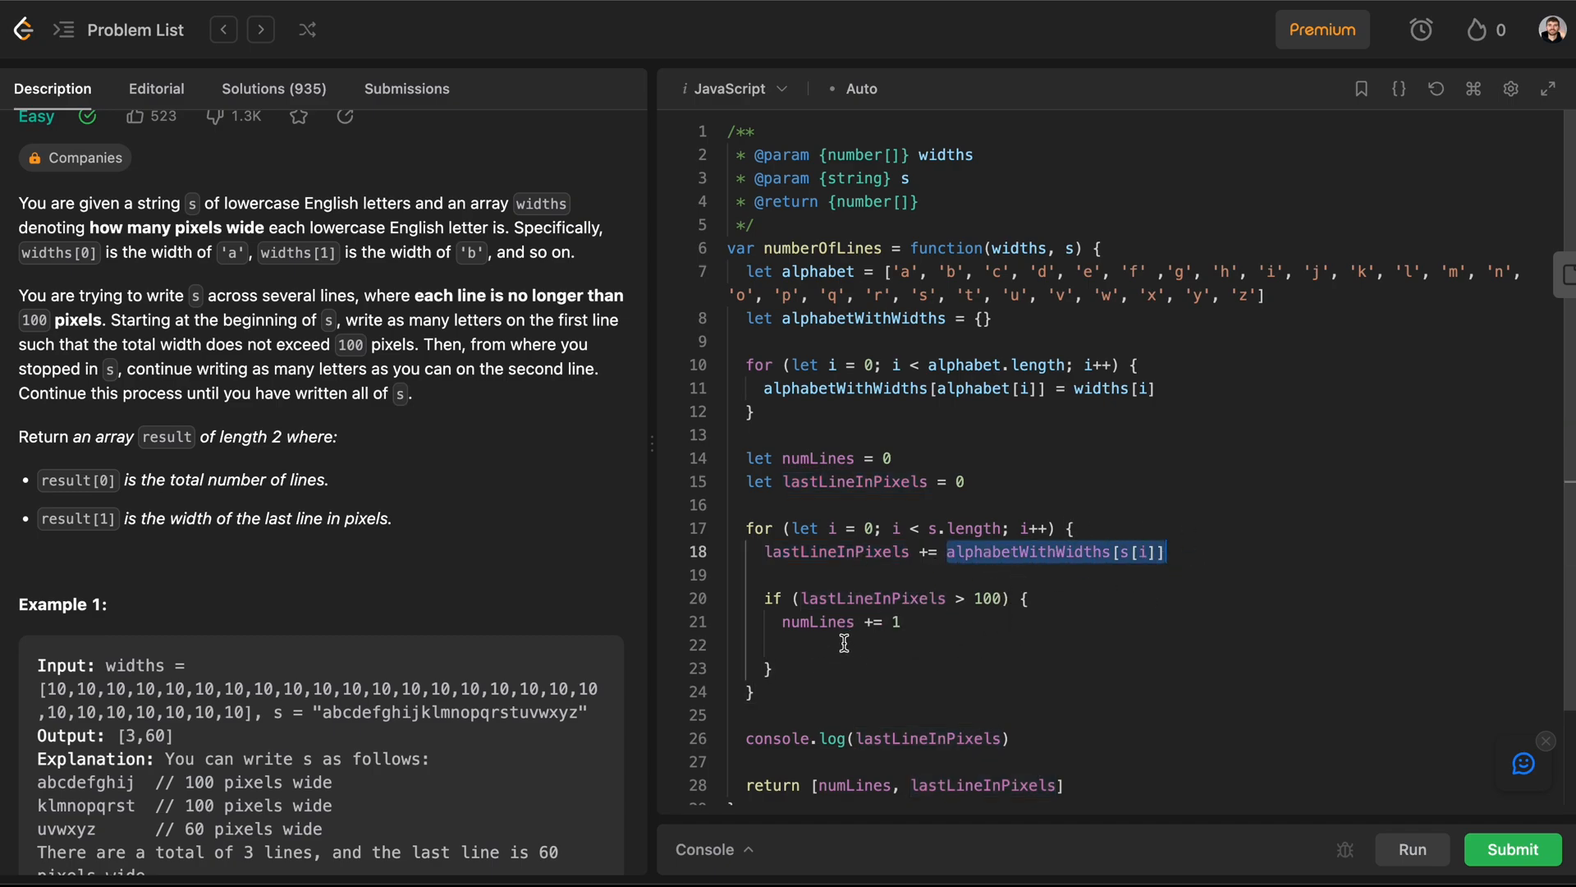
{"action": "type", "text": "lastLineInPixels ="}
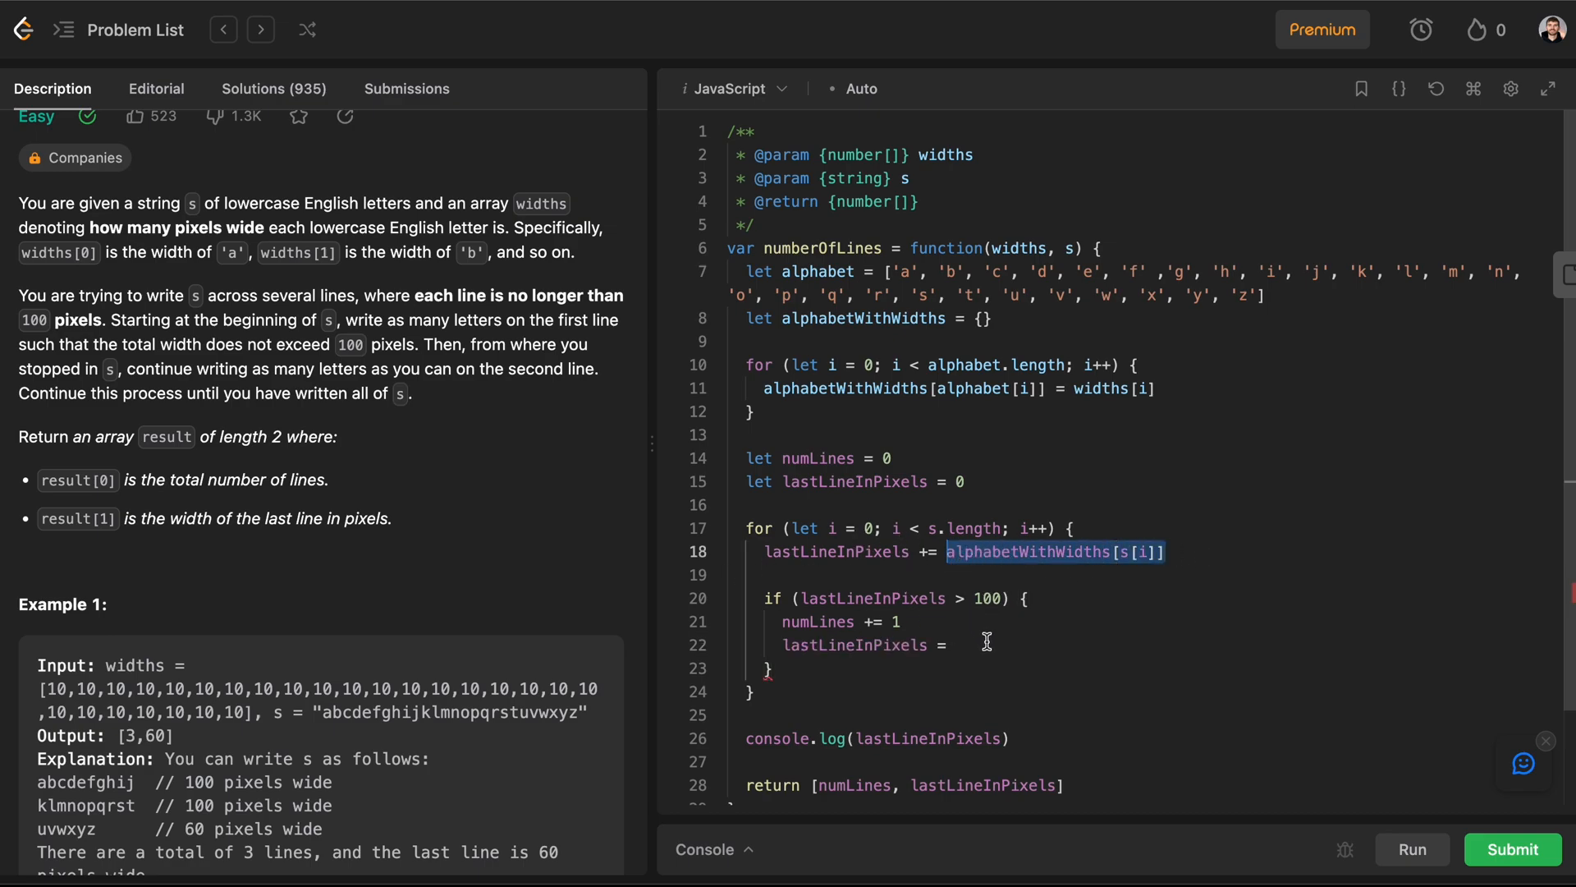
{"action": "type", "text": "alphabetWithWidths[s[i]]"}
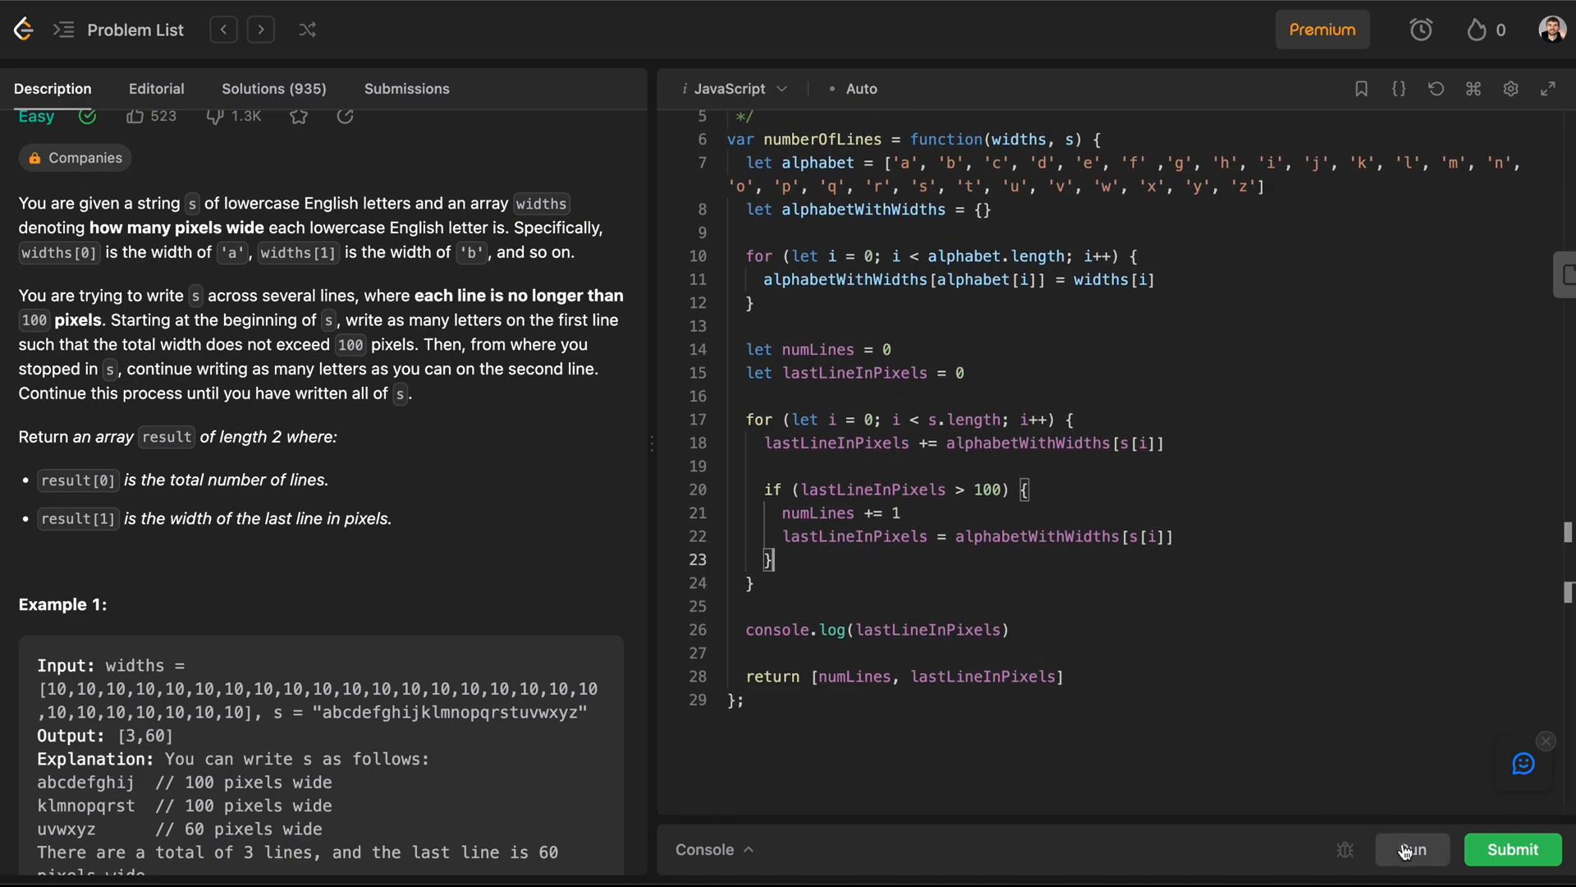
Step: Run the solution and review output [2,60] against expected [3,60]
{"action": "left_click", "coordinate": [1412, 849]}
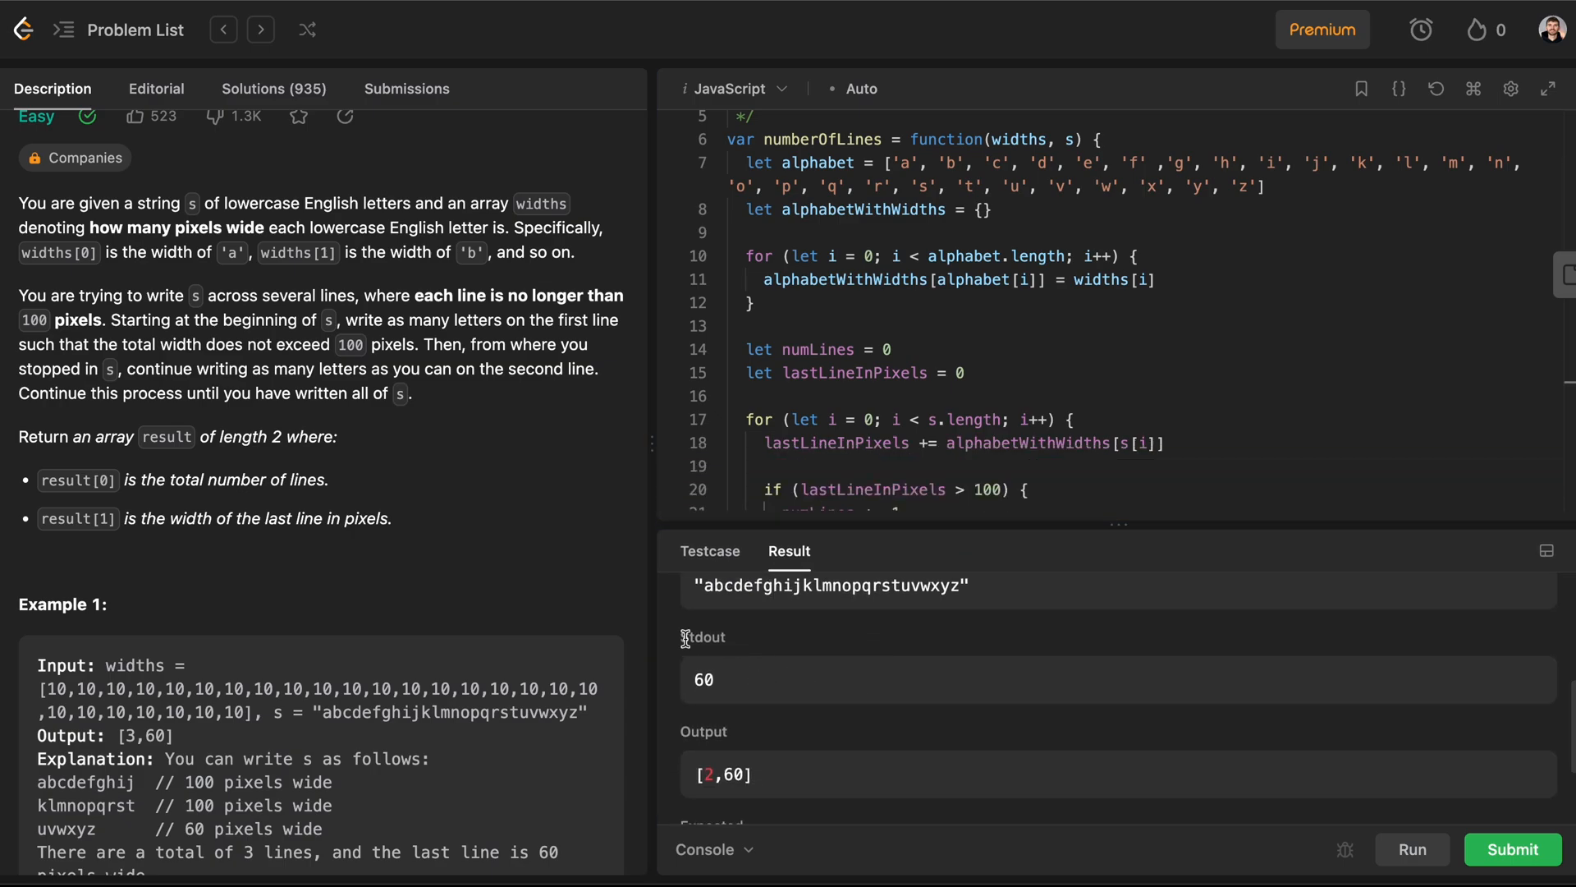
{"action": "mouse_move", "coordinate": [1086, 527]}
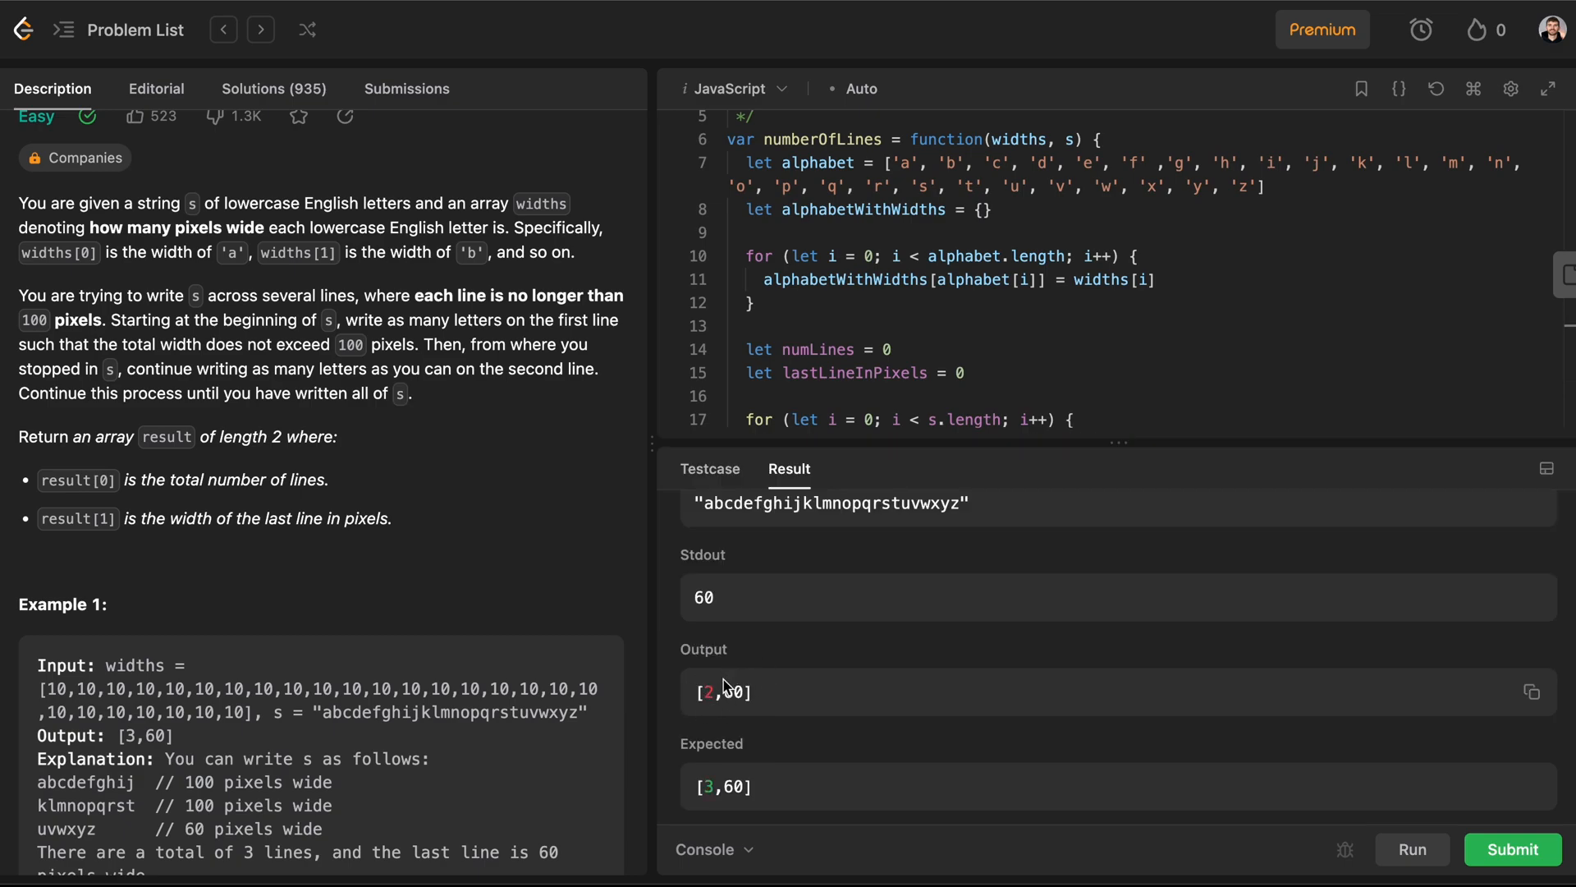
{"action": "mouse_move", "coordinate": [793, 724]}
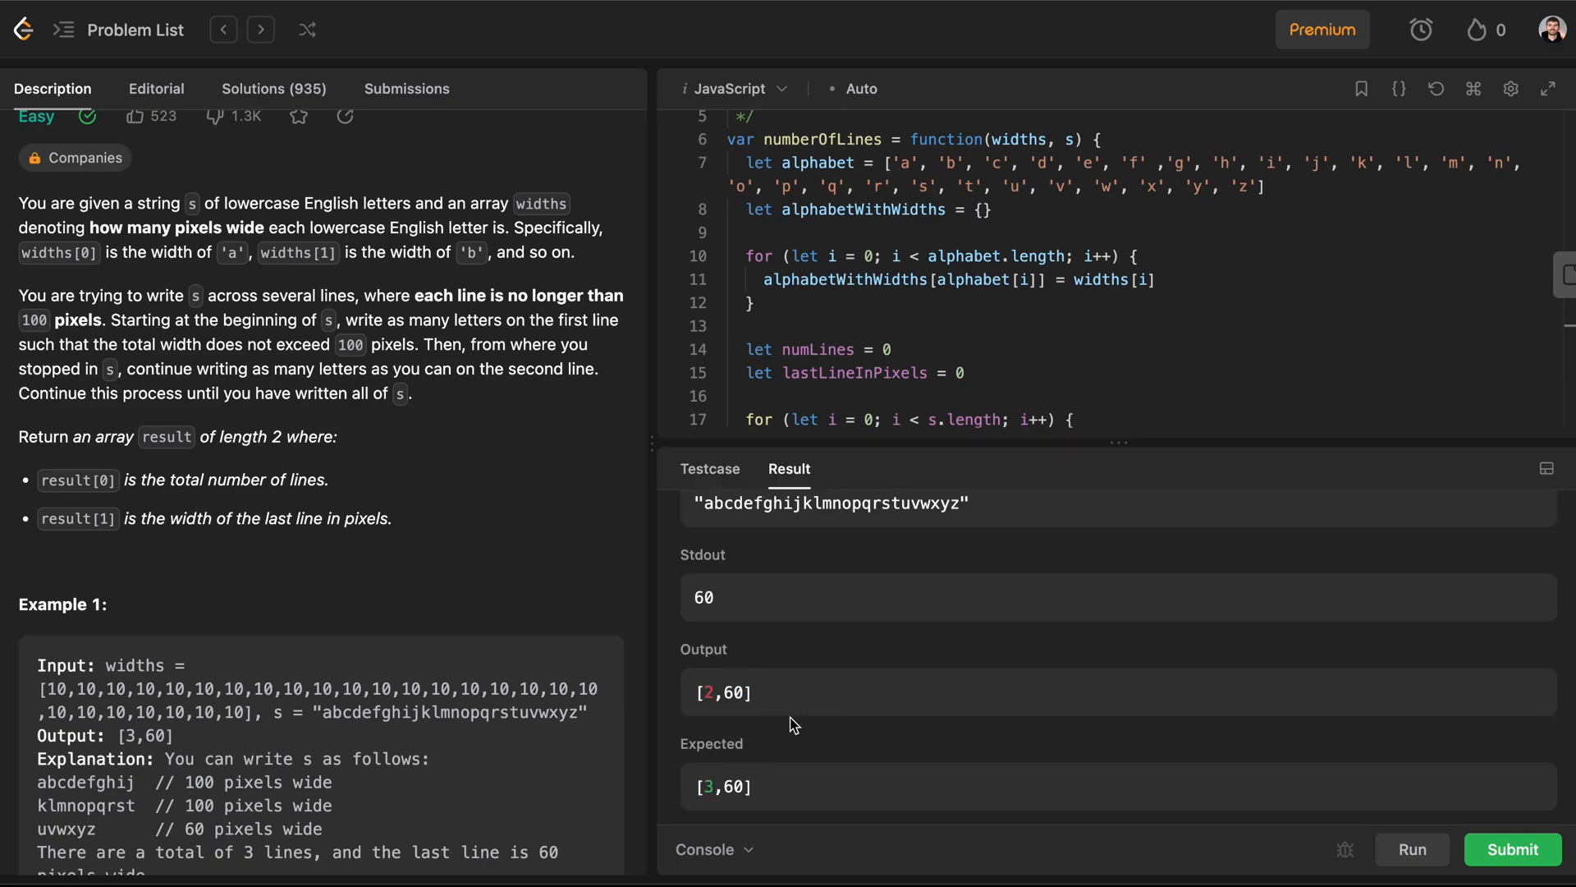
{"action": "scroll", "scroll_direction": "down", "scroll_amount": 3}
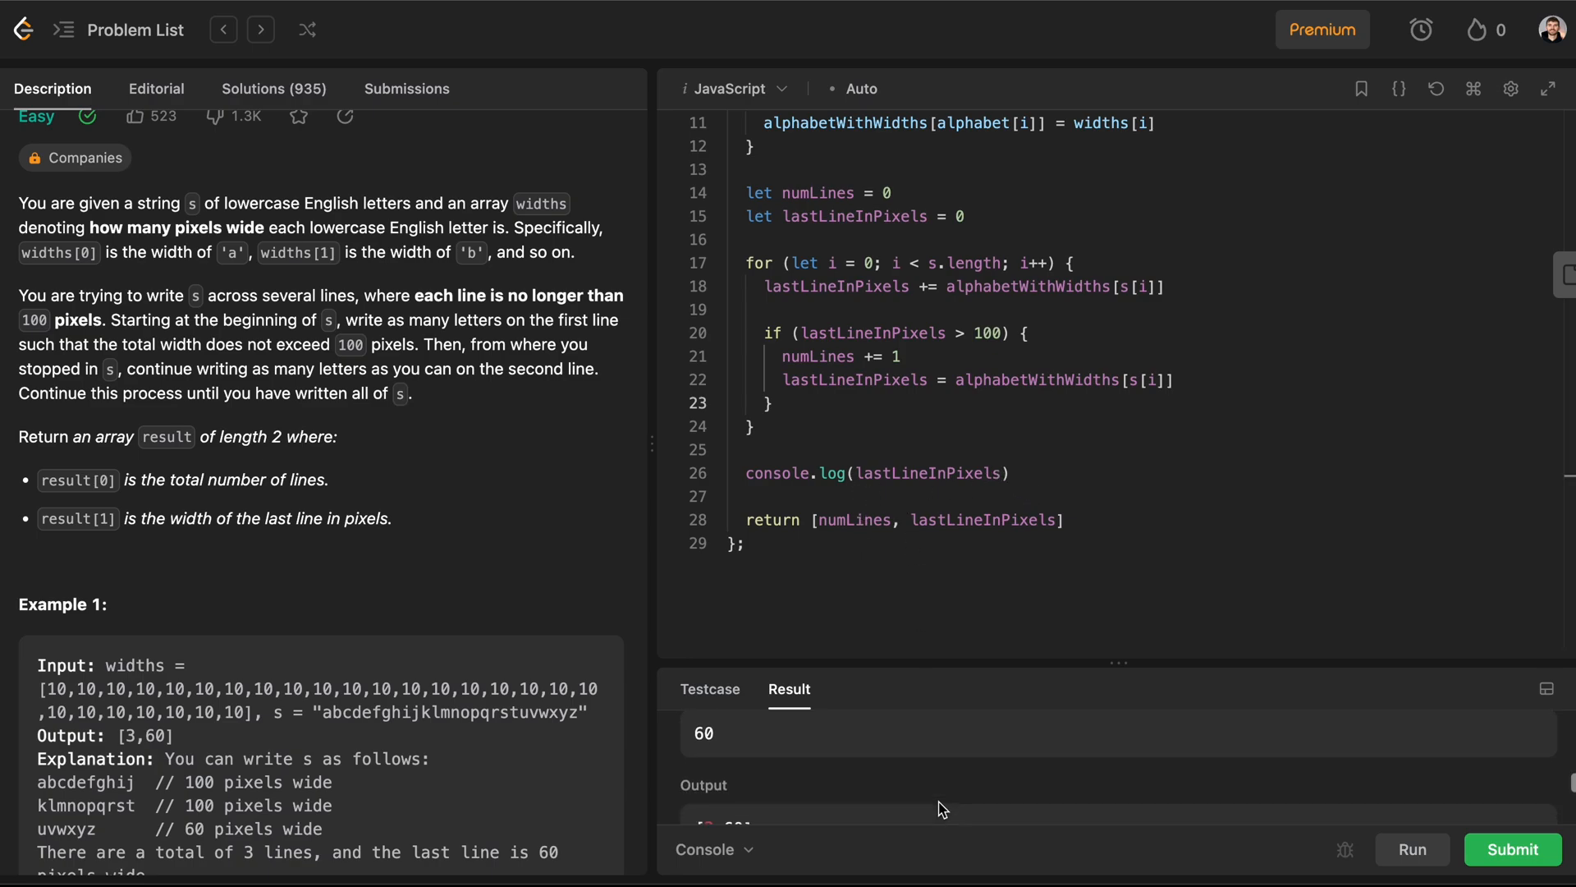
Step: After the loop add if (lastLineInPixels > 0) numLines += 1 and remove the console.log line
{"action": "double_click", "coordinate": [922, 473]}
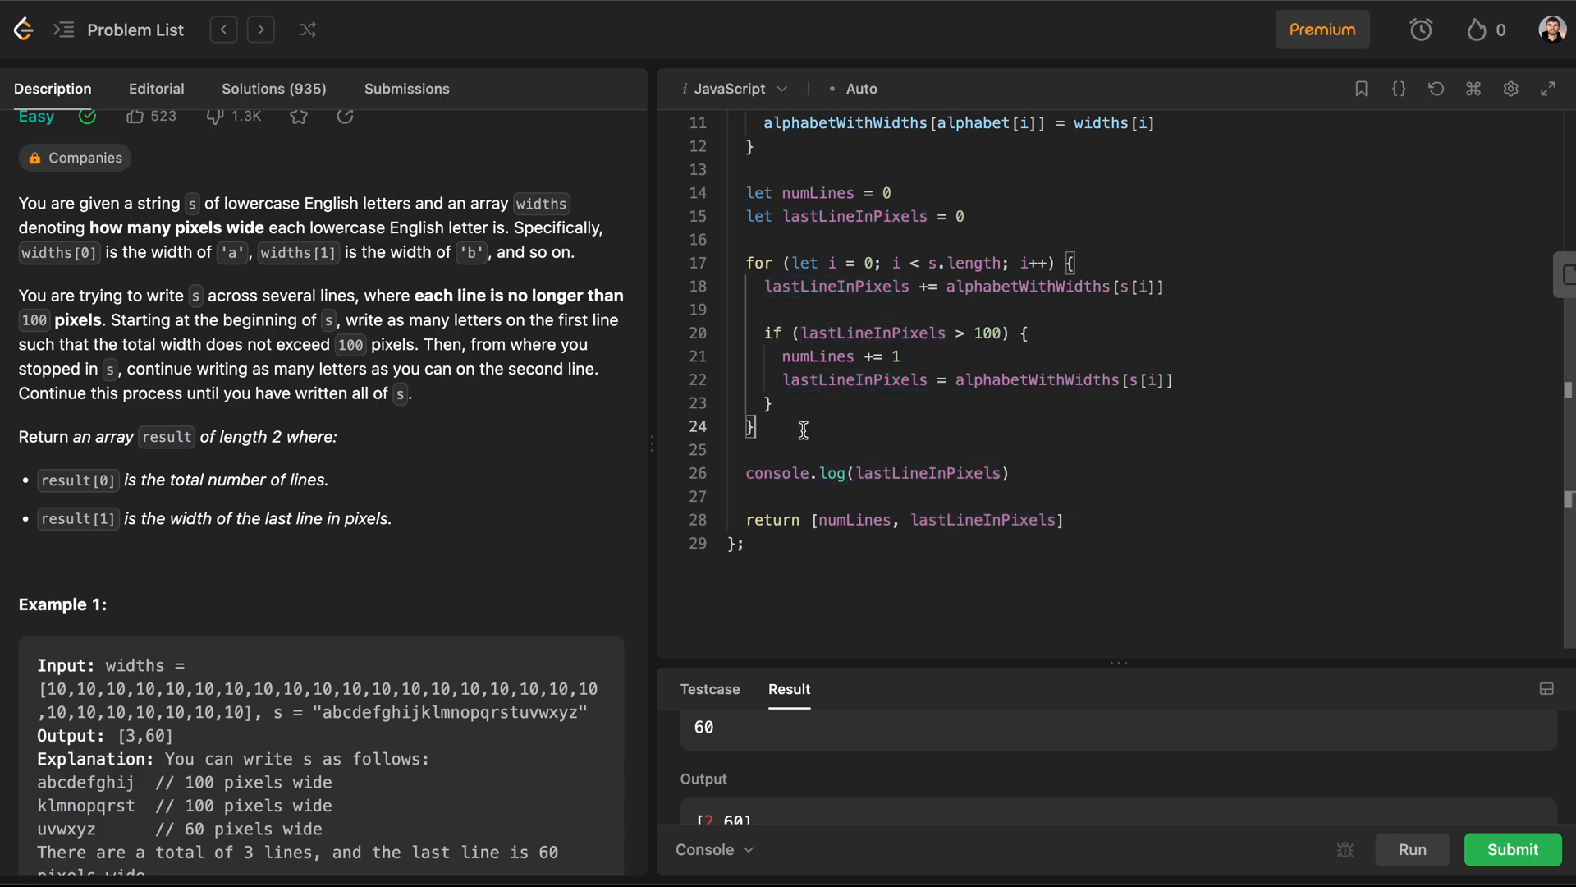
{"action": "type", "text": "if (lastLineInPixels >"}
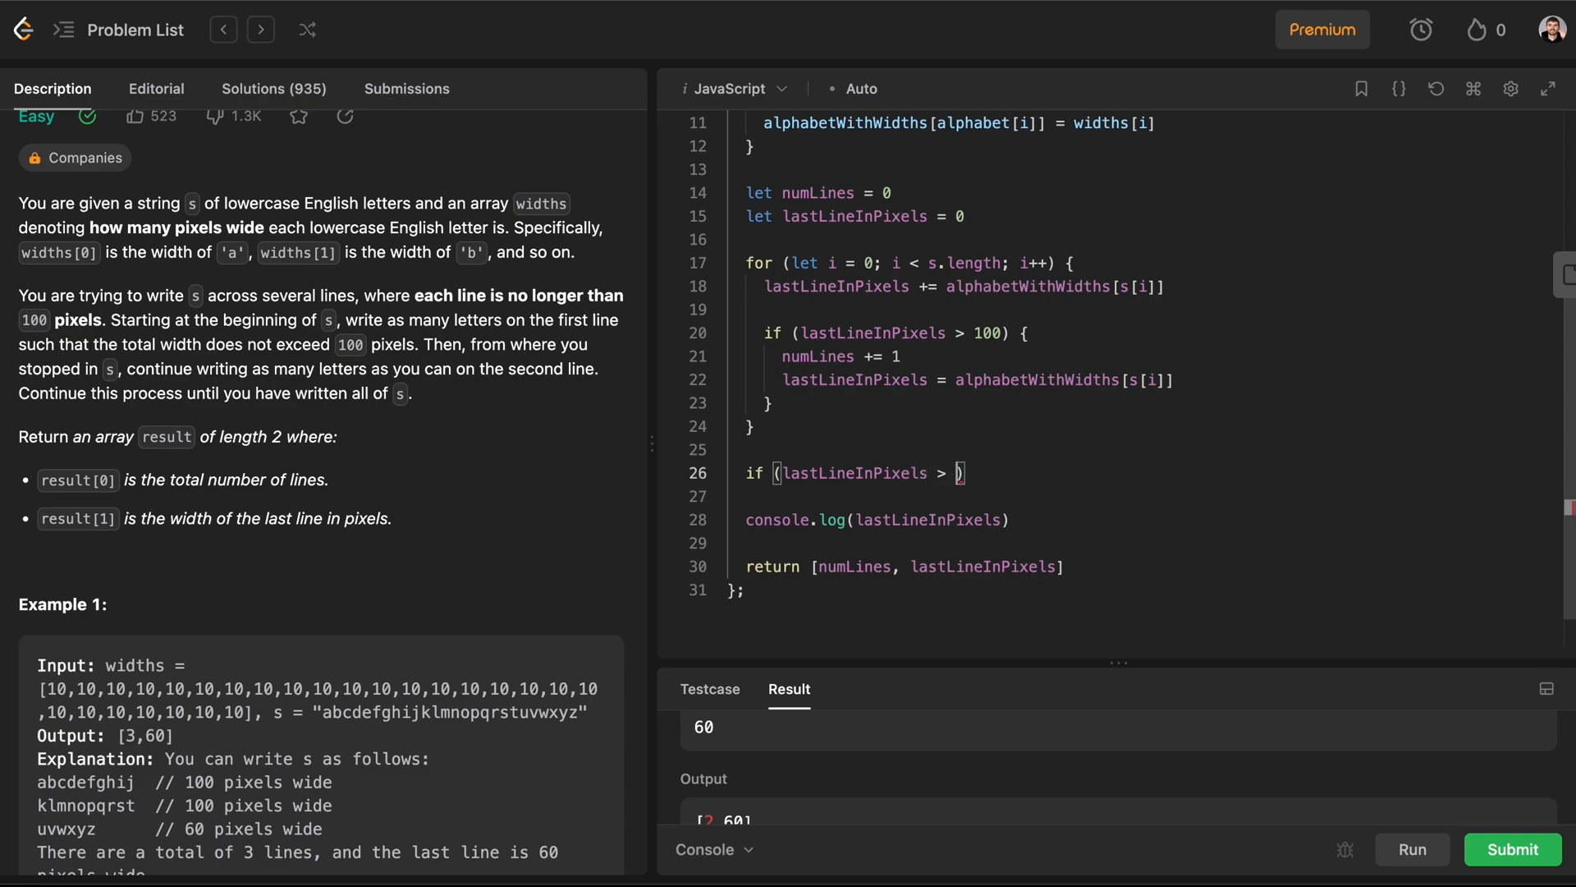
{"action": "type", "text": "0"}
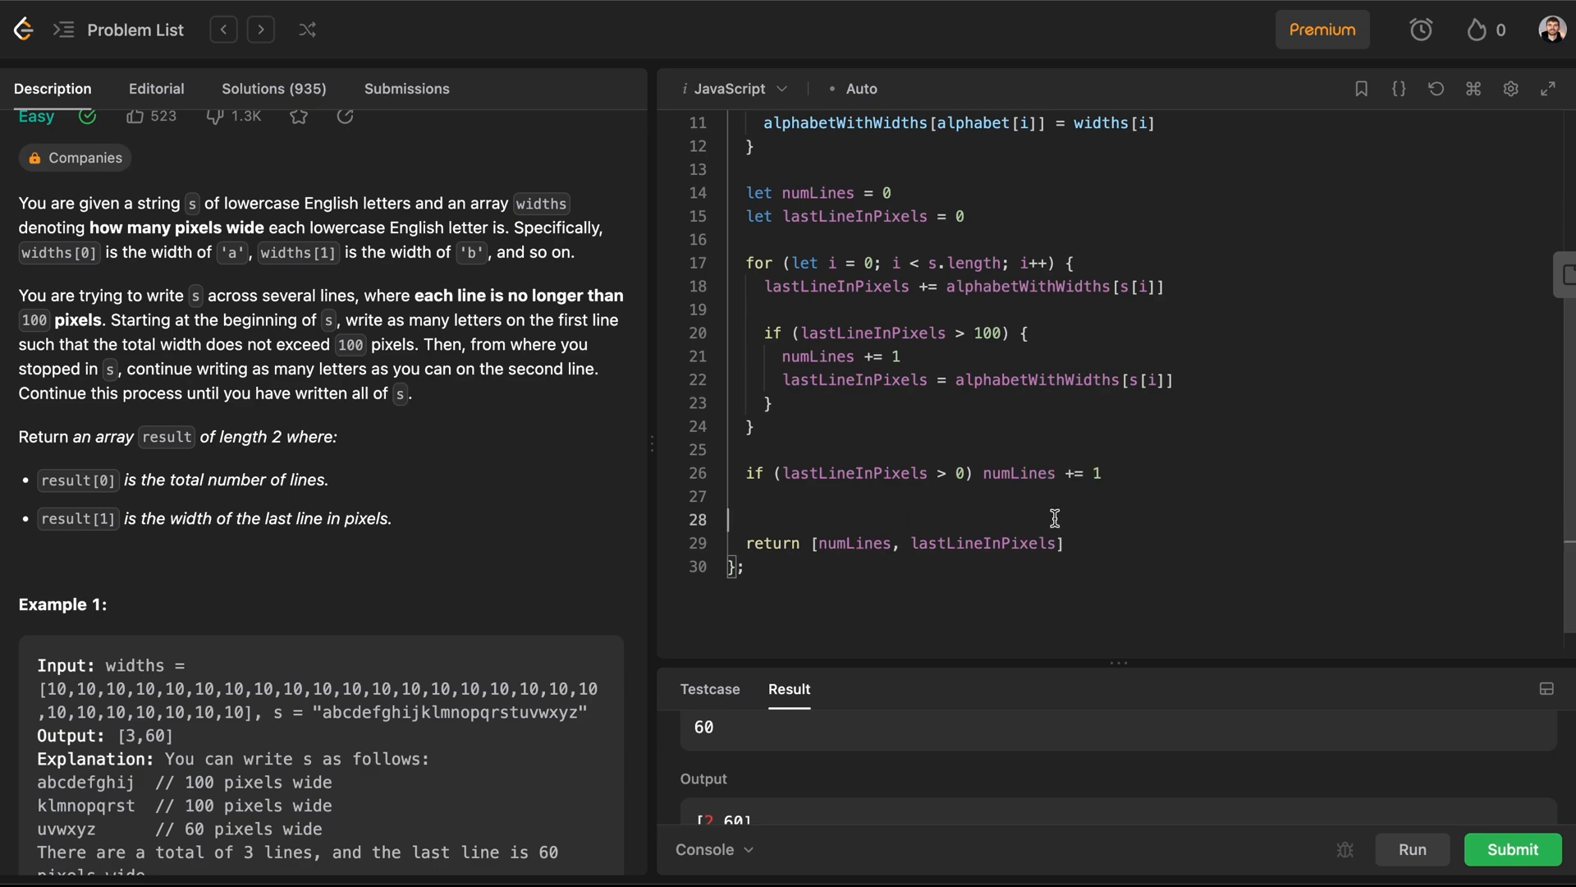
{"action": "left_click", "coordinate": [1410, 849]}
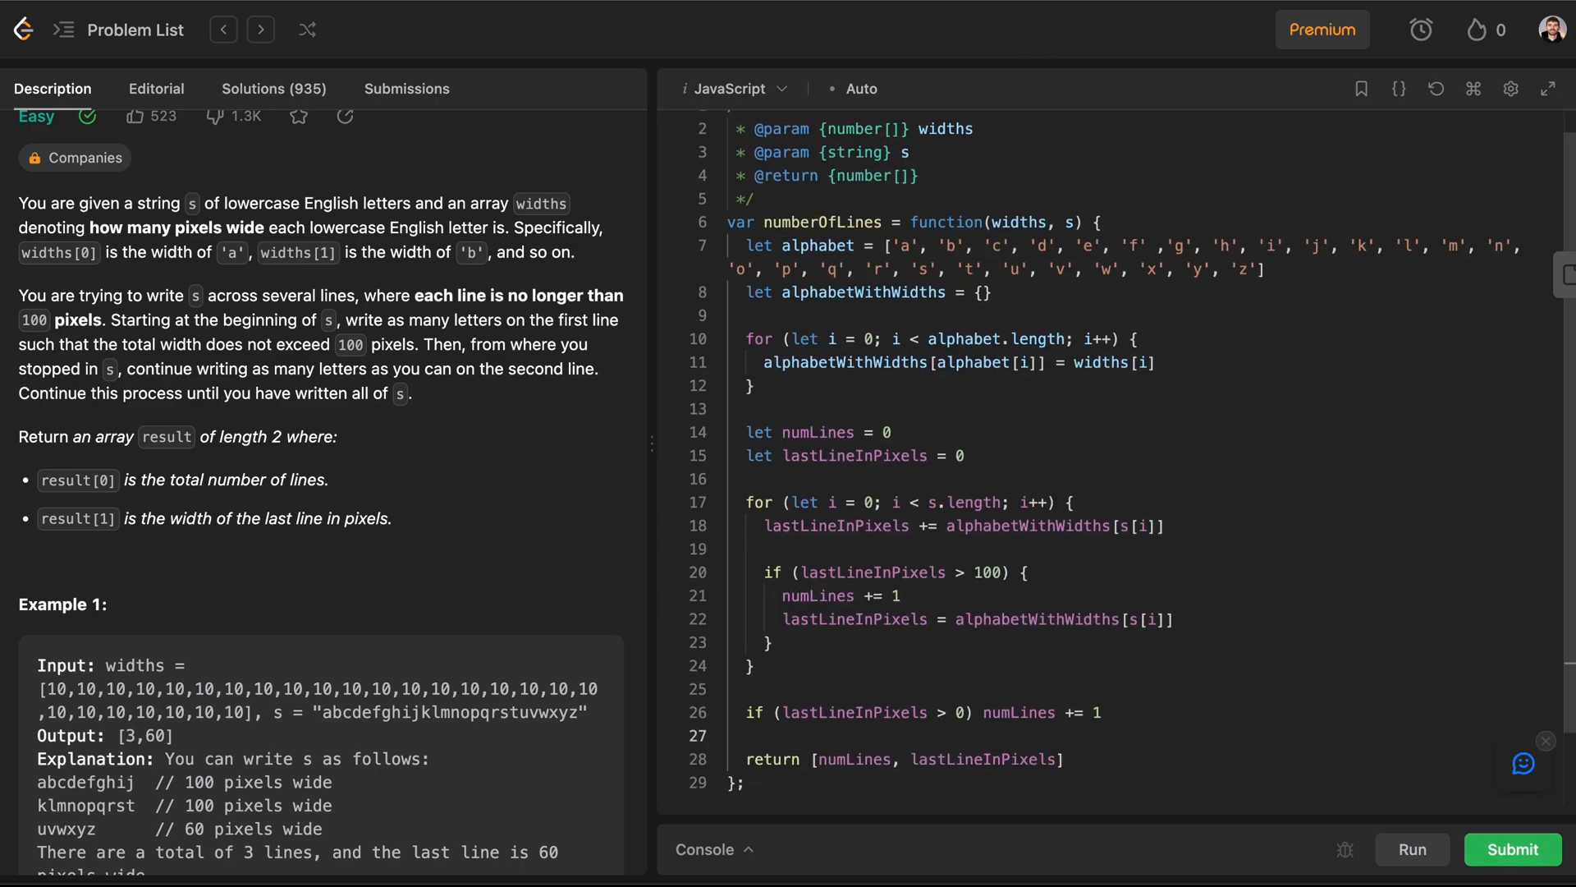
Step: Submit the solution and view the Accepted result: 52 ms, beating 93.39% of JavaScript submissions
{"action": "left_click", "coordinate": [1412, 849]}
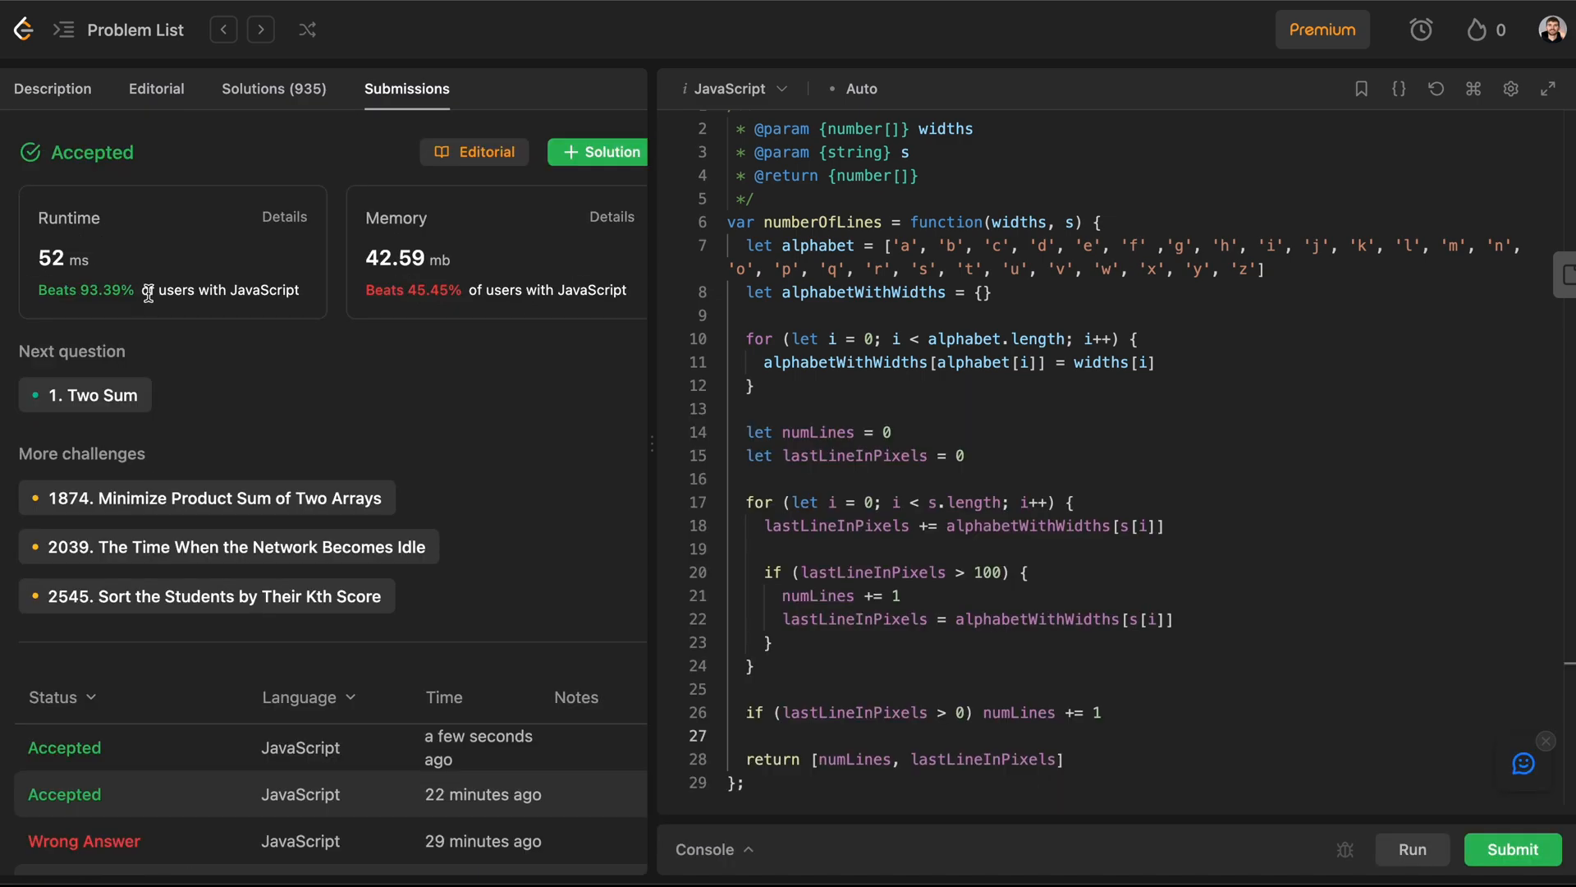
{"action": "mouse_move", "coordinate": [445, 405]}
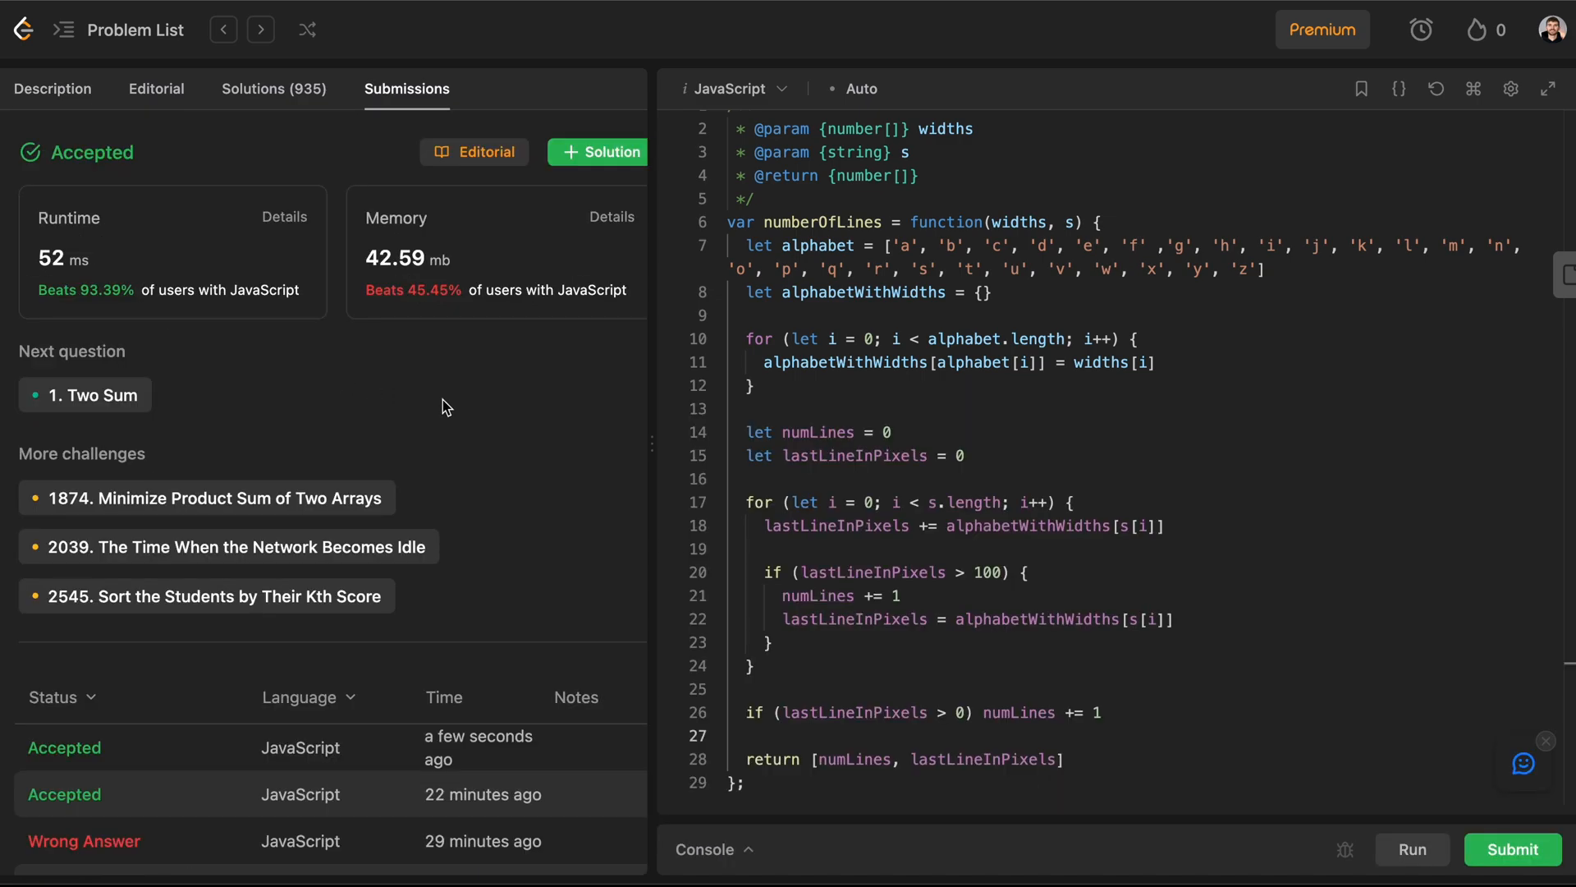
{"action": "mouse_move", "coordinate": [445, 334]}
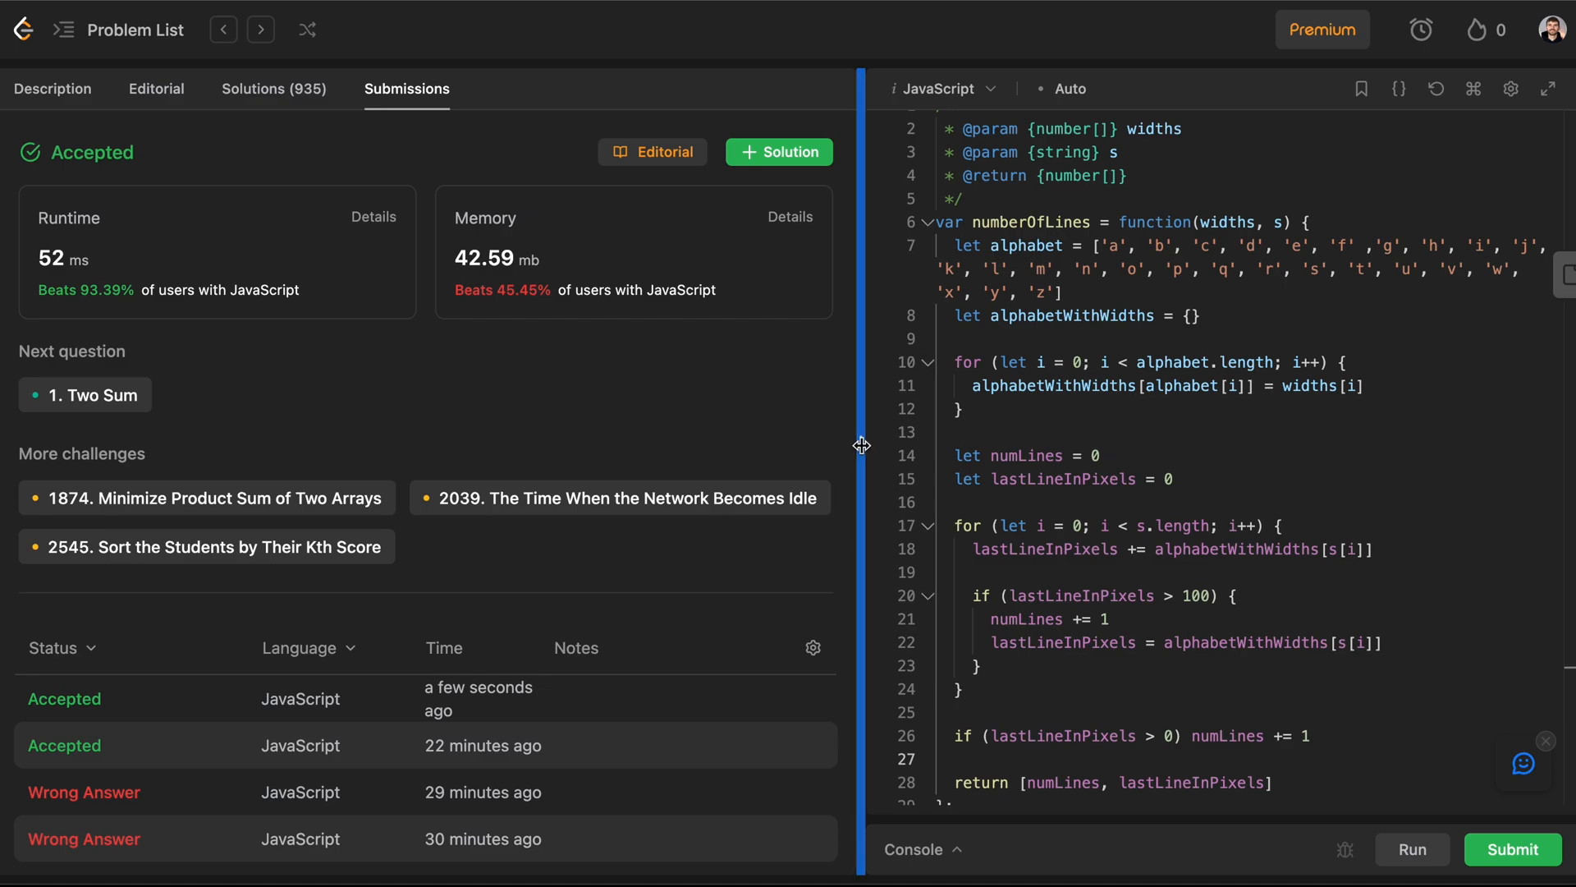
{"action": "left_click_drag", "start_coordinate": [862, 445], "coordinate": [816, 450]}
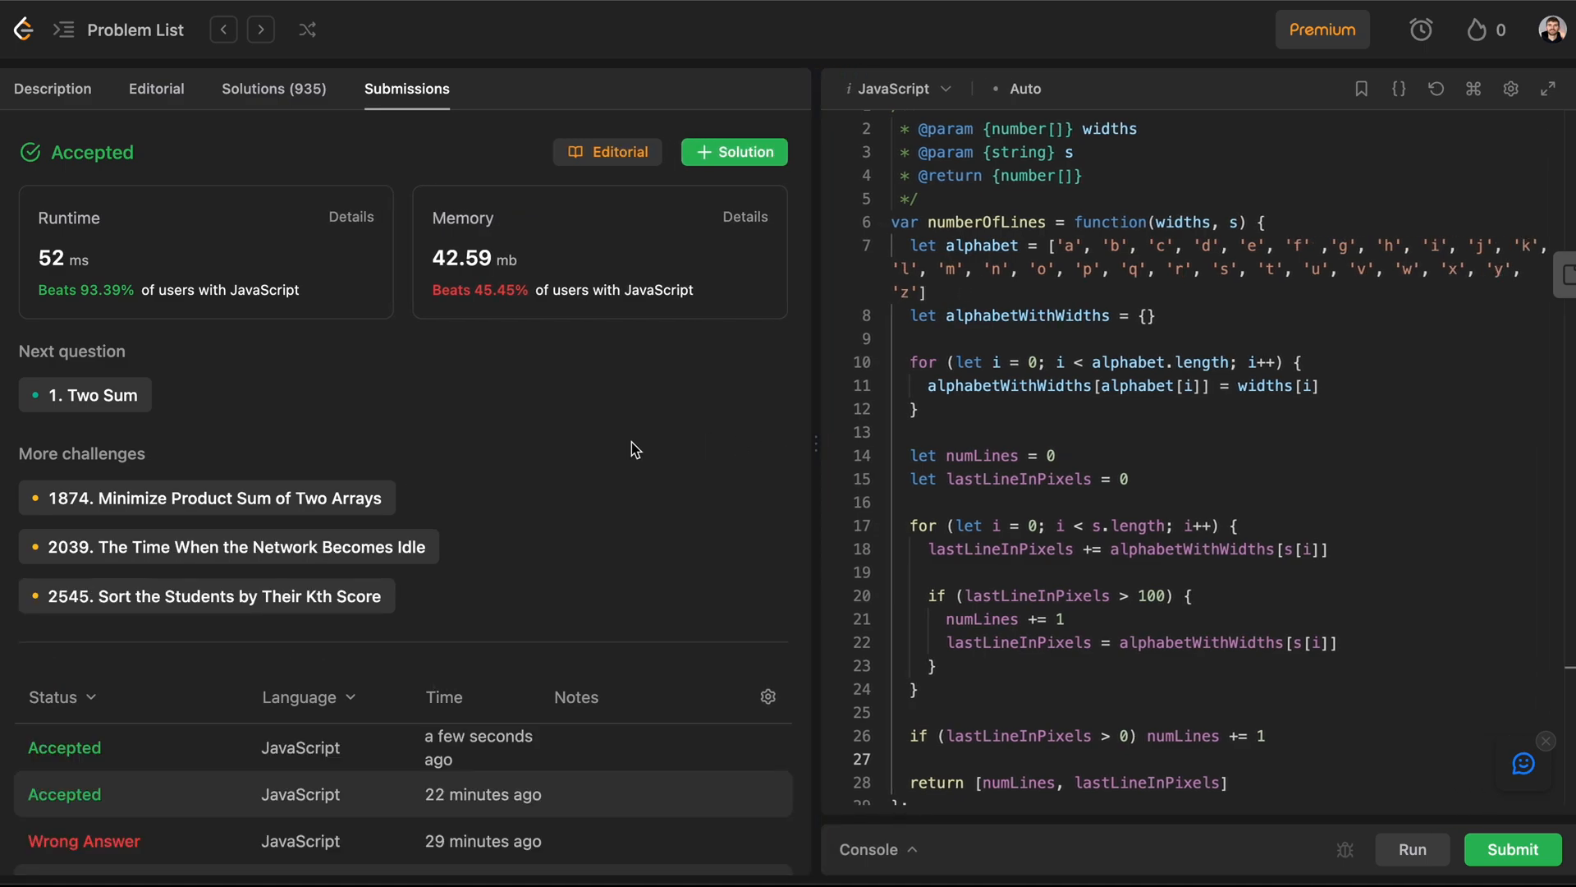
{"action": "mouse_move", "coordinate": [514, 675]}
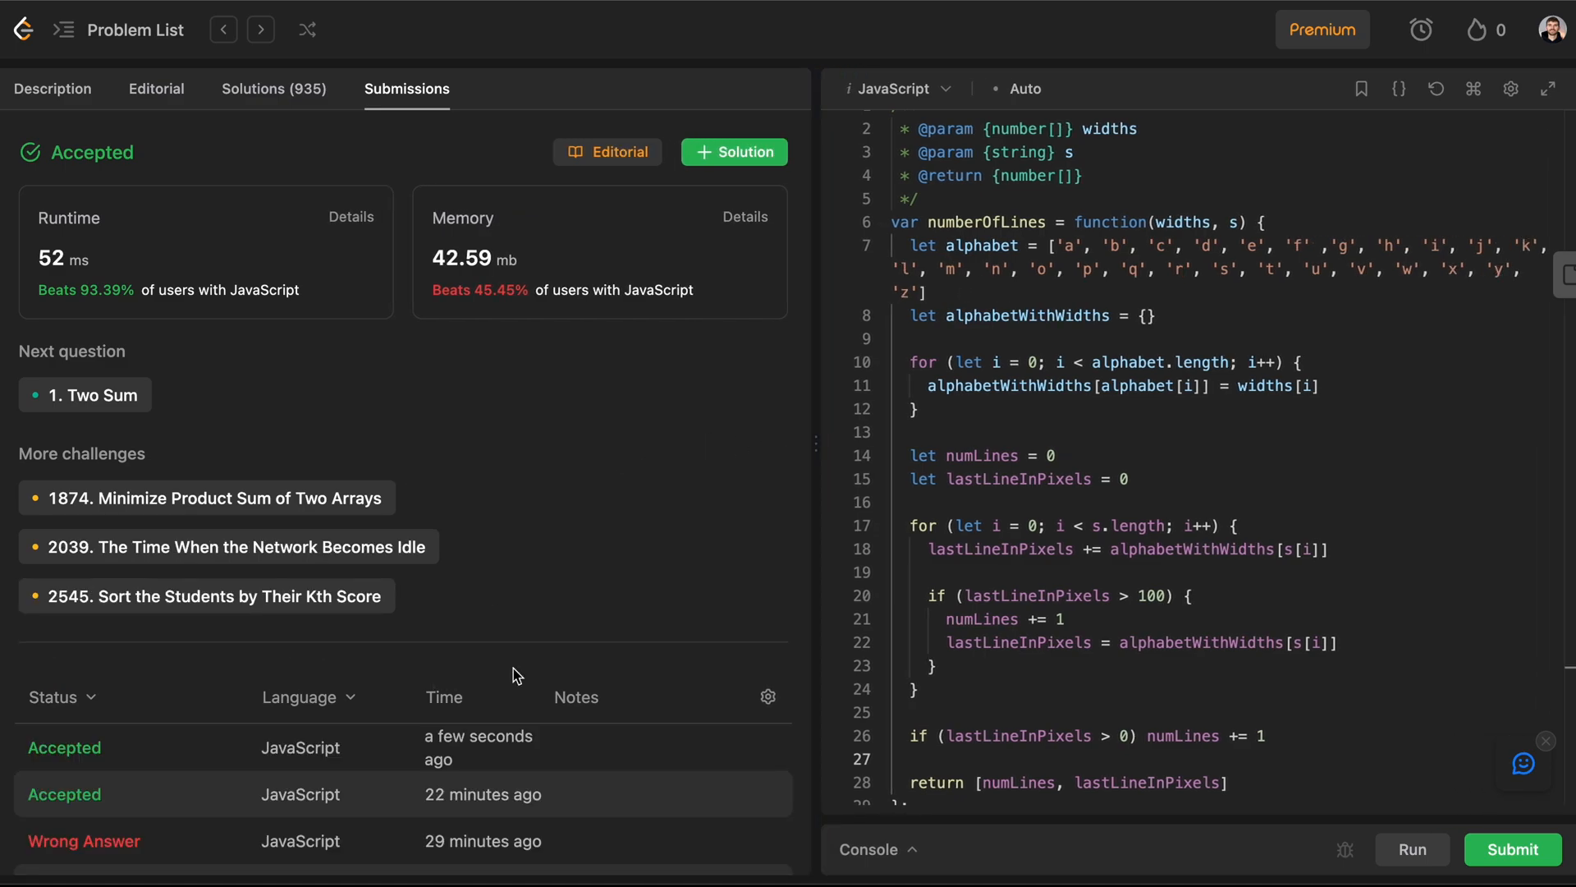